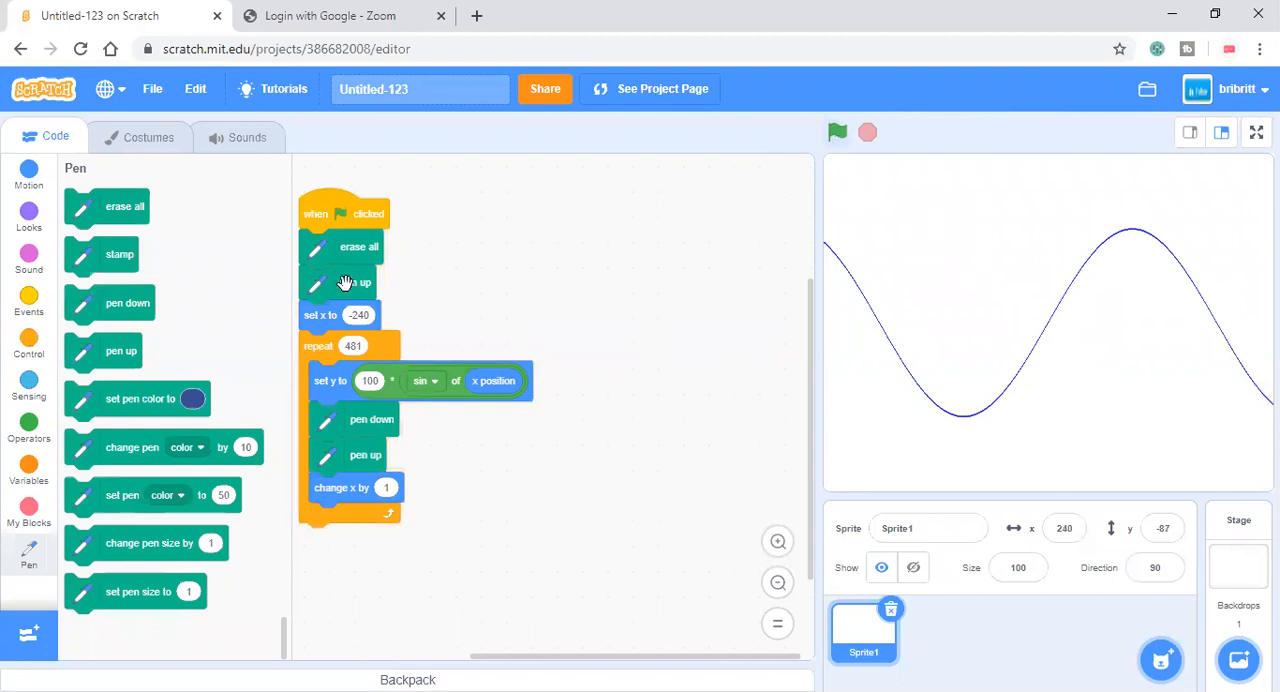
# Draw a black outlined circle on the sprite's magnified costume canvas.
pyautogui.click(424, 380)
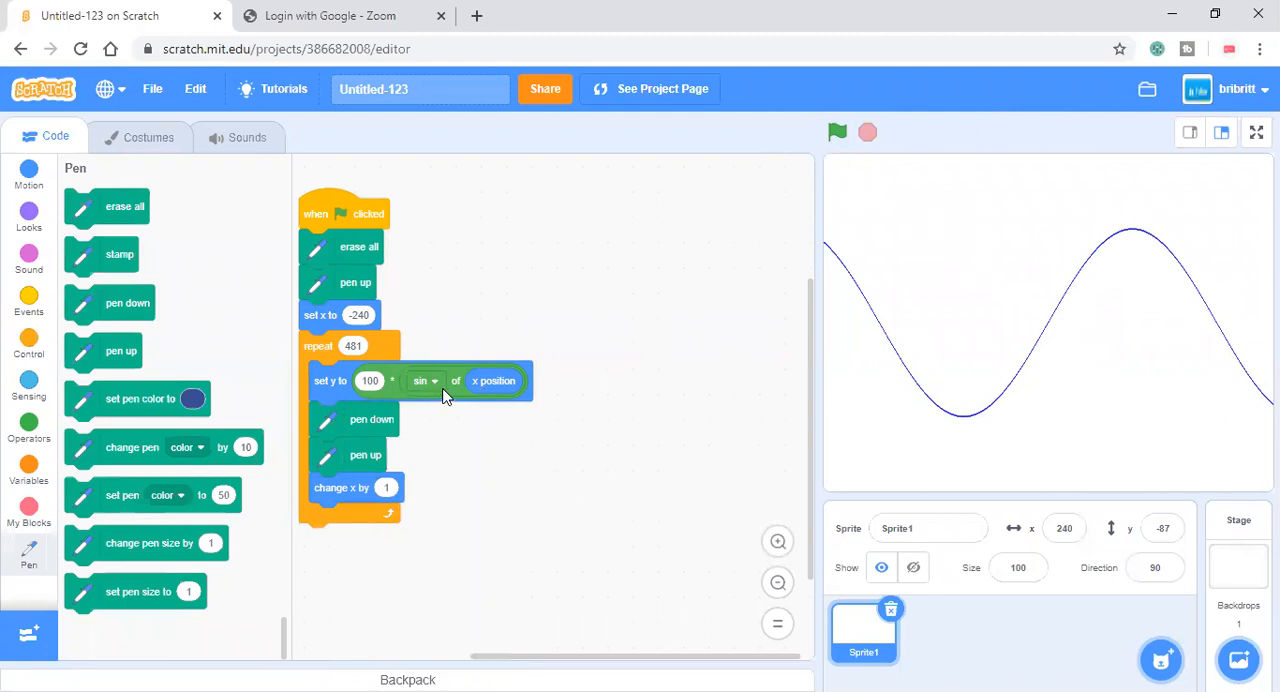
pyautogui.moveTo(696, 374)
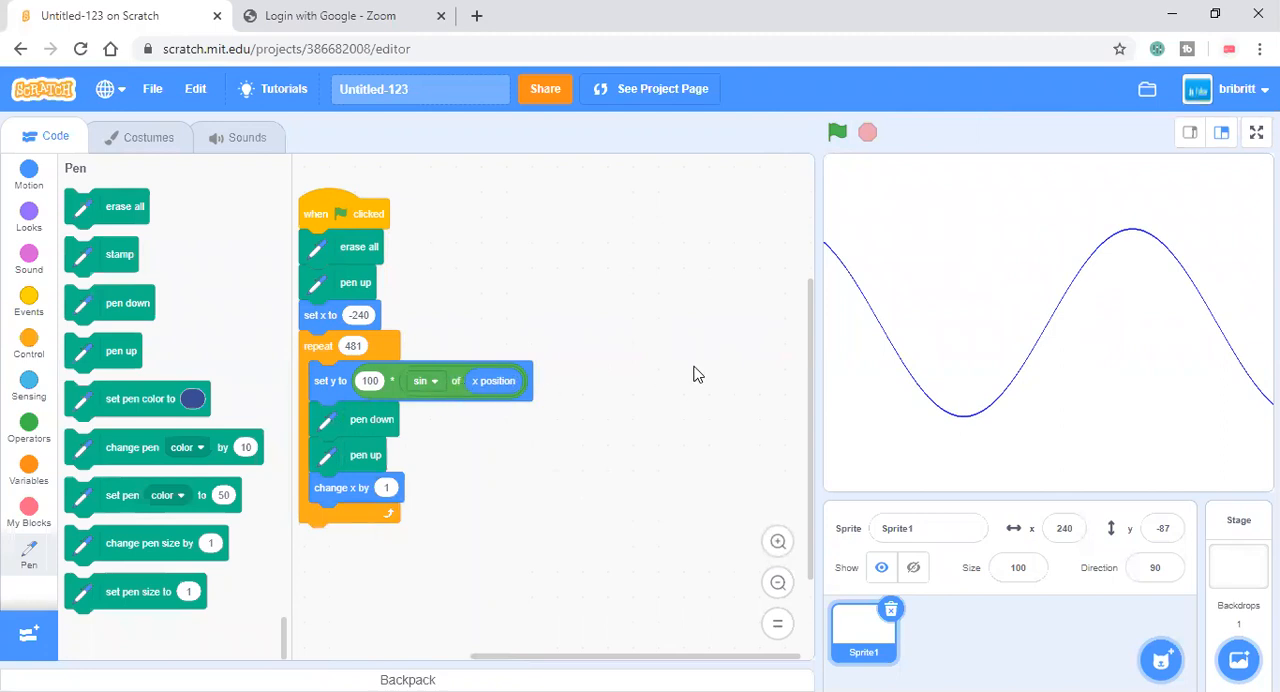
pyautogui.moveTo(1092, 344)
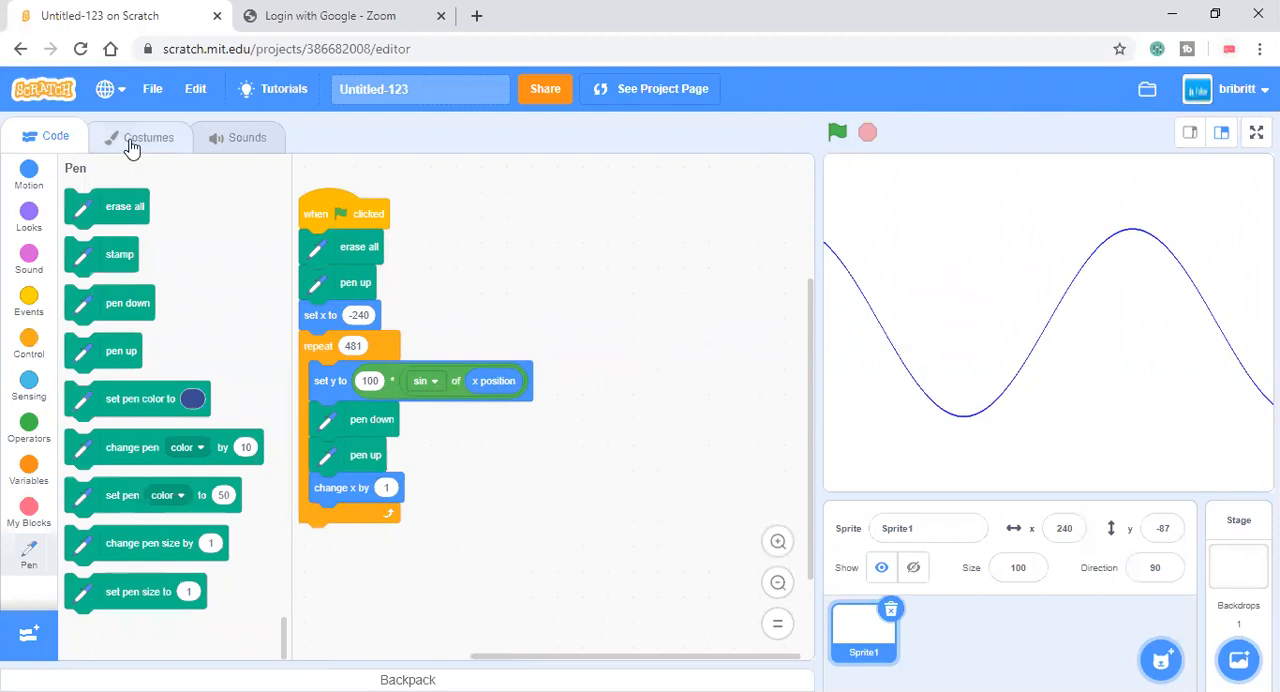
pyautogui.click(148, 136)
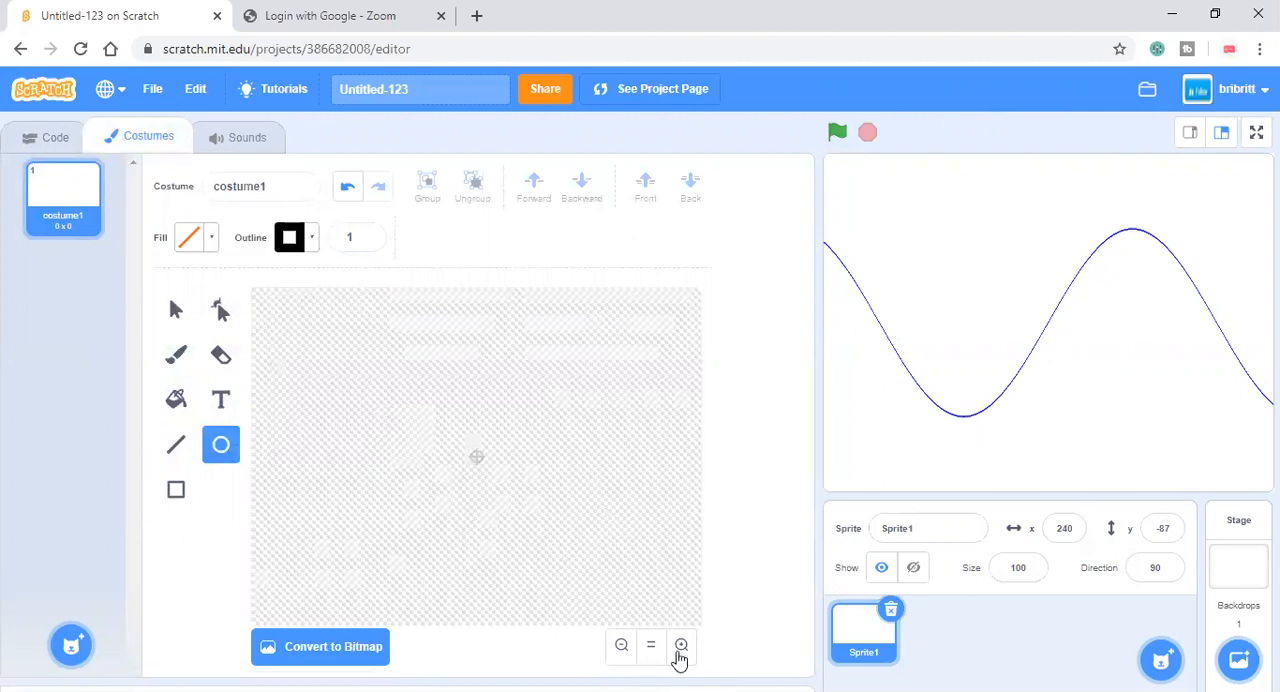
pyautogui.click(680, 644)
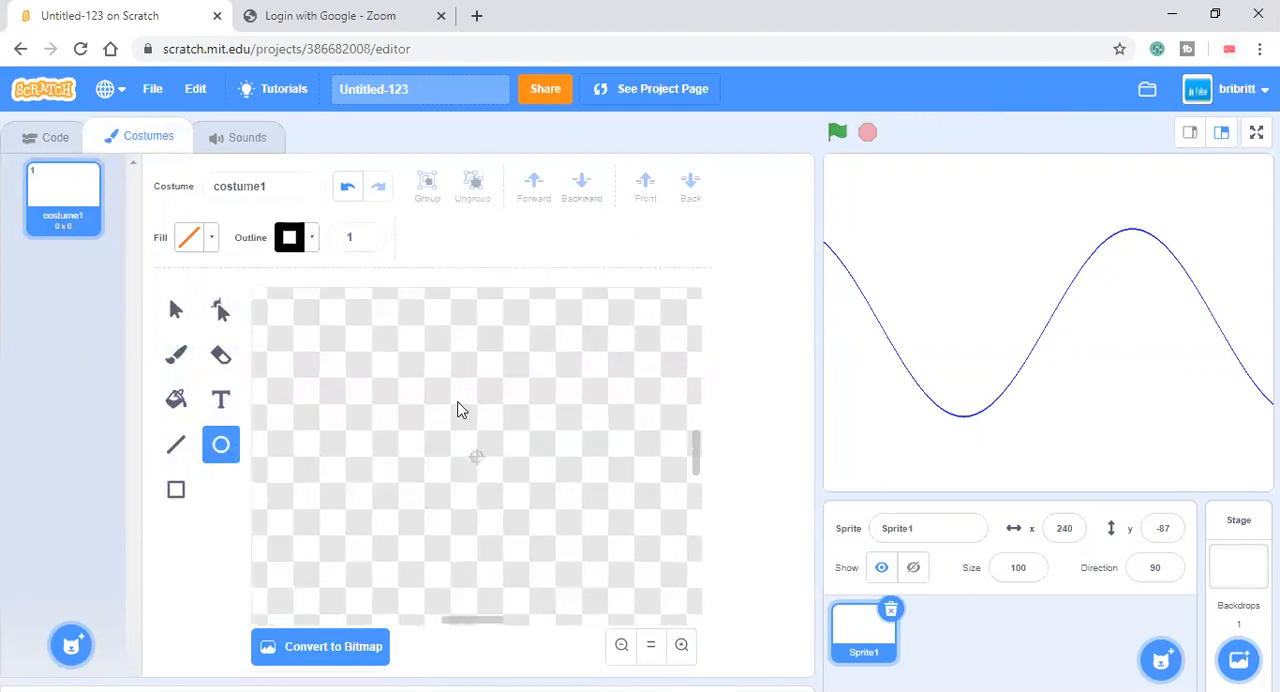
pyautogui.moveTo(390, 392); pyautogui.dragTo(568, 570)
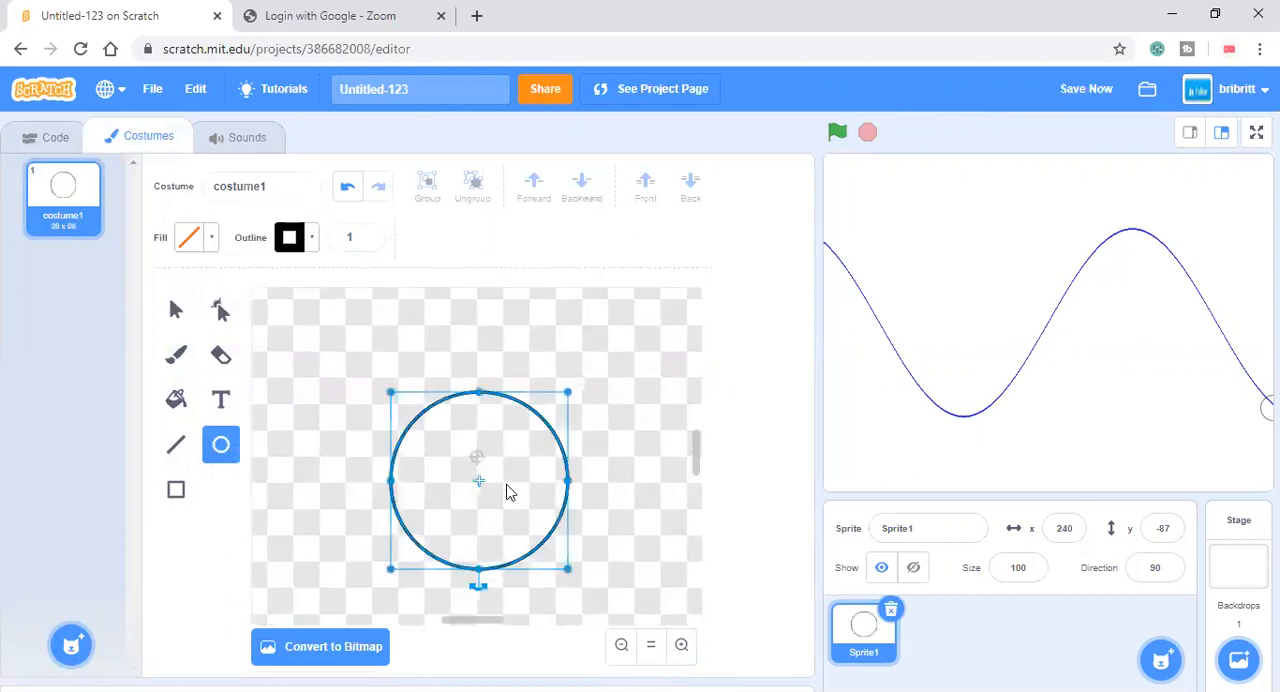
# Select the circle and centre it on the costume's centre point.
pyautogui.click(254, 380)
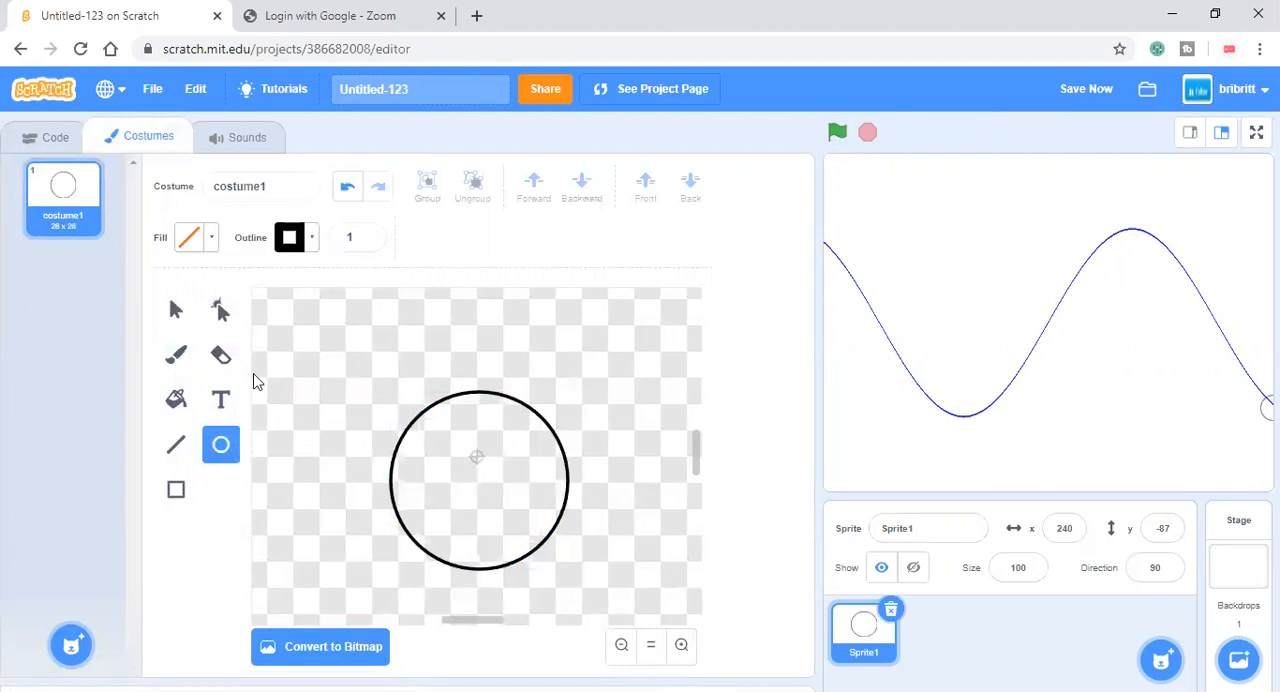
pyautogui.click(176, 308)
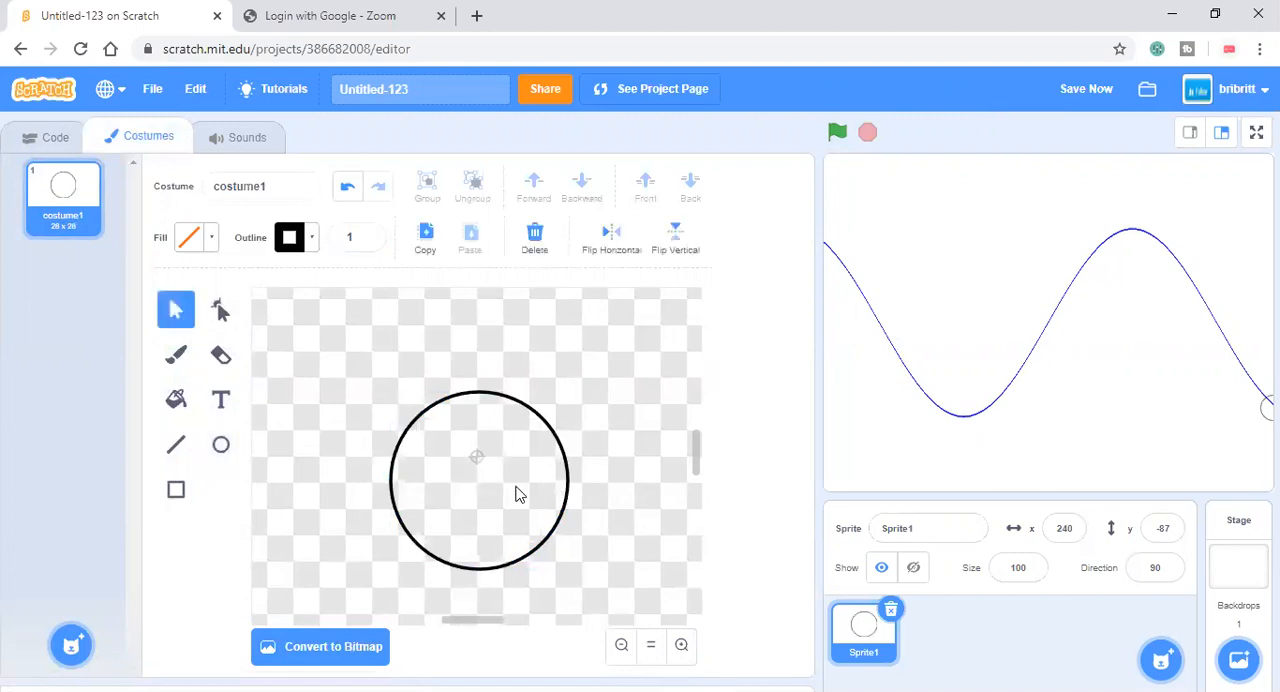
pyautogui.click(480, 480)
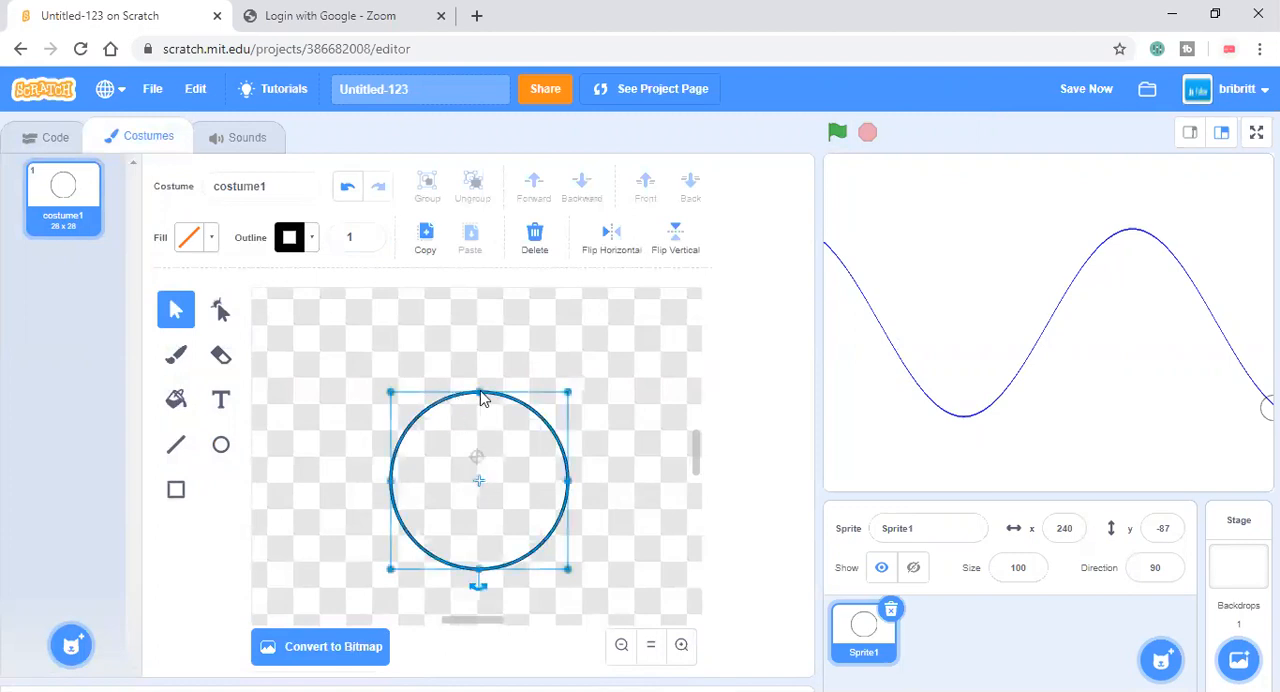
pyautogui.moveTo(480, 398); pyautogui.dragTo(492, 380)
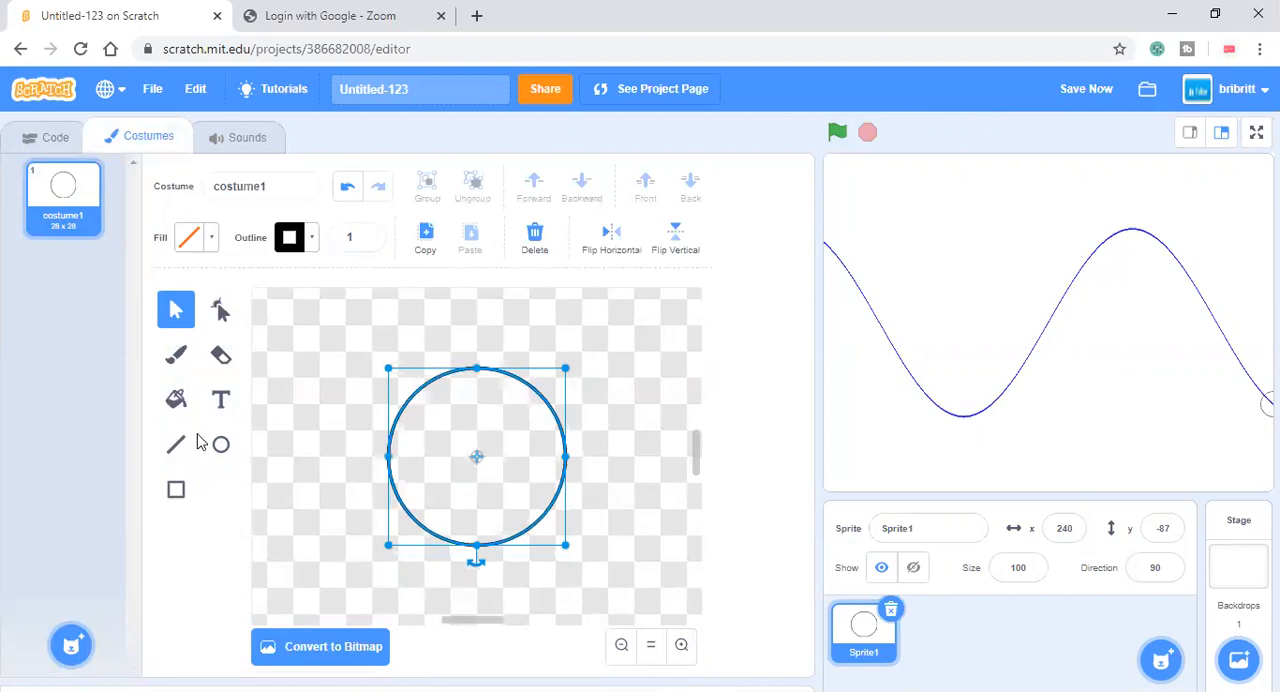
# Draw a radius to the circle's rim and a vertical side down from its tip with the Line tool.
pyautogui.click(176, 444)
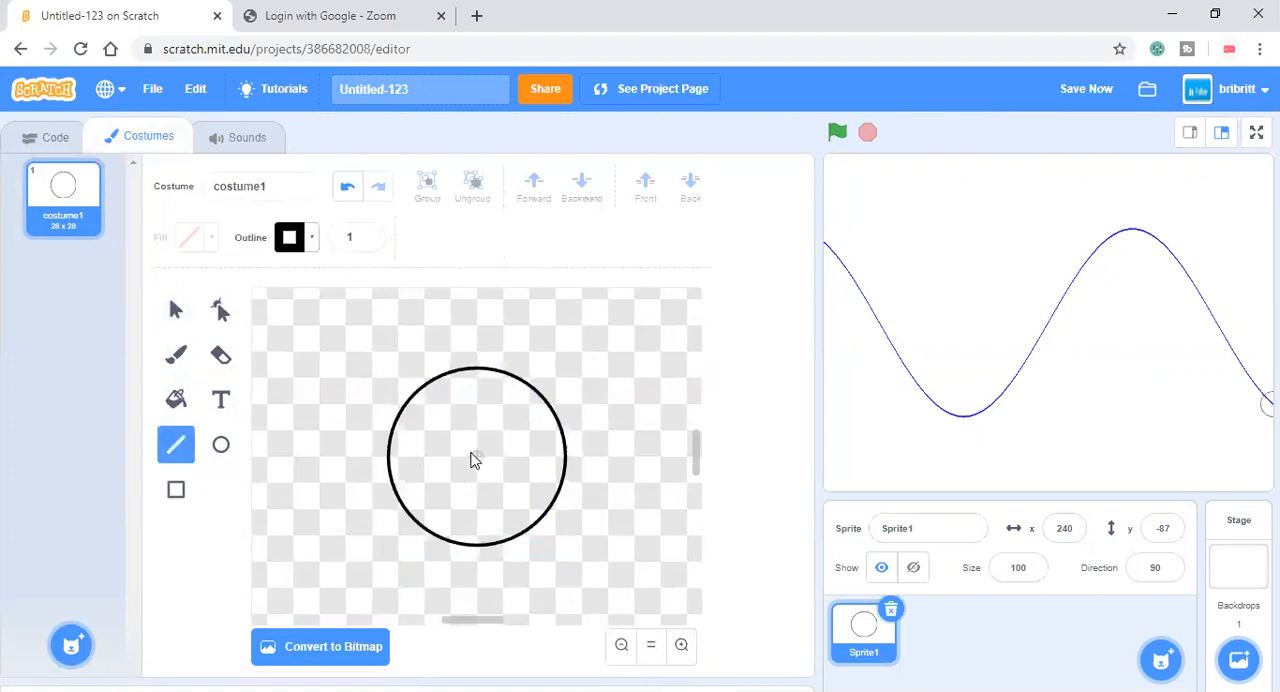
pyautogui.moveTo(476, 458); pyautogui.dragTo(548, 402)
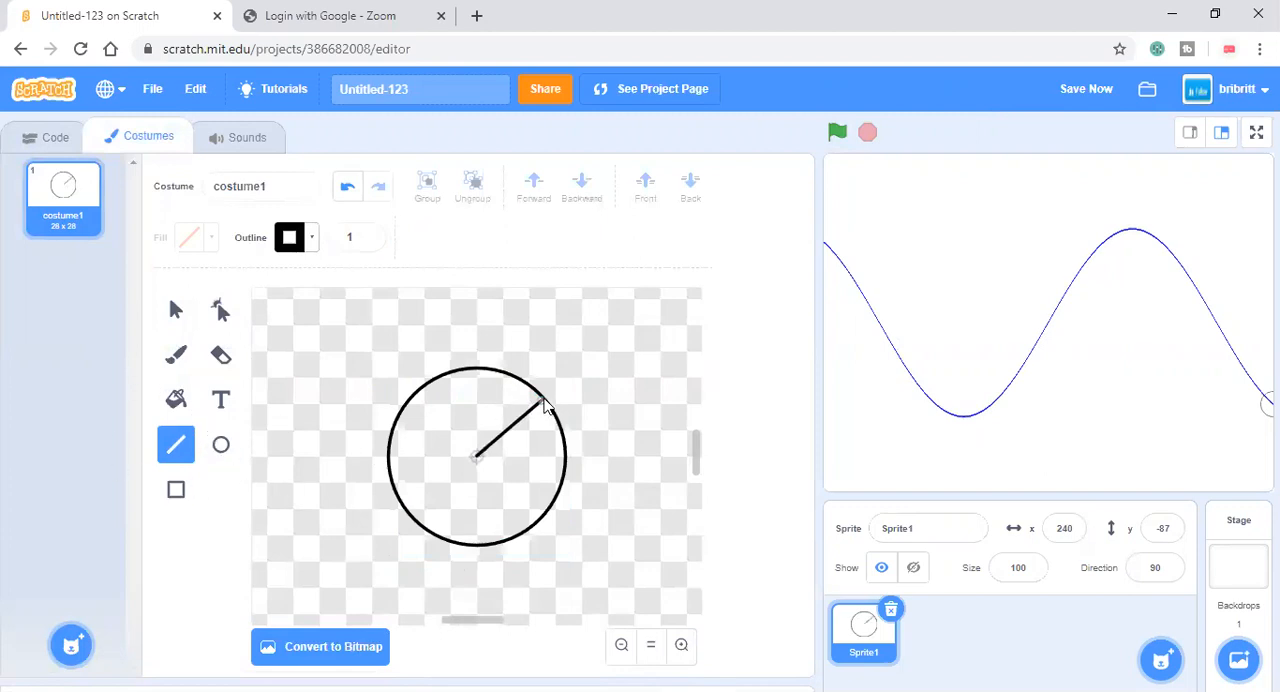
pyautogui.moveTo(476, 458); pyautogui.dragTo(544, 400)
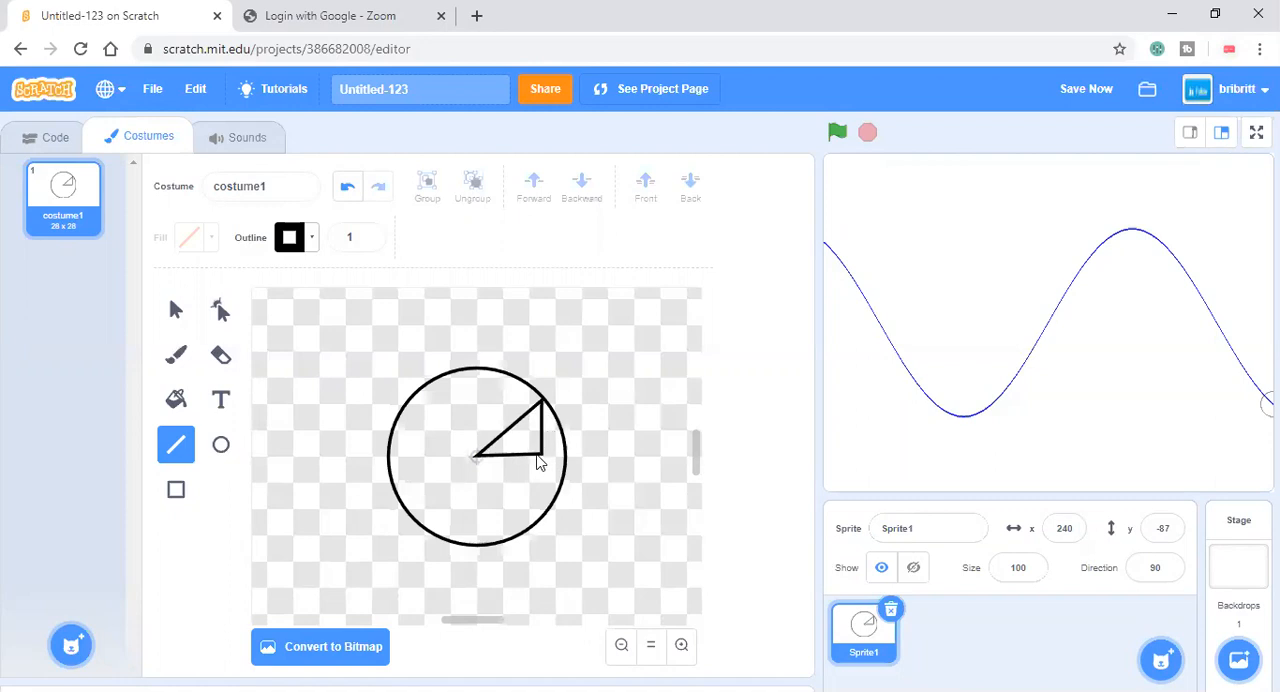
pyautogui.moveTo(536, 448)
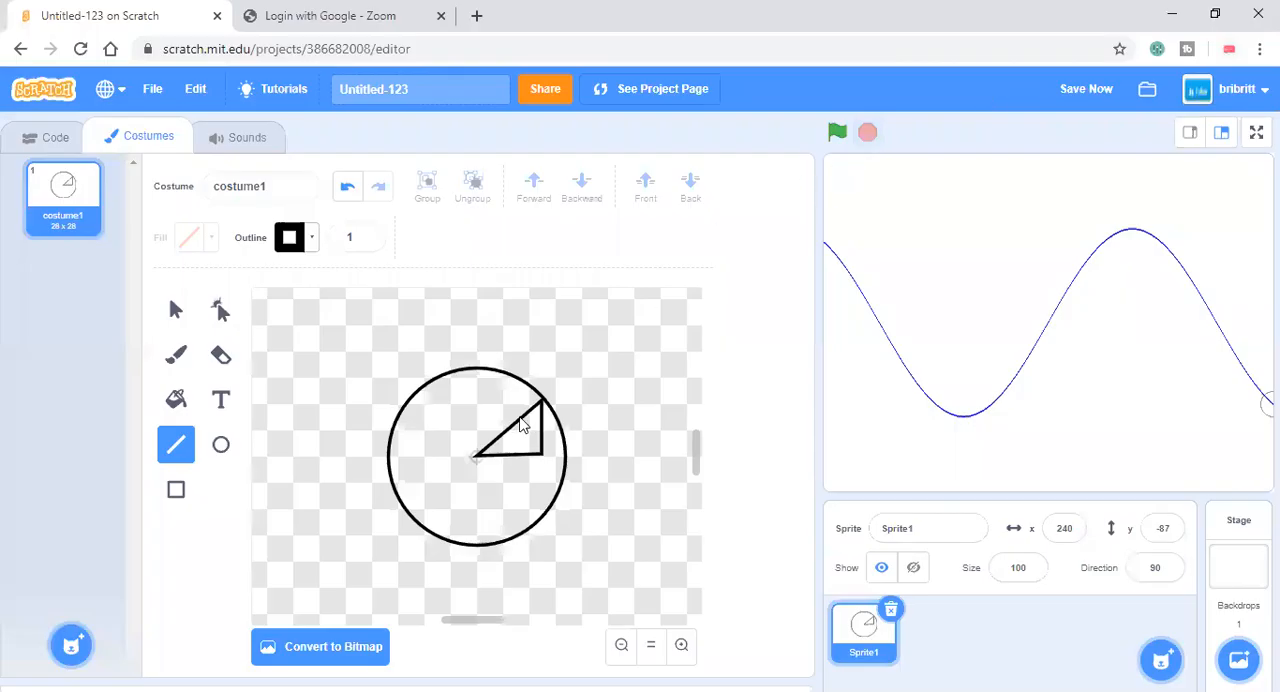
pyautogui.moveTo(544, 450)
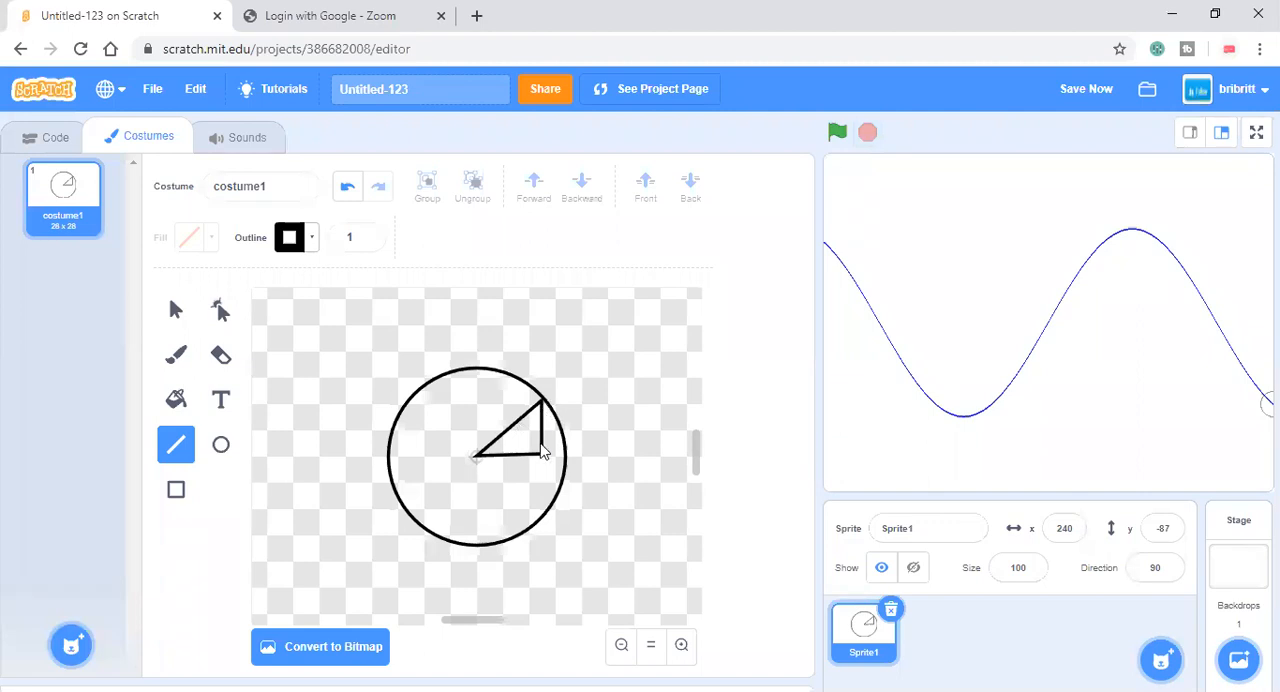
pyautogui.moveTo(544, 408)
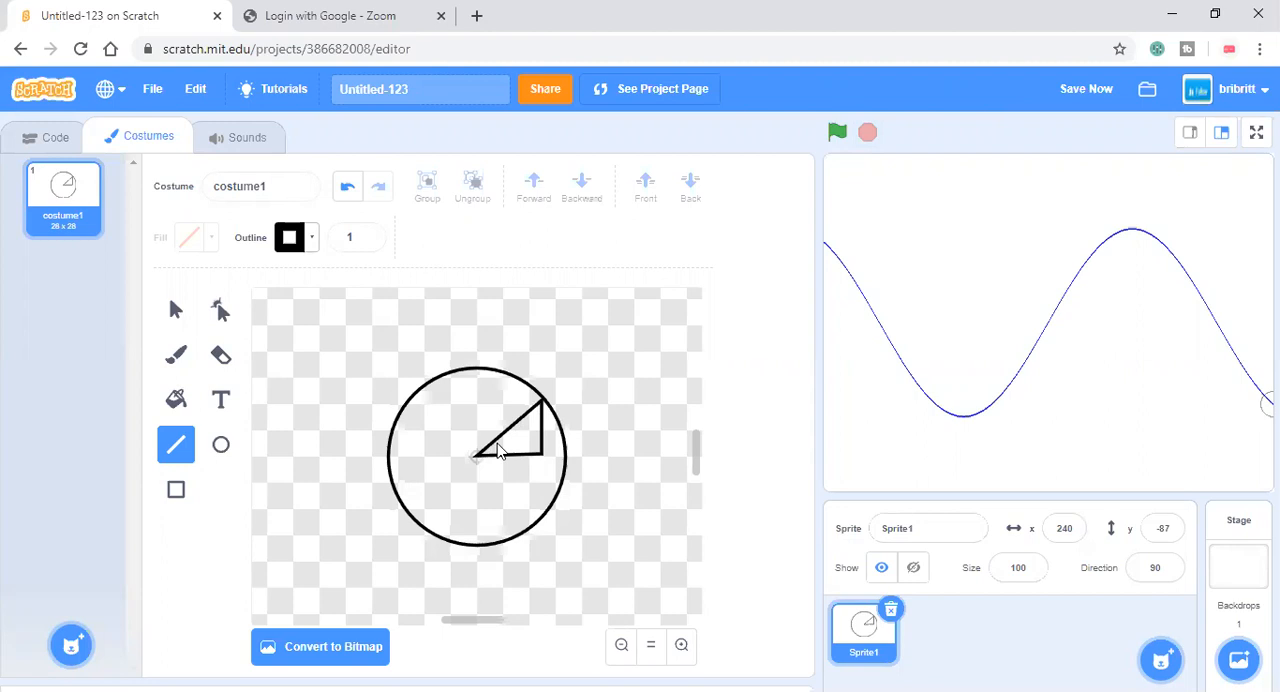
pyautogui.moveTo(516, 426)
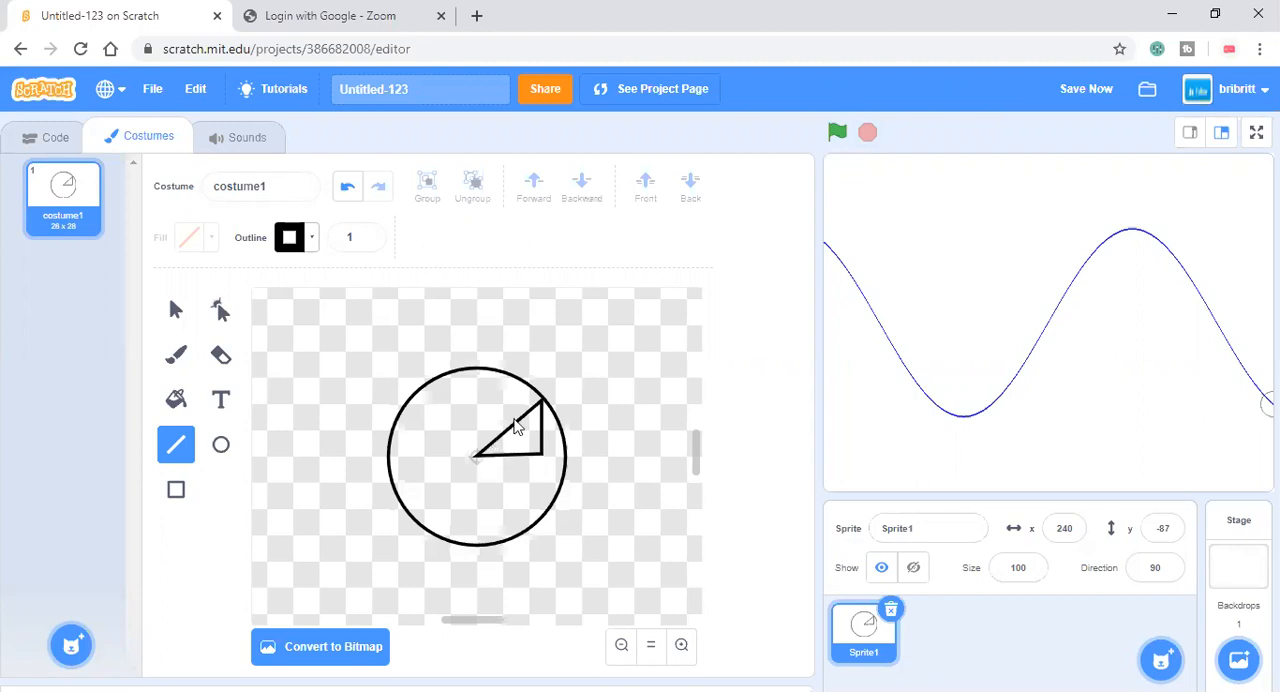
pyautogui.moveTo(548, 428)
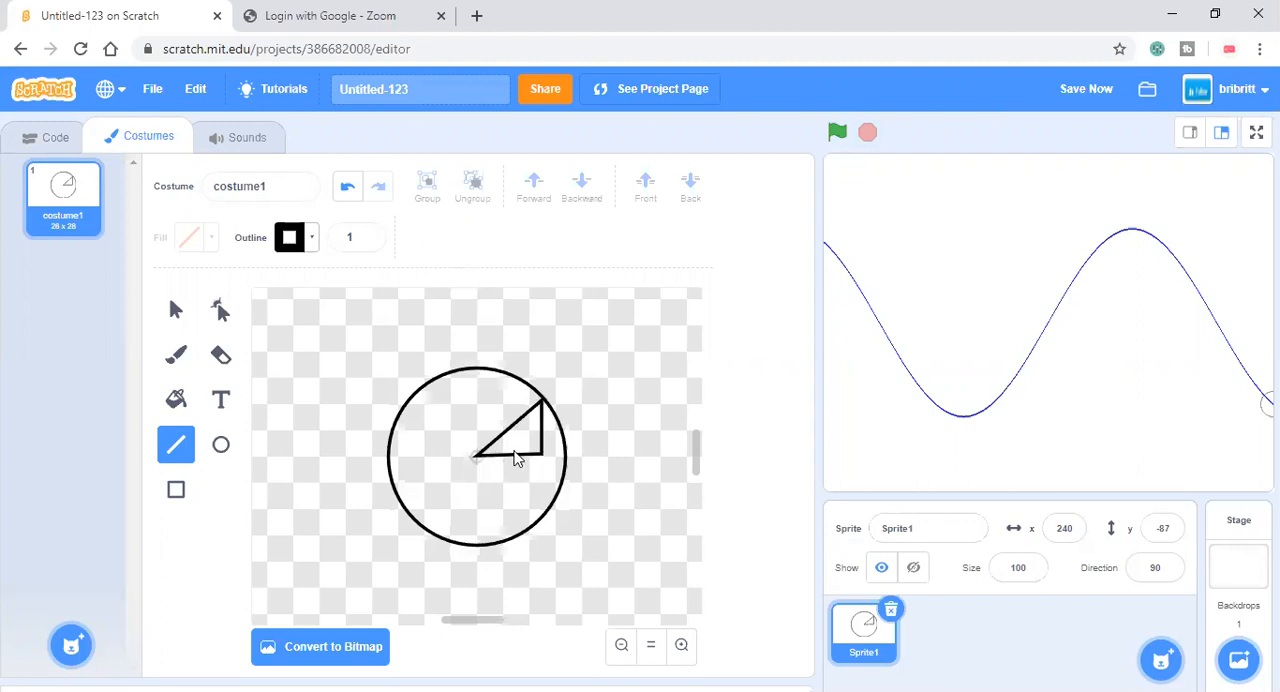
pyautogui.moveTo(476, 460)
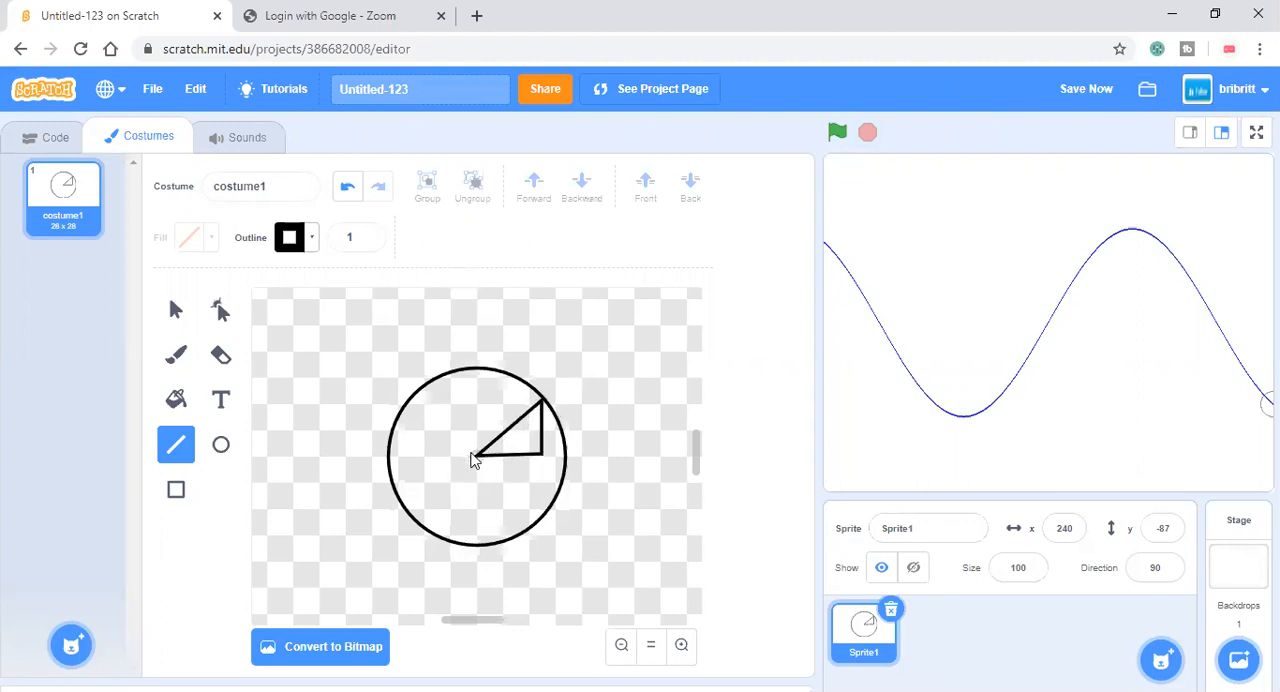
pyautogui.moveTo(480, 462)
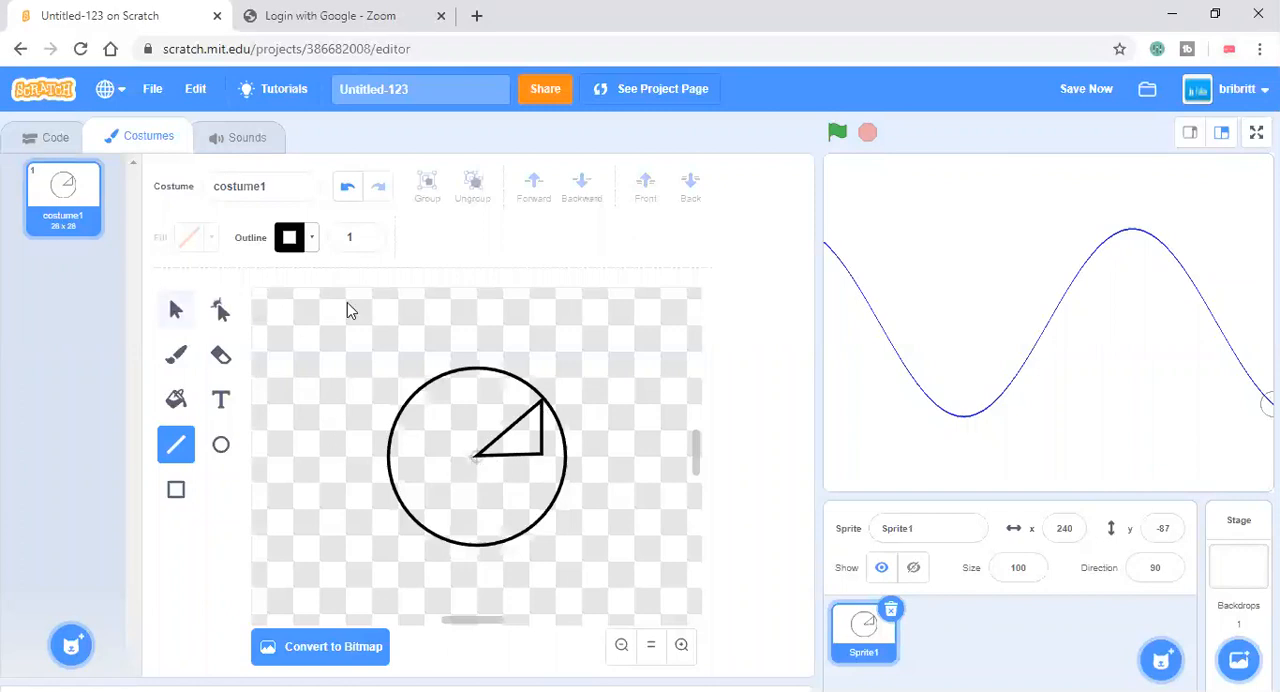
# Duplicate the circle sprite into Sprite2 and Sprite3 and select Sprite3's code.
pyautogui.click(176, 308)
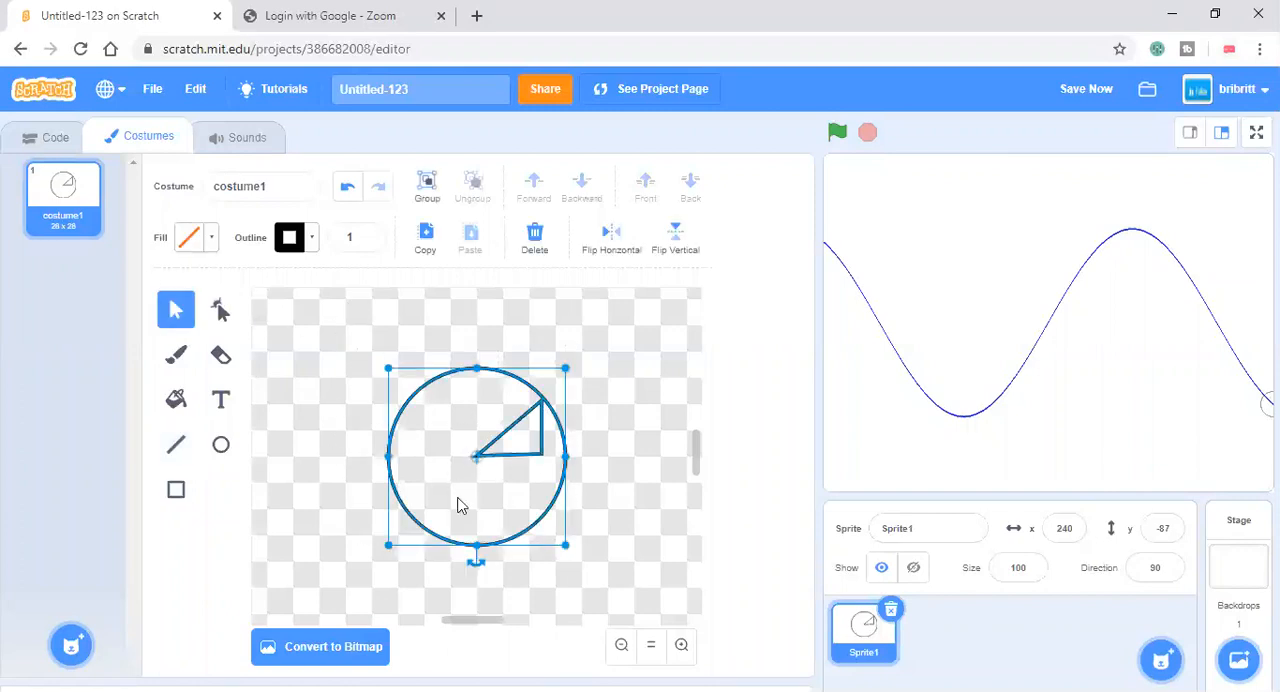
pyautogui.click(56, 136)
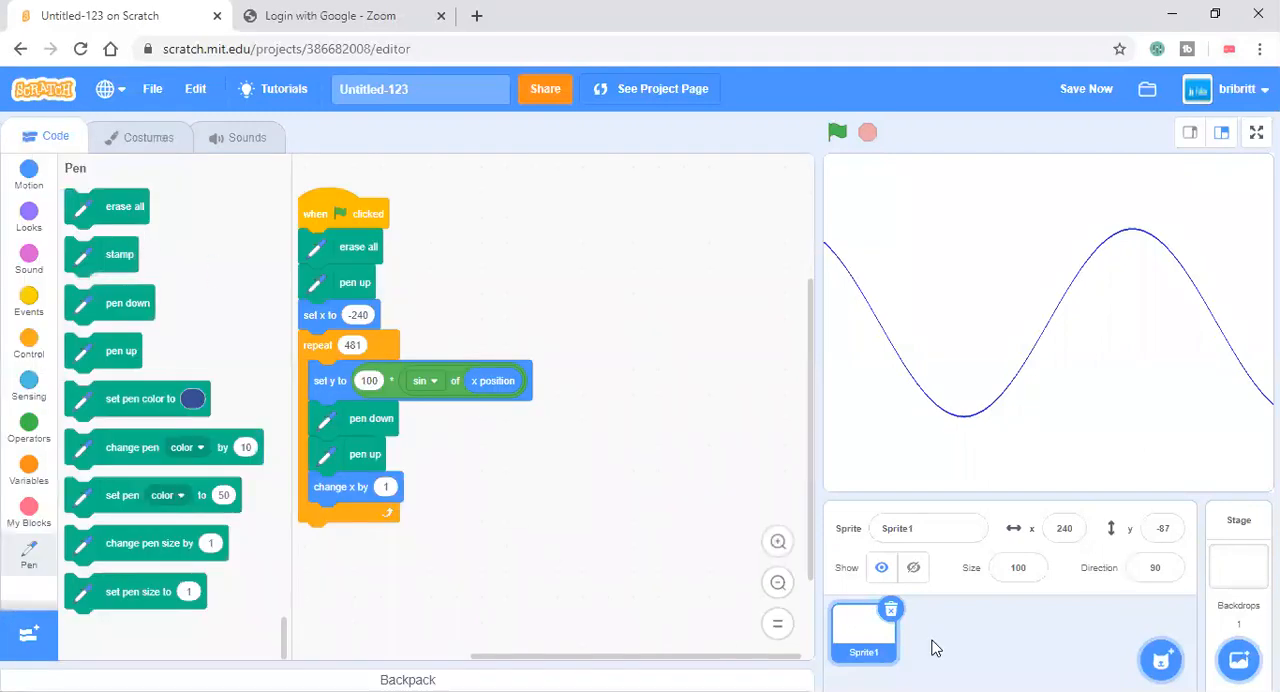
pyautogui.click(936, 630)
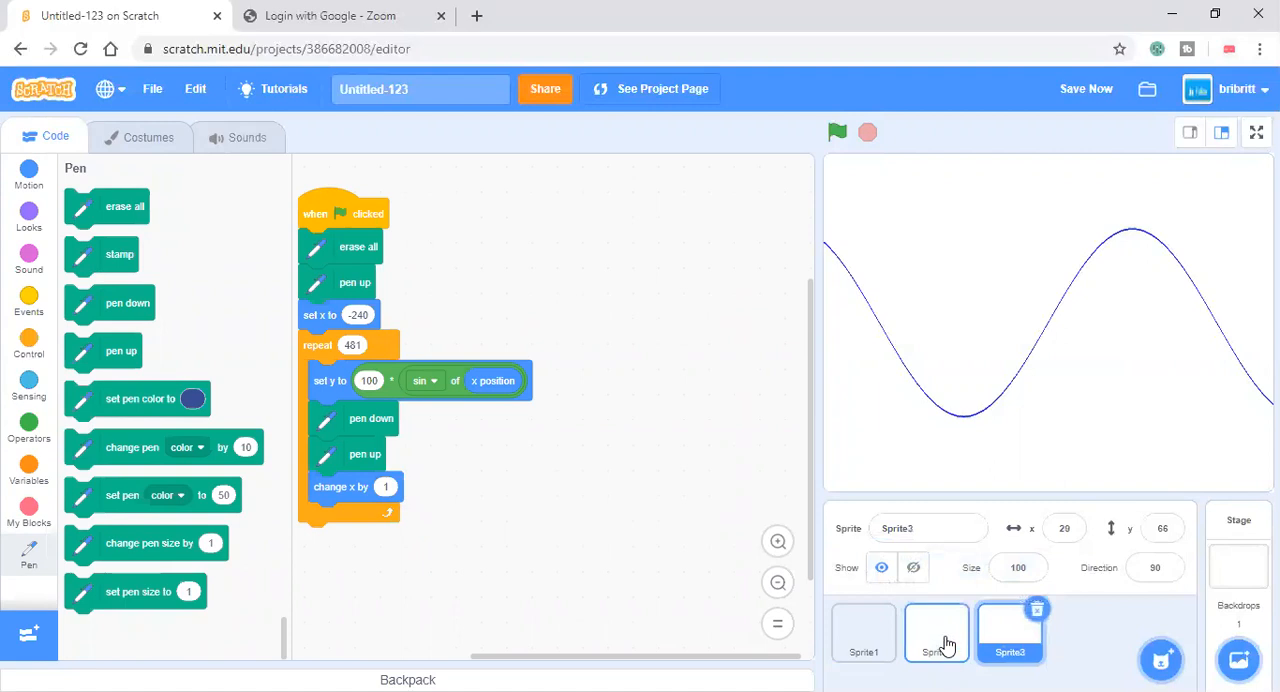
pyautogui.click(936, 632)
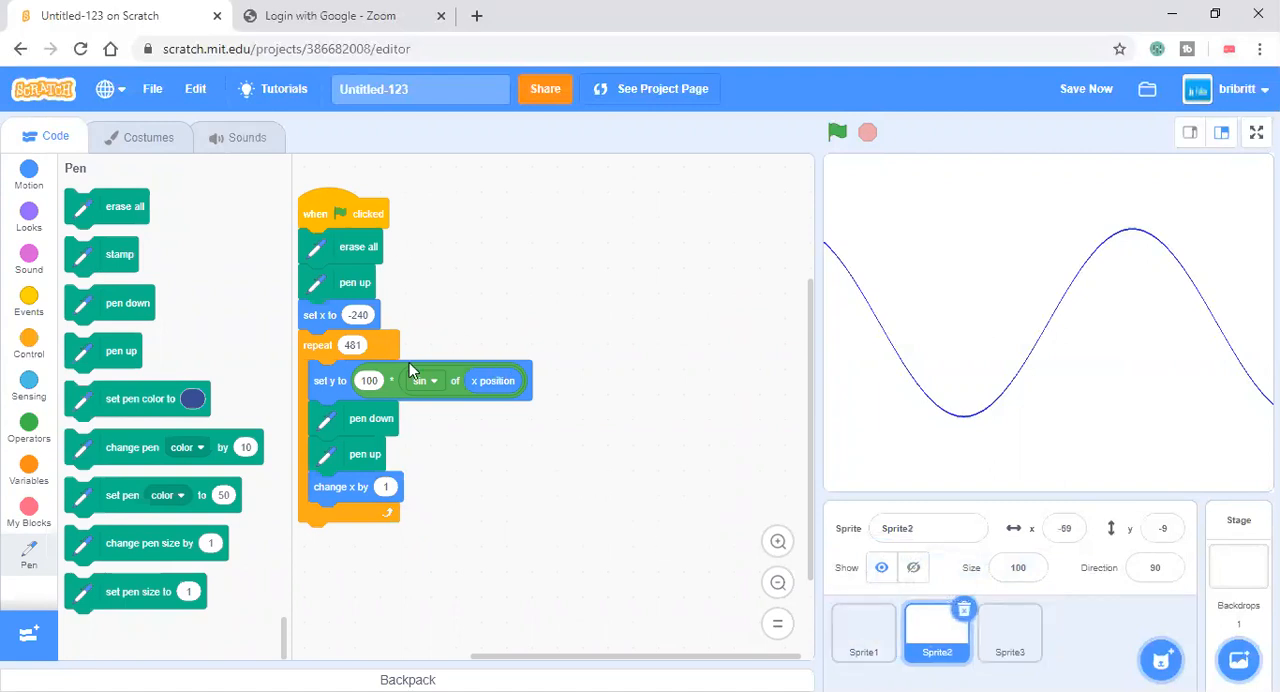
pyautogui.click(424, 380)
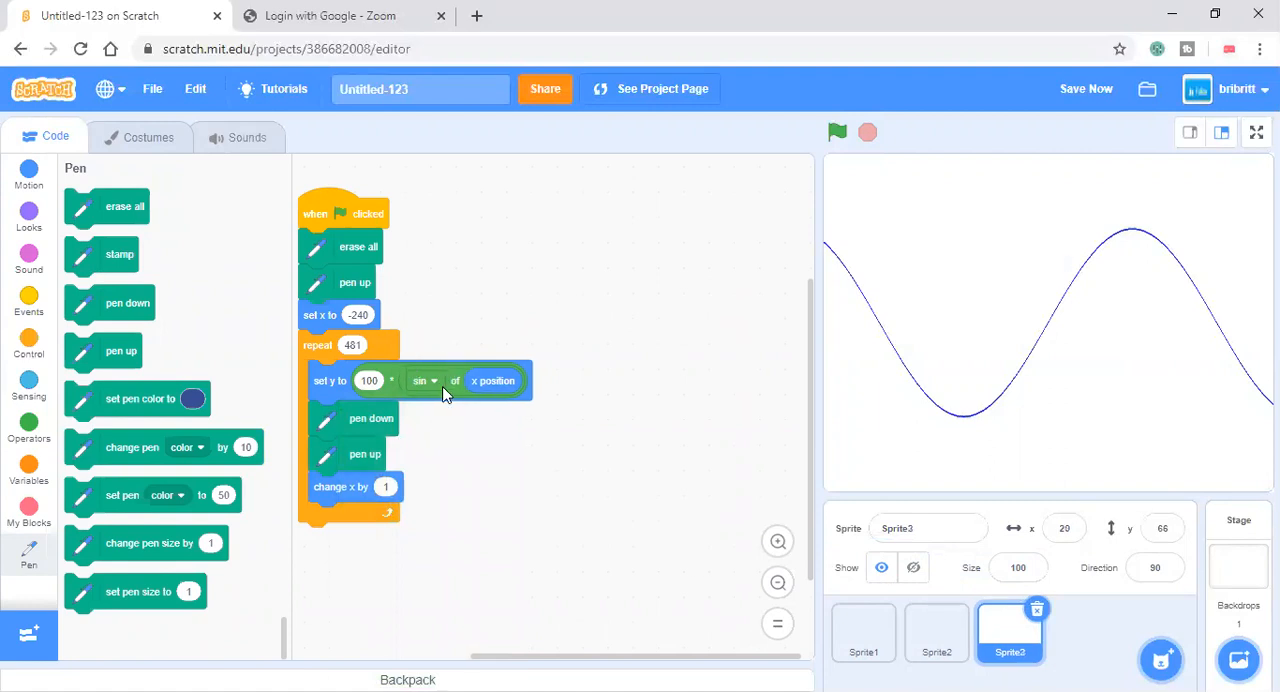
# Switch Sprite3's curve function to tan and run the green flag to plot tangent curves.
pyautogui.click(424, 380)
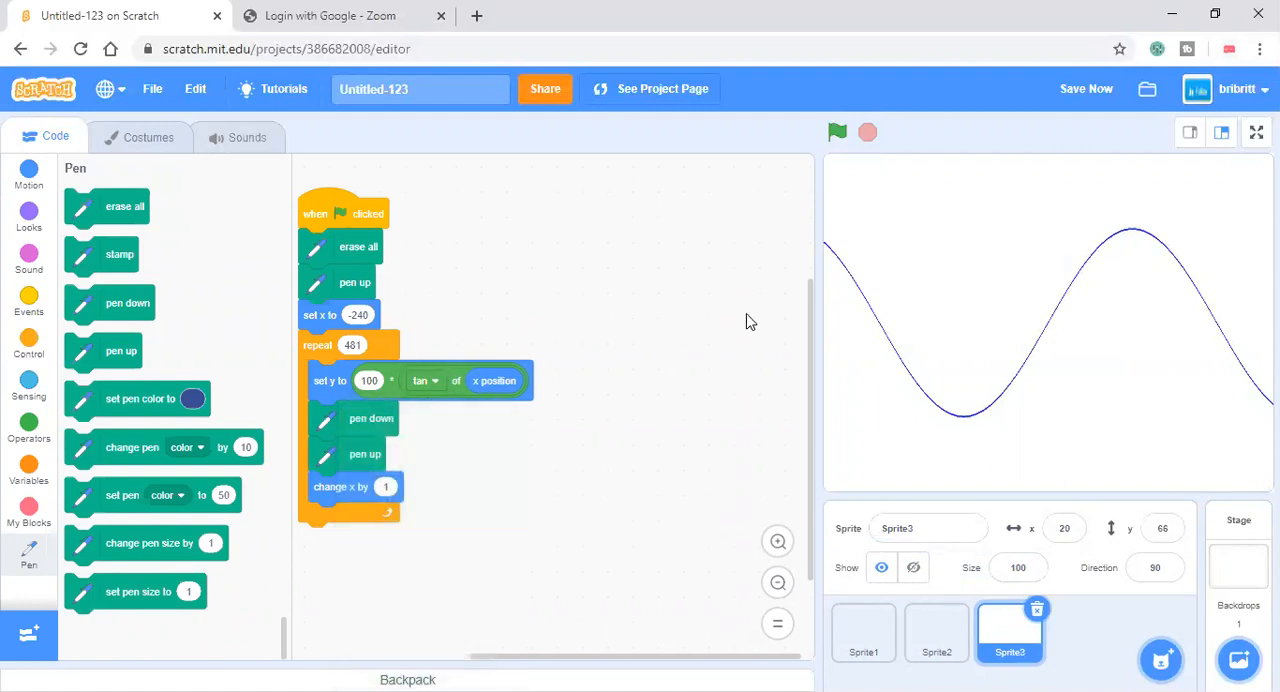
pyautogui.click(836, 132)
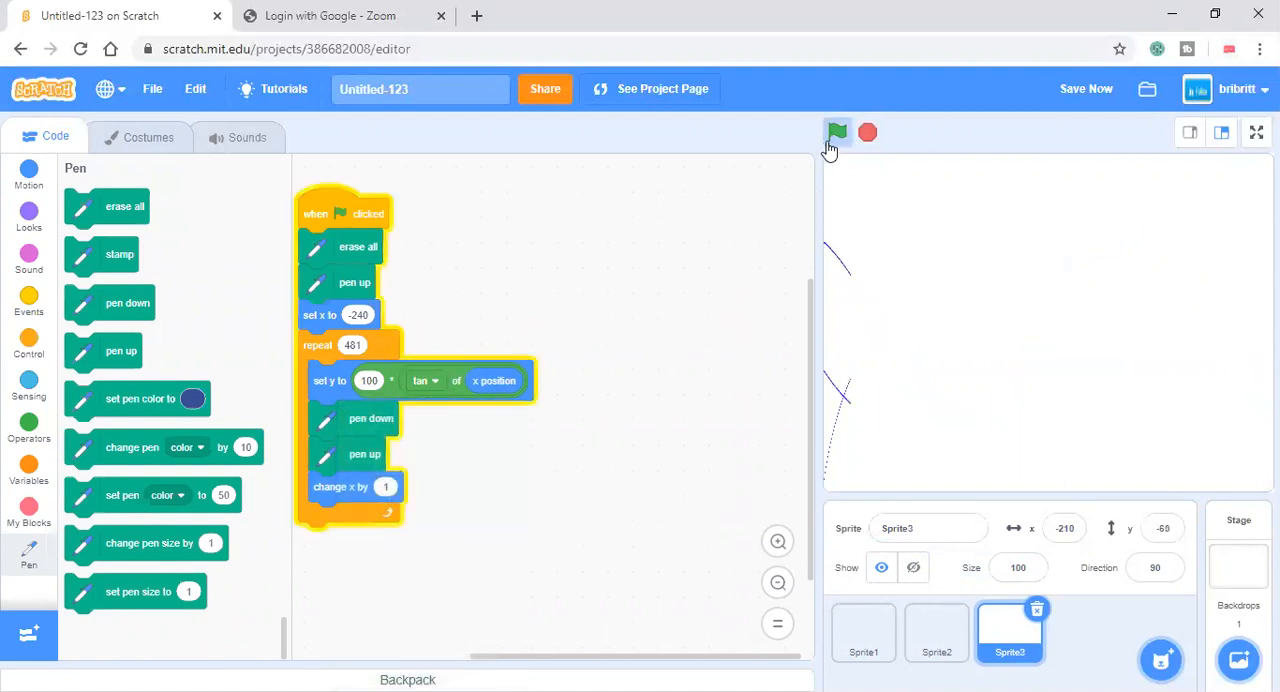
pyautogui.click(838, 132)
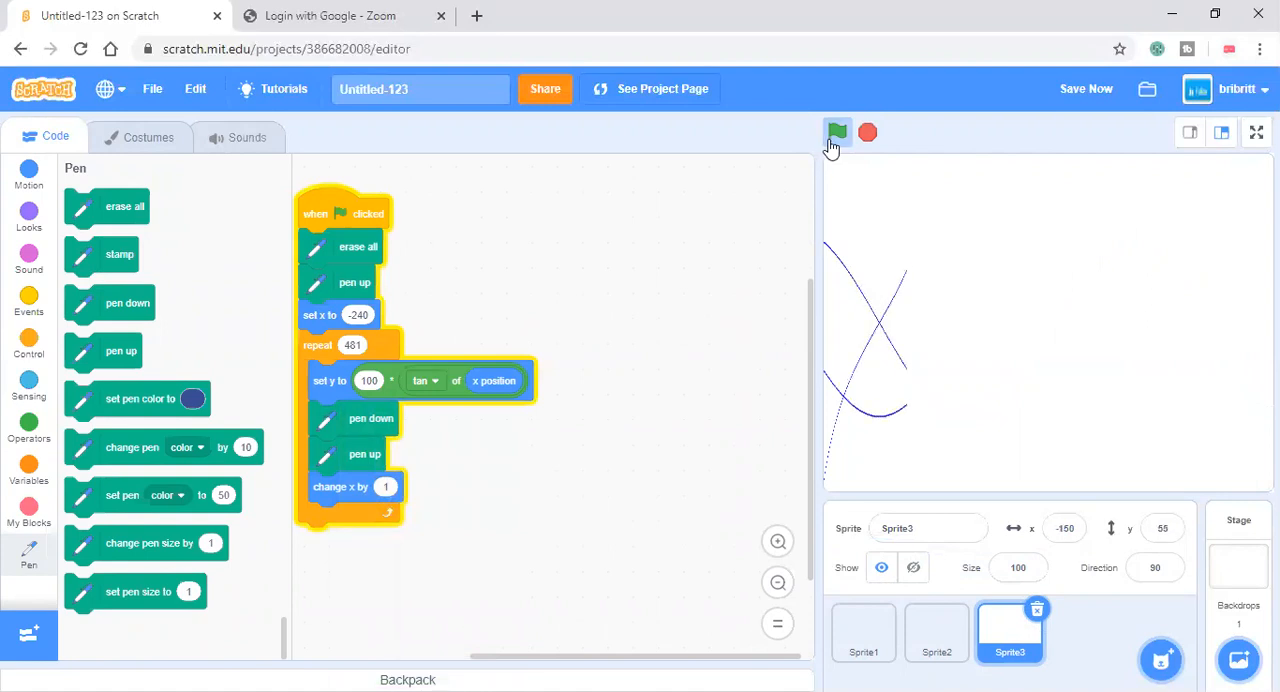
pyautogui.click(836, 132)
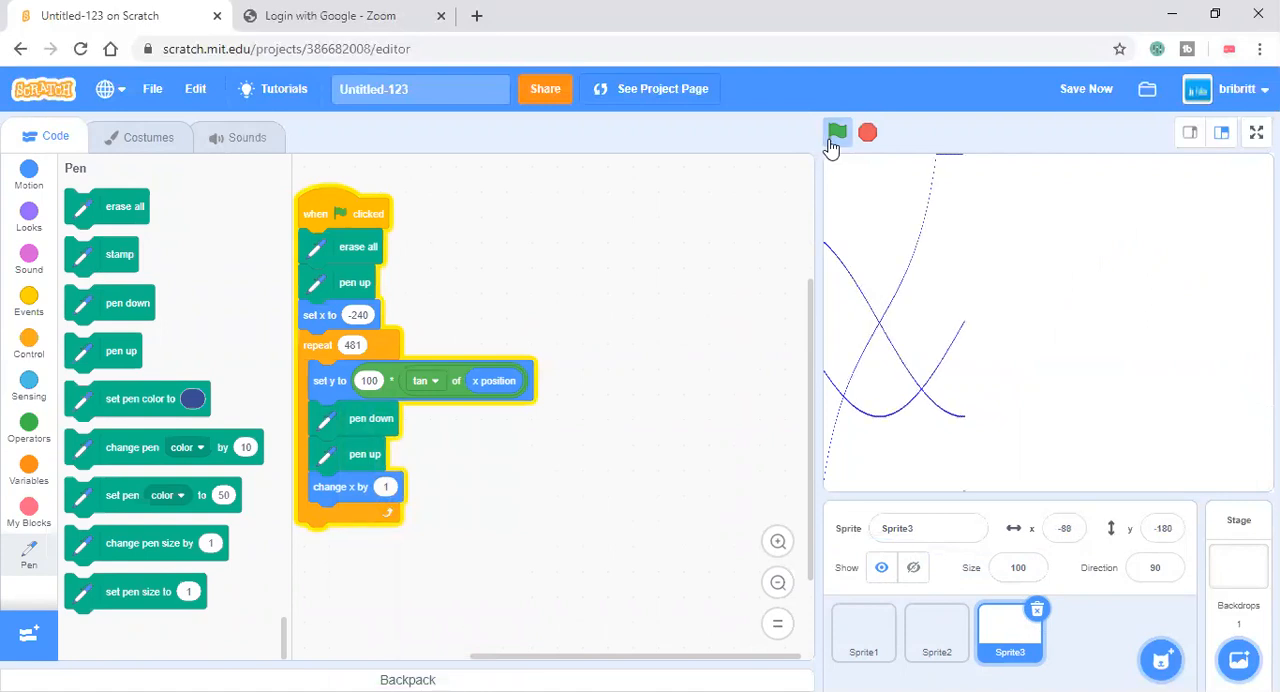
pyautogui.click(836, 132)
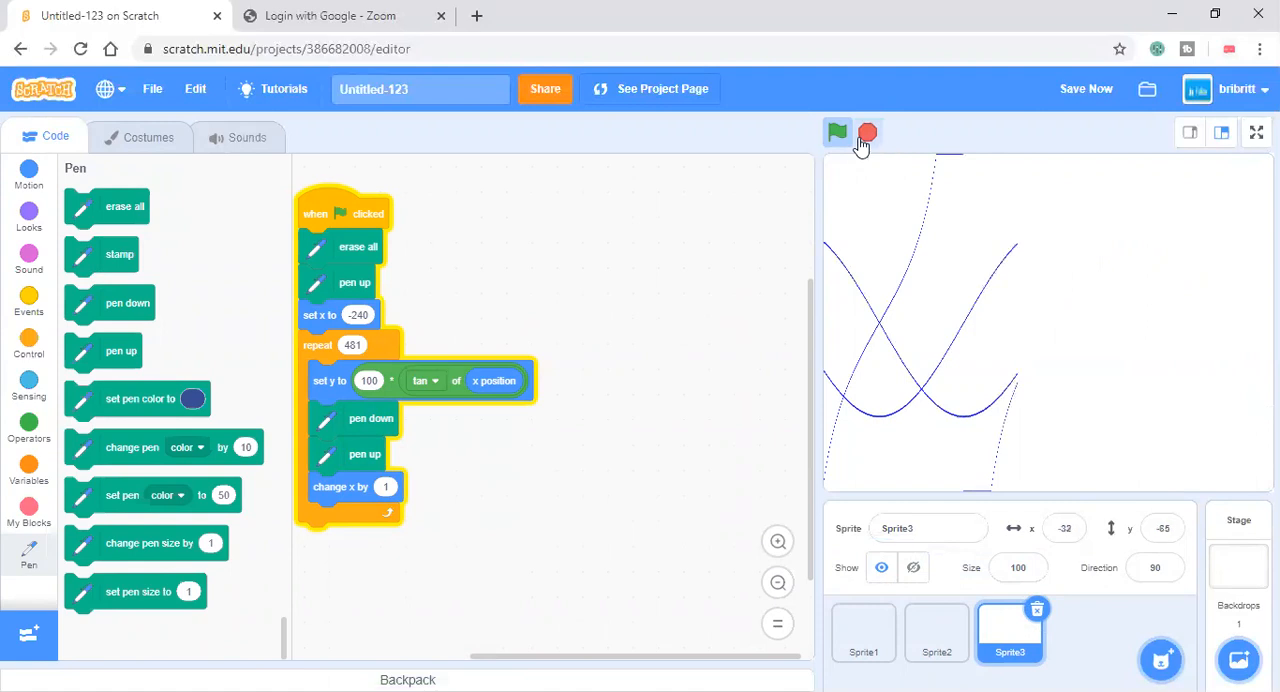
pyautogui.click(868, 132)
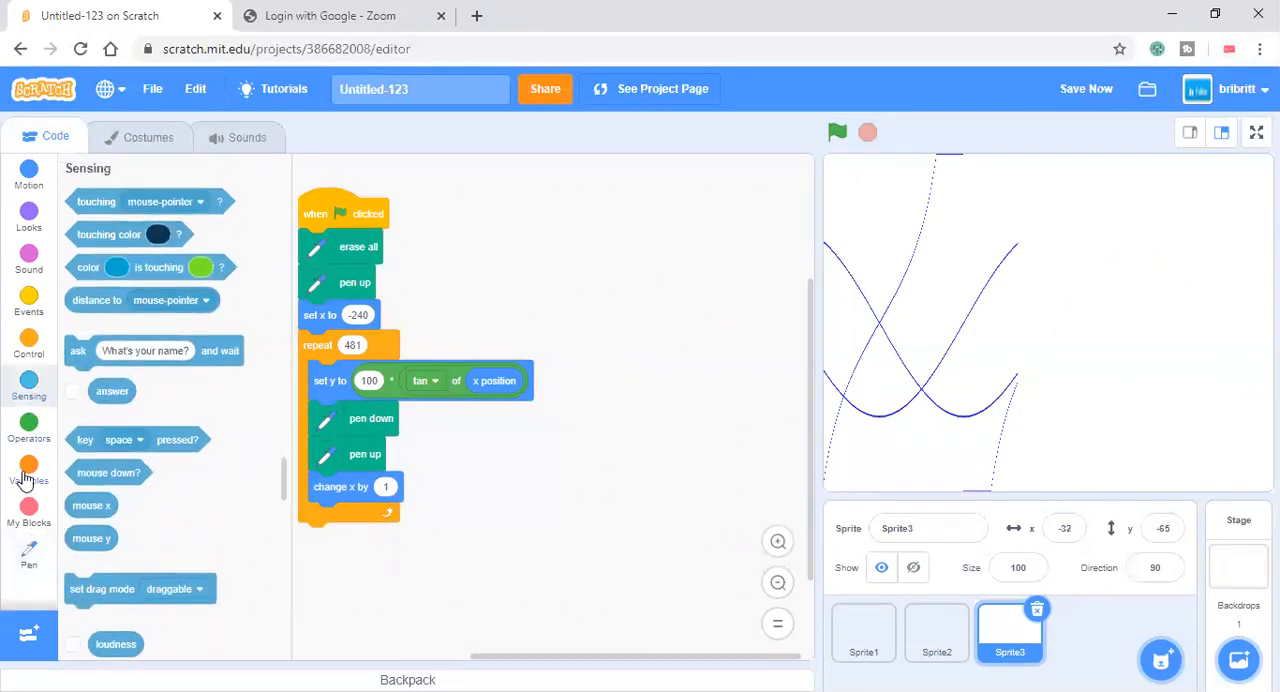
# Wrap Sprite3's pen down block inside an if block from Control.
pyautogui.click(28, 472)
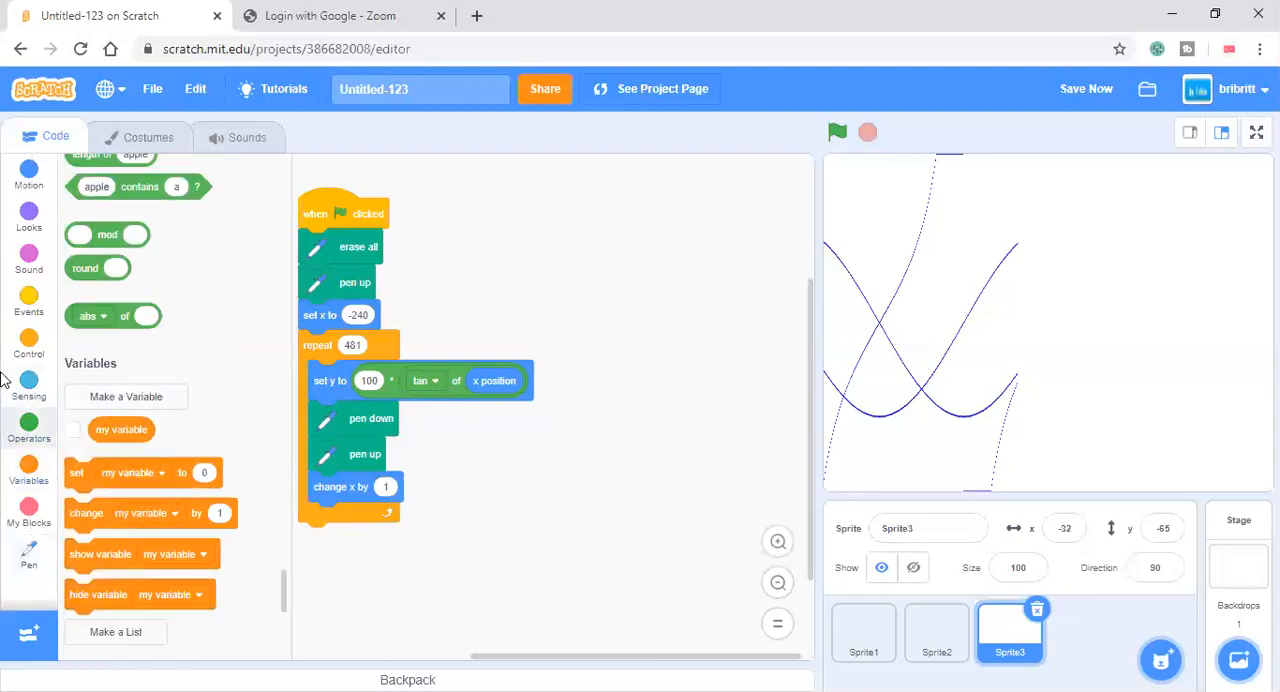
pyautogui.click(28, 438)
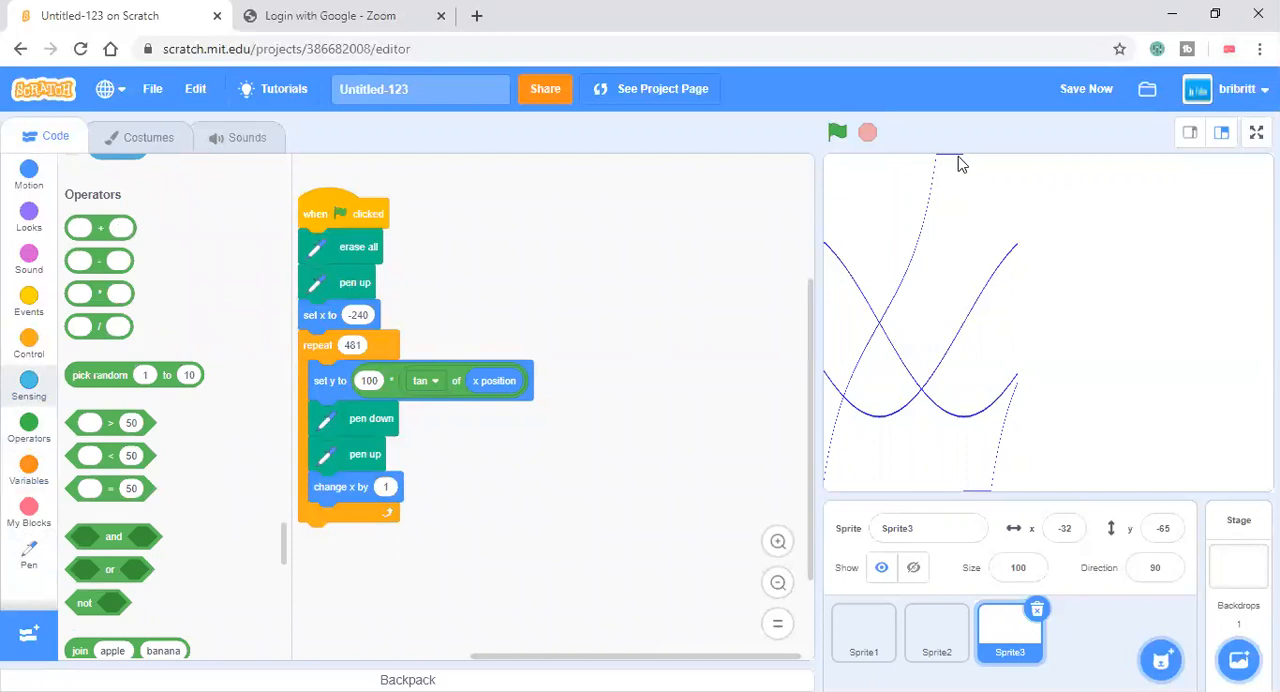
pyautogui.moveTo(82, 430)
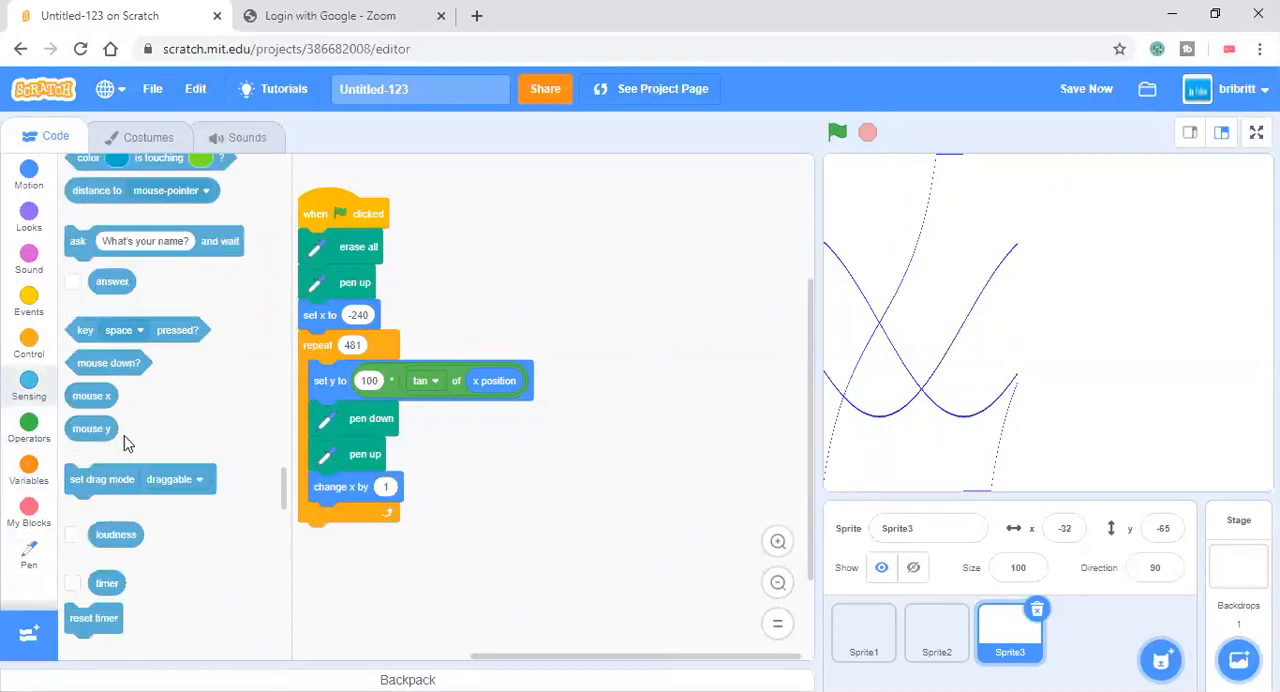
pyautogui.click(28, 336)
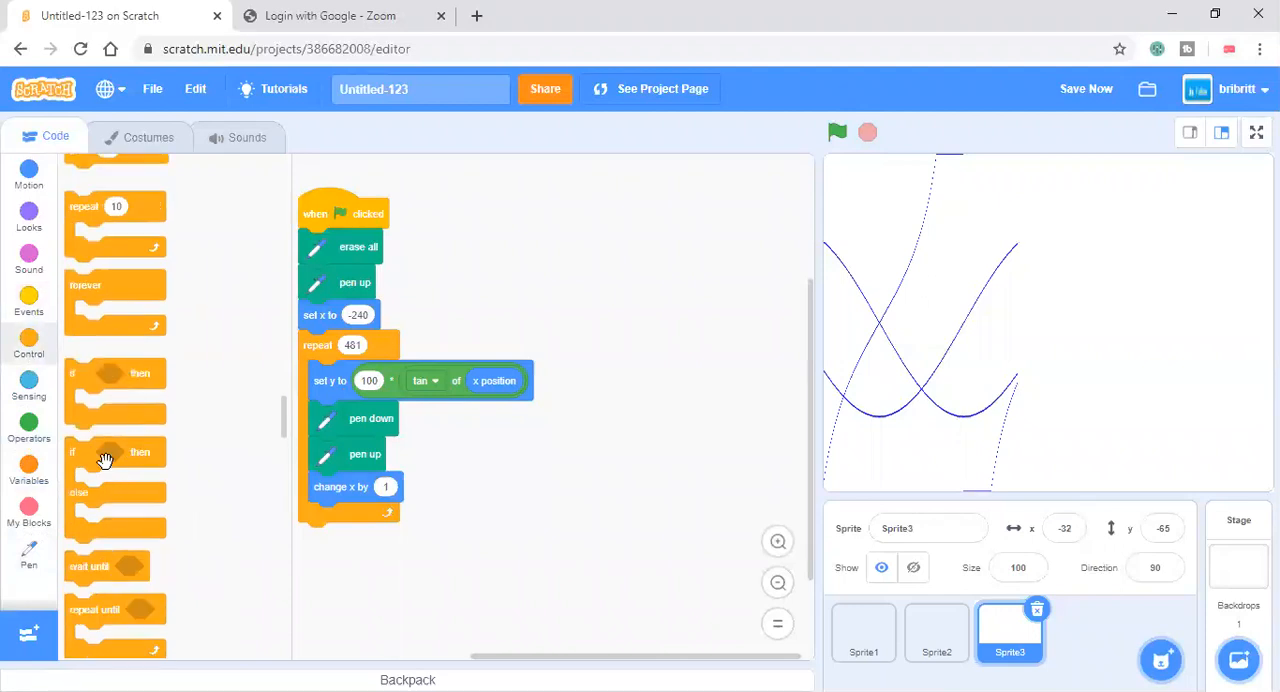
pyautogui.moveTo(104, 460); pyautogui.dragTo(584, 550)
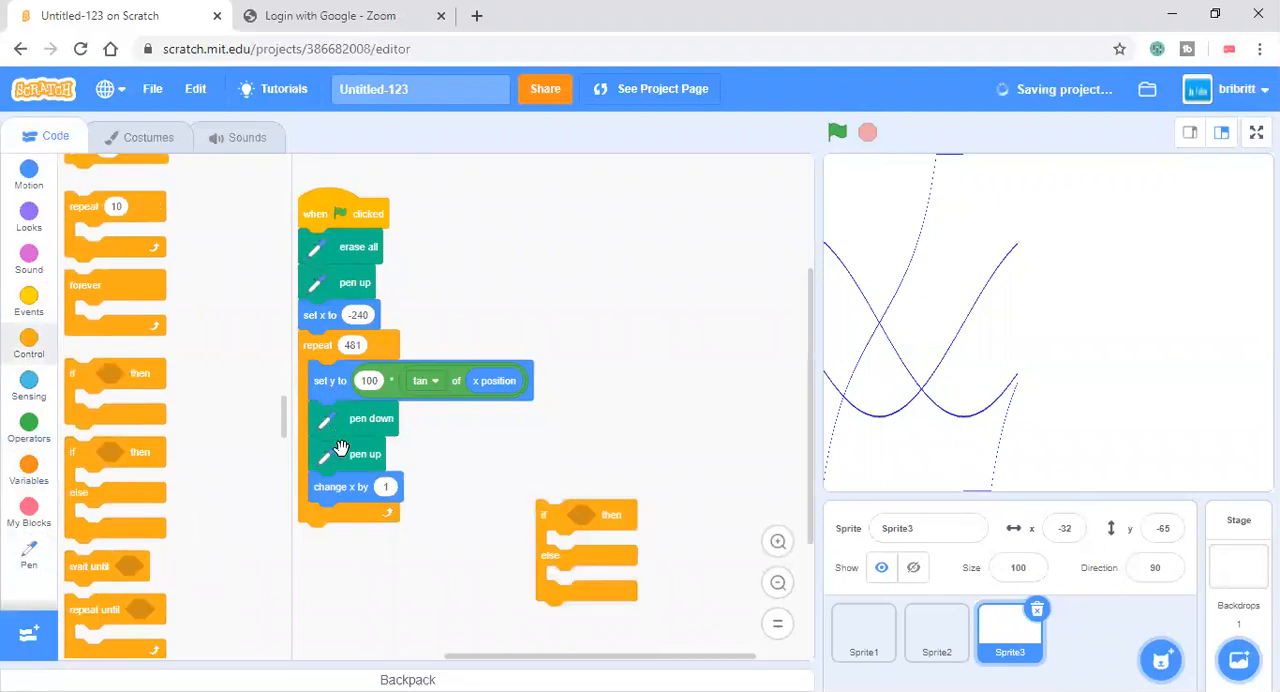
pyautogui.moveTo(340, 486); pyautogui.dragTo(352, 584)
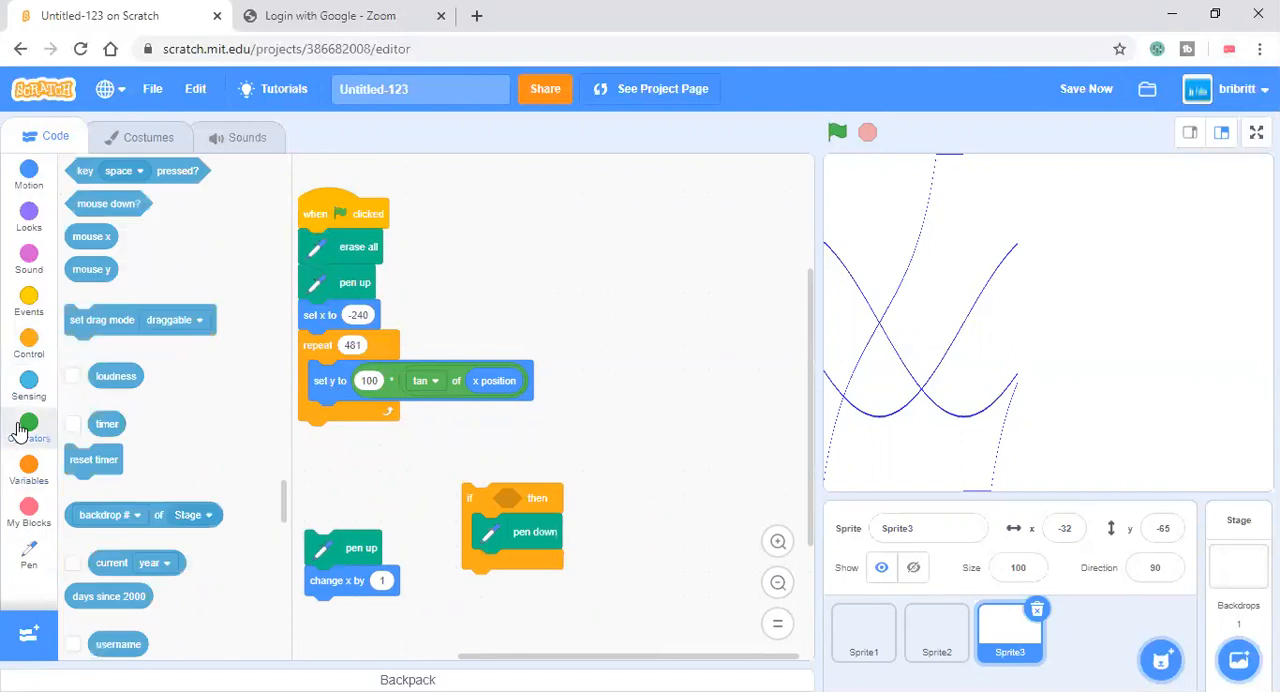
# Add a comparison of tan of x position with 1.01 as the condition and replot.
pyautogui.click(28, 430)
pyautogui.write('1.81')
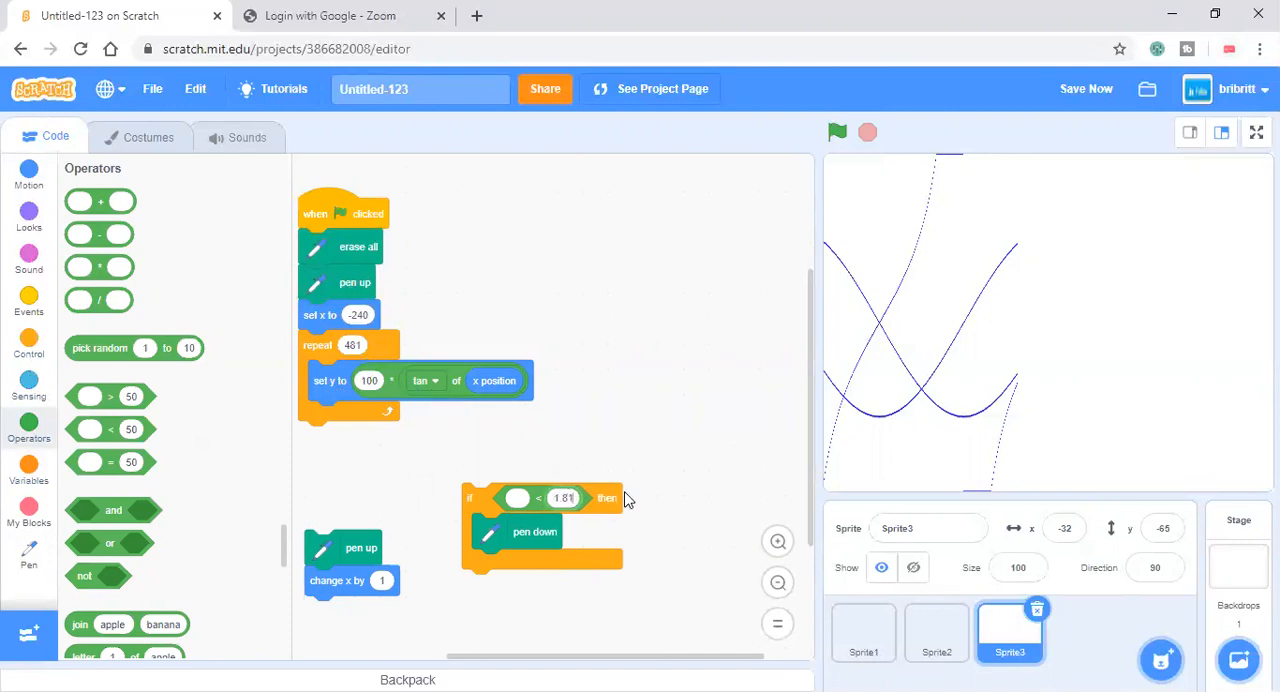
pyautogui.moveTo(456, 382)
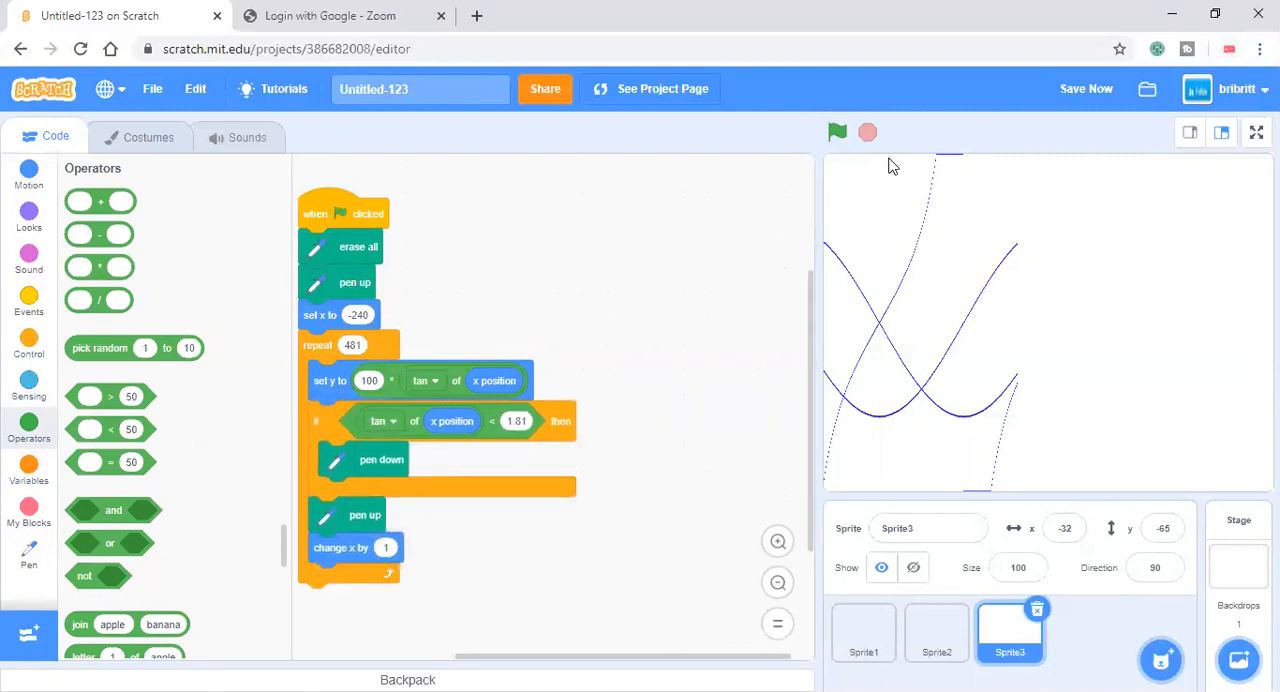
pyautogui.click(836, 132)
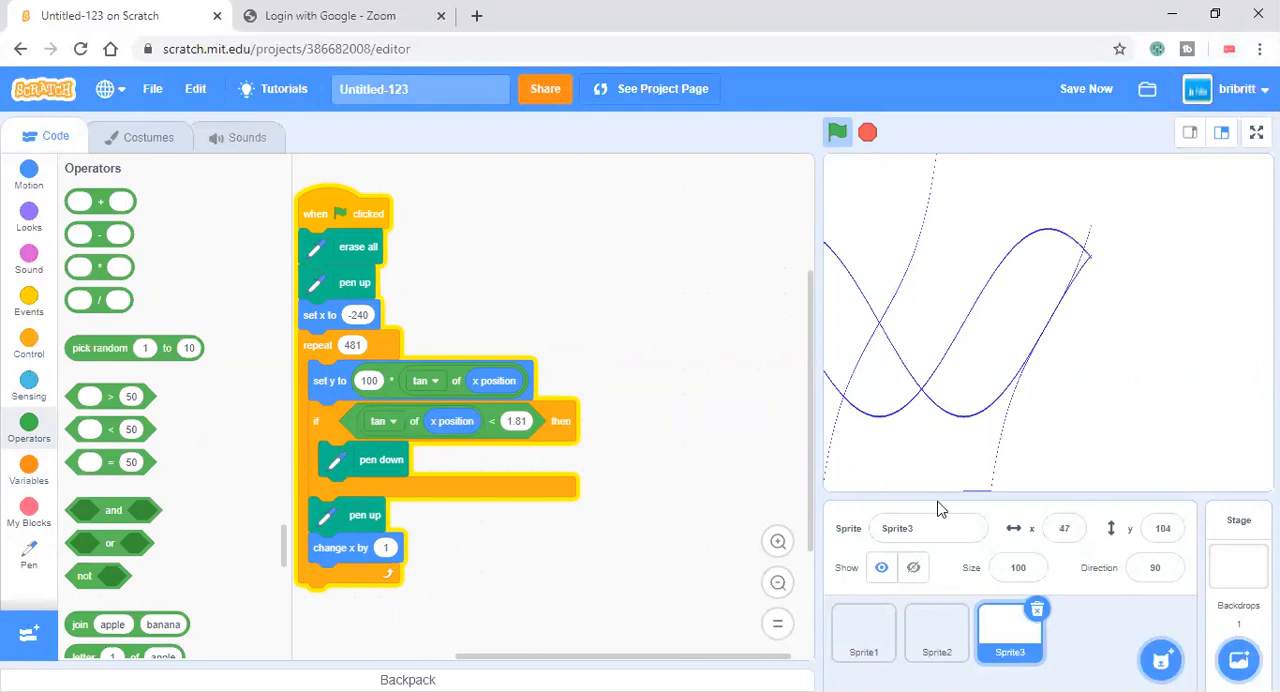
# Replot with the absolute value of tan tested against 1.01, then stop.
pyautogui.click(836, 132)
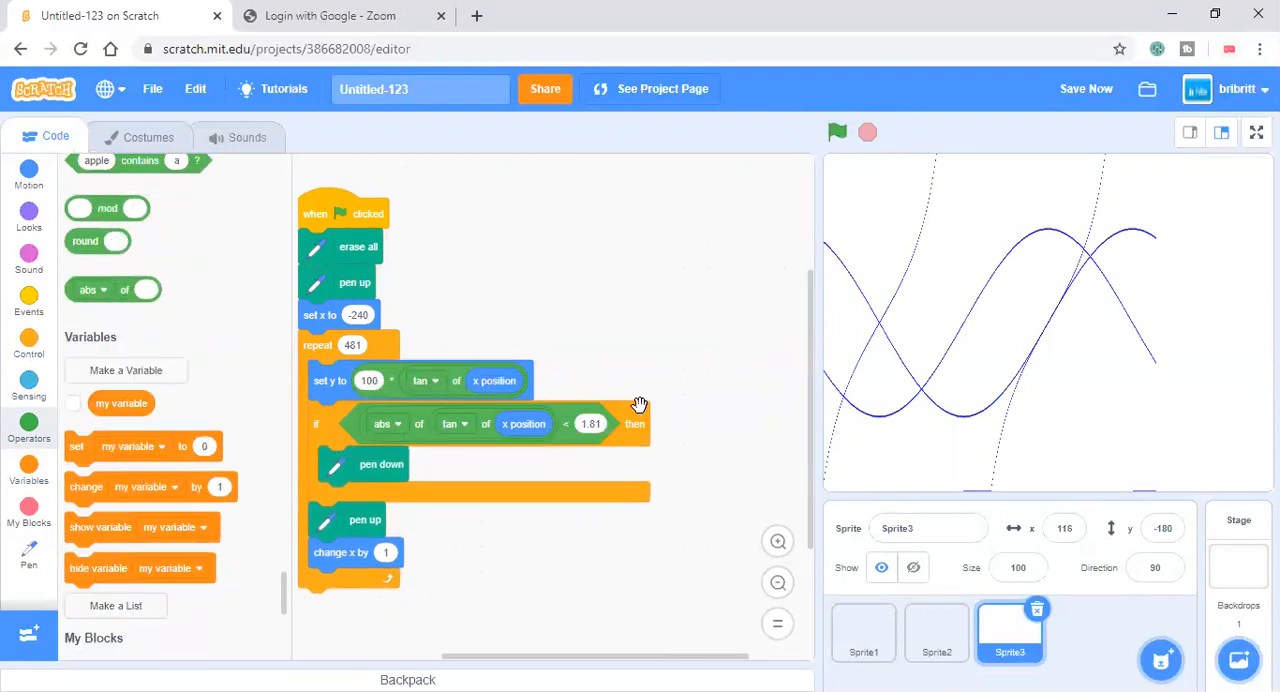
pyautogui.click(836, 132)
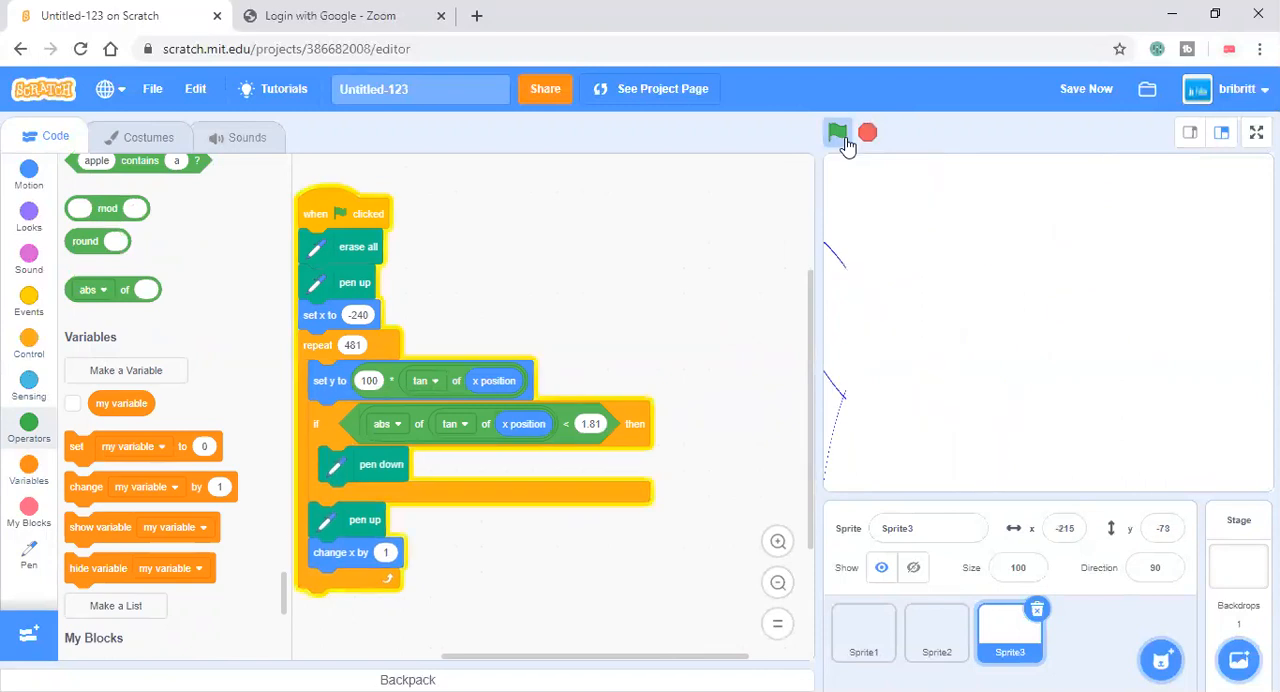
pyautogui.click(838, 132)
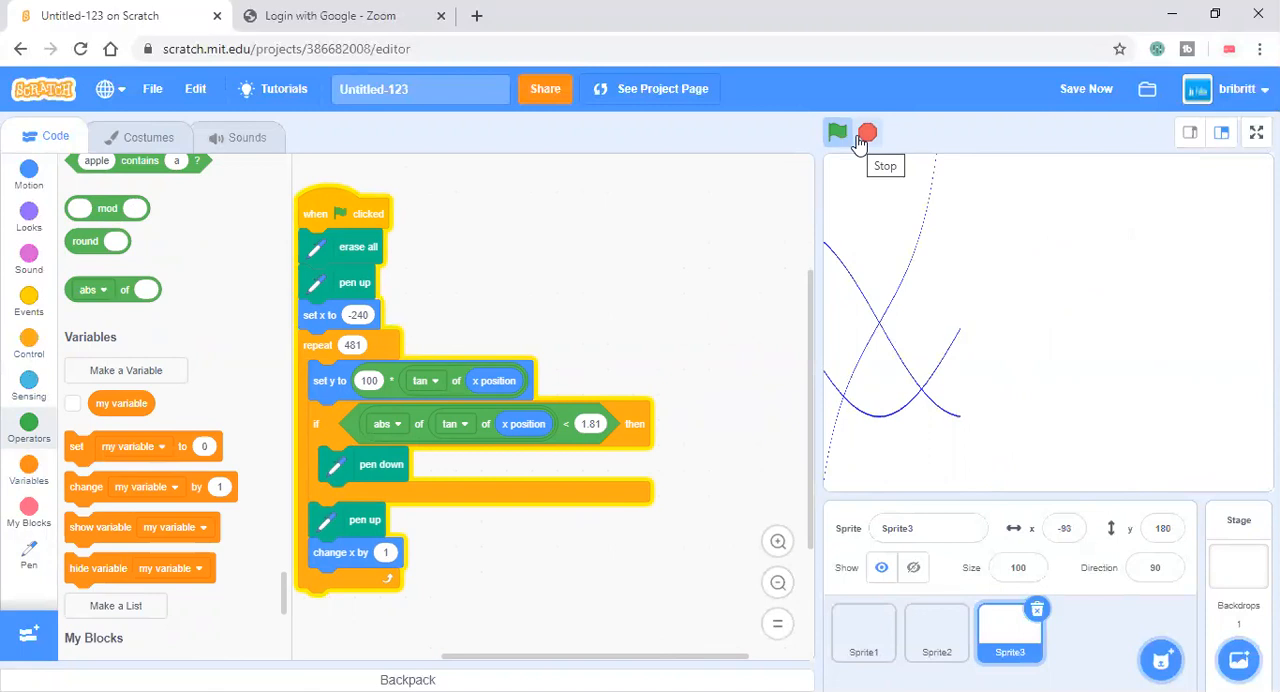
pyautogui.click(836, 132)
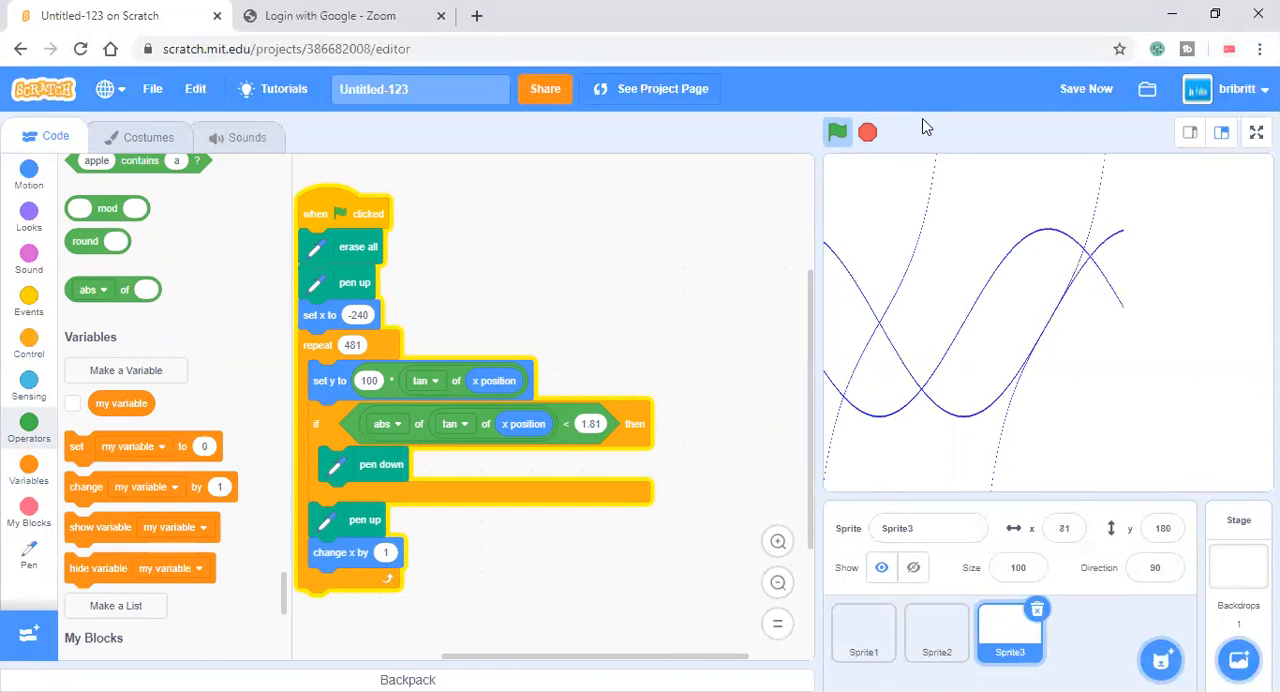
# Turn on Turbo Mode and replot all curves at full speed.
pyautogui.click(868, 132)
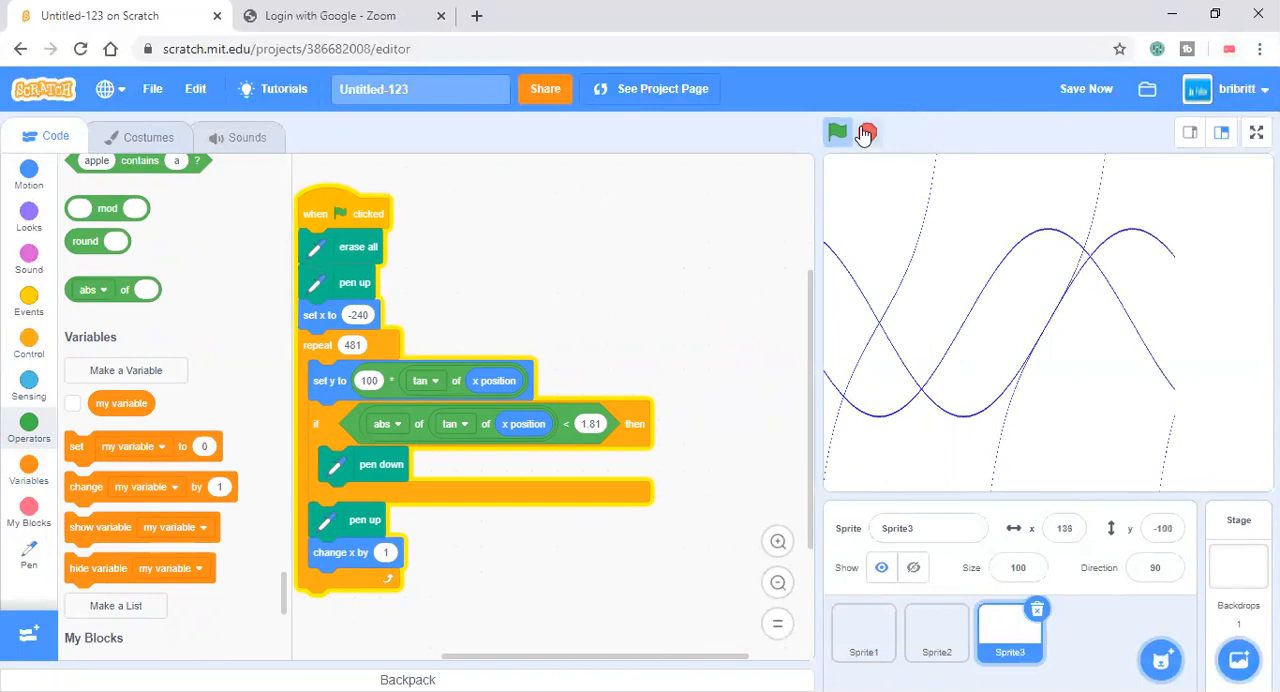
pyautogui.click(836, 132)
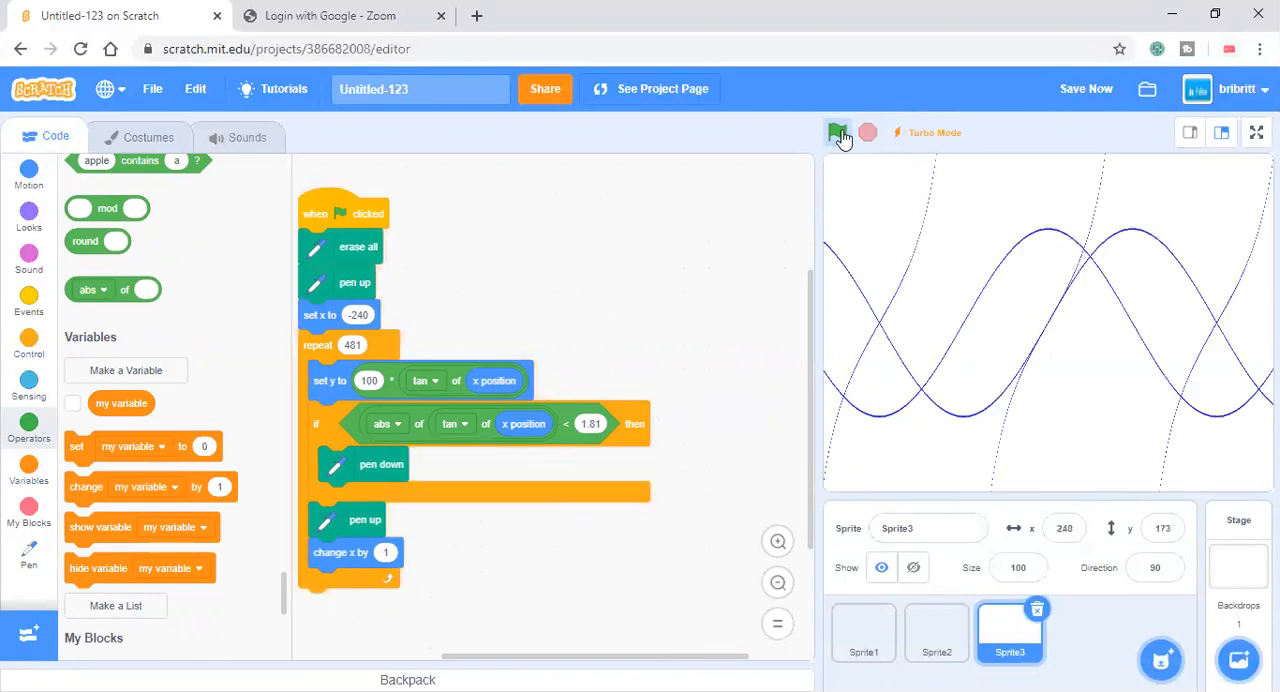
pyautogui.click(836, 132)
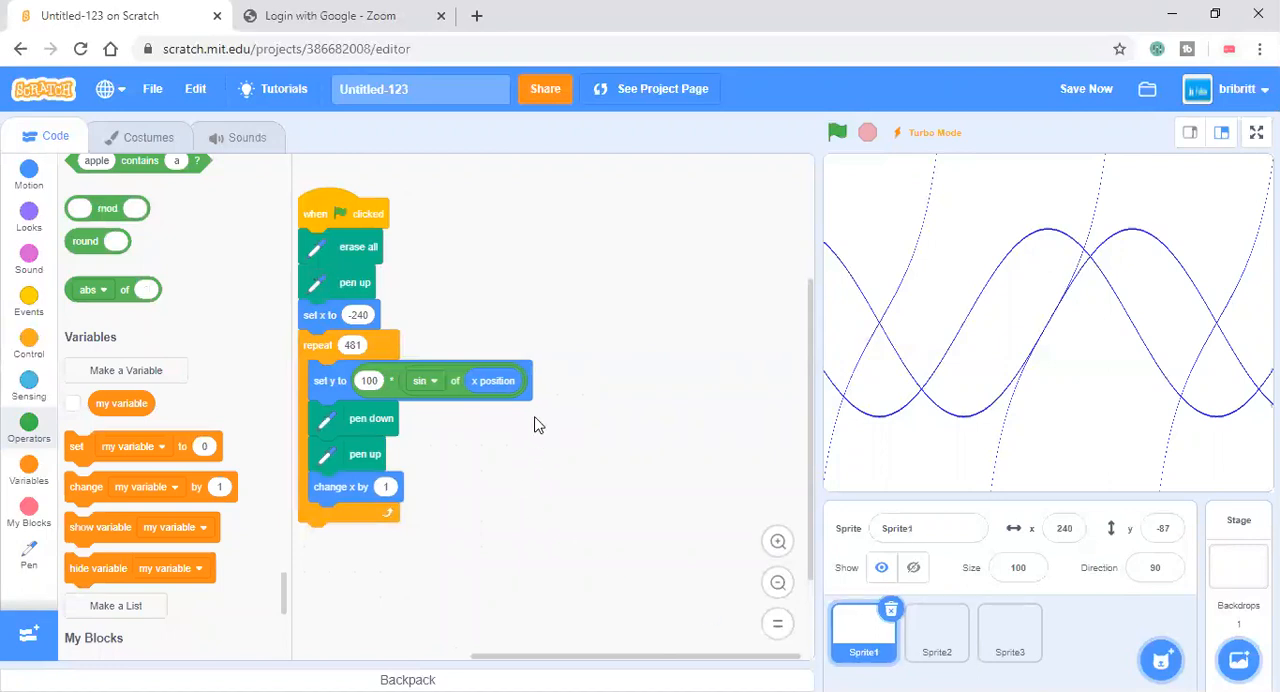
pyautogui.moveTo(386, 372)
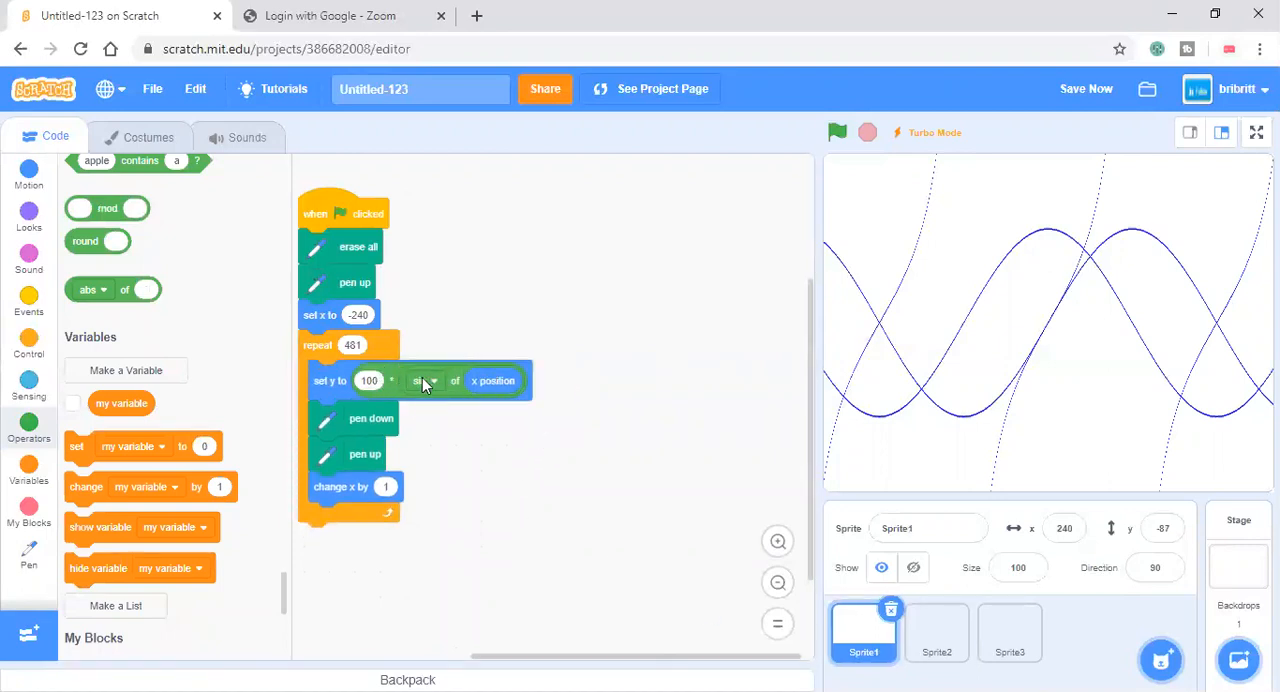
# Pull Sprite1's sine reporter out of the product, peek at Costumes and return to the code.
pyautogui.moveTo(456, 380); pyautogui.dragTo(560, 426)
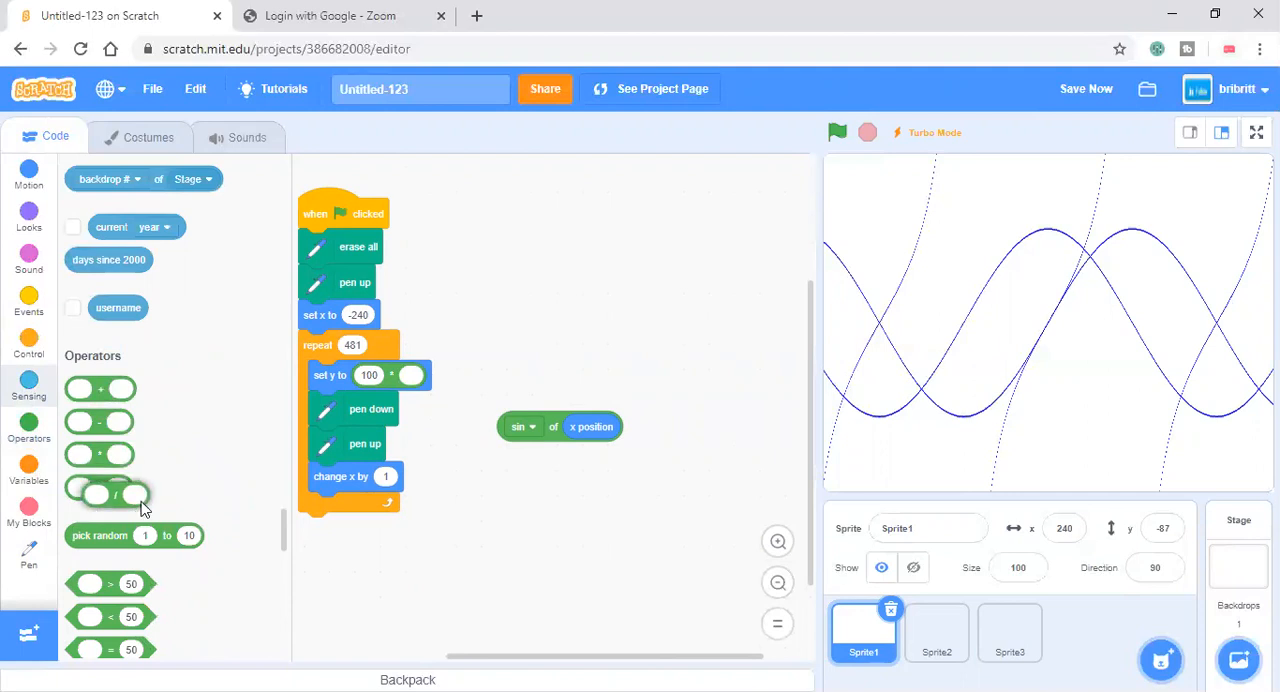
pyautogui.click(148, 136)
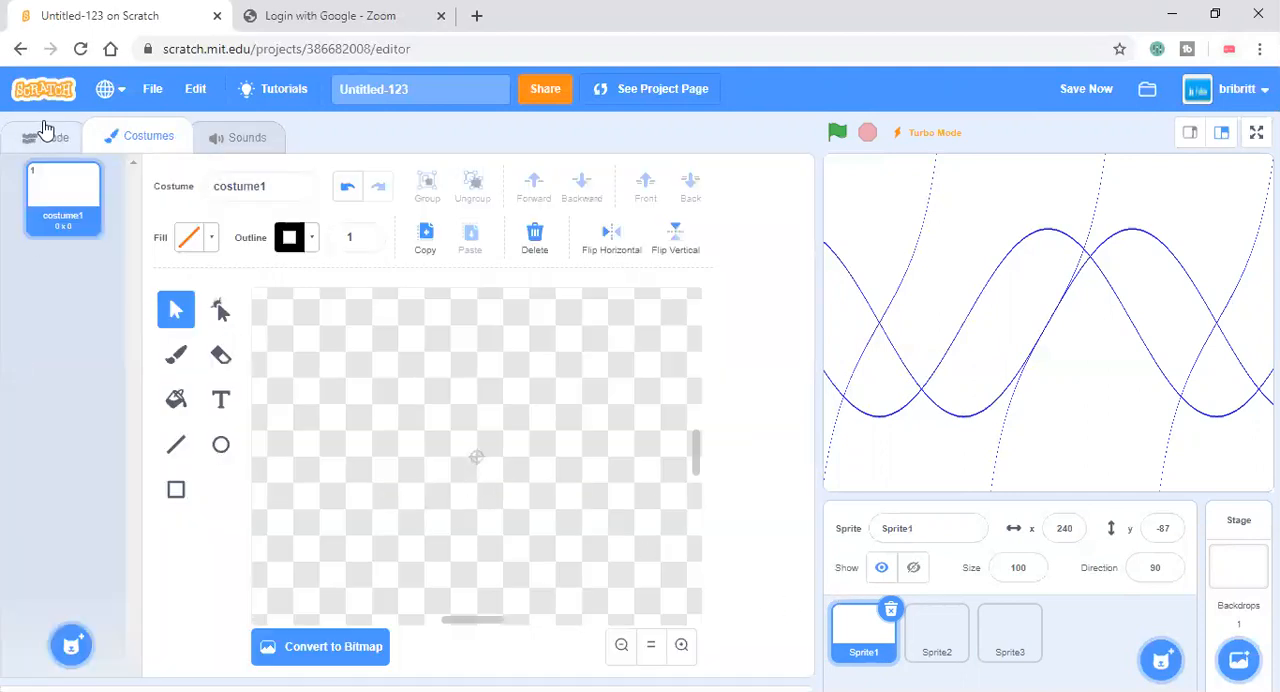
pyautogui.click(44, 136)
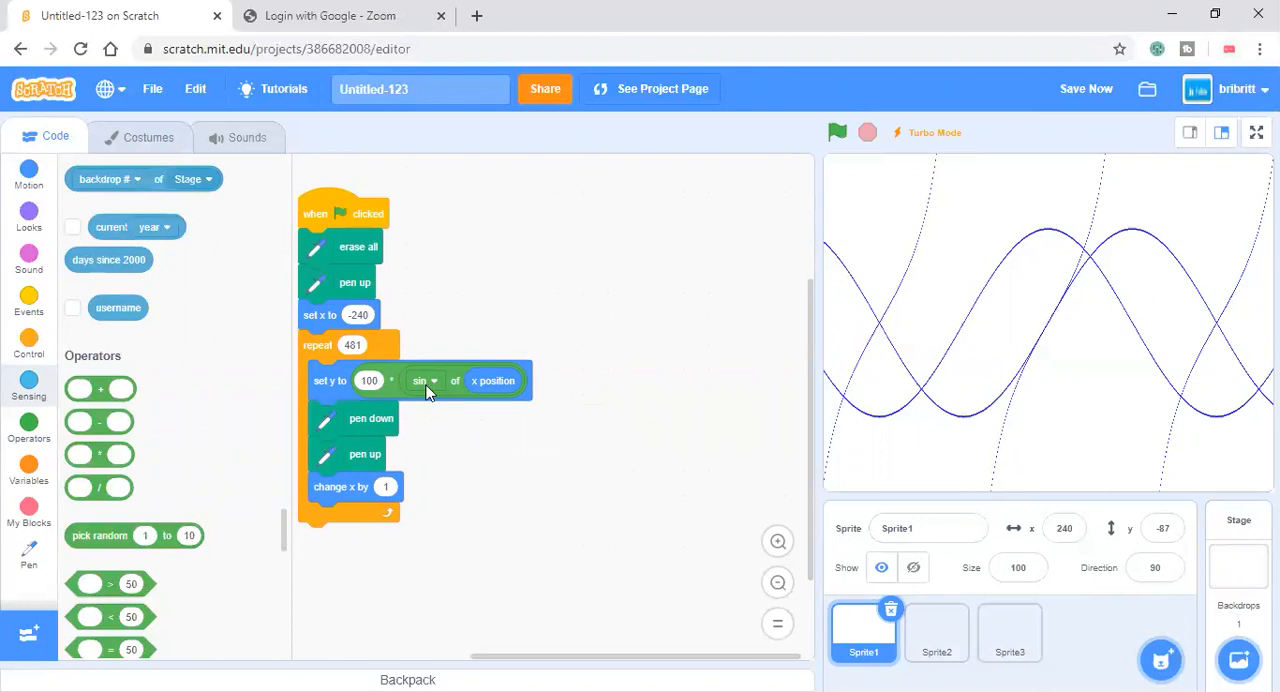
# Rebuild set y as a sum with the scaled sine first and a second term using 2.
pyautogui.moveTo(420, 380); pyautogui.dragTo(600, 406)
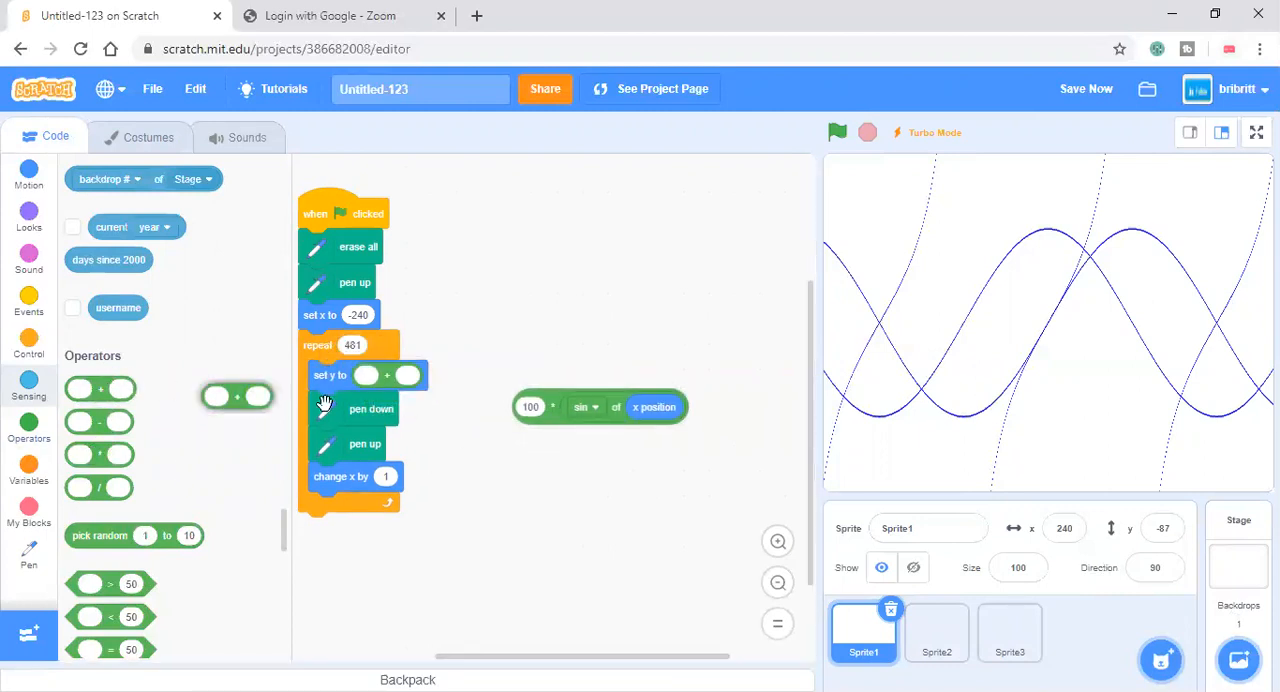
pyautogui.moveTo(600, 408); pyautogui.dragTo(420, 386)
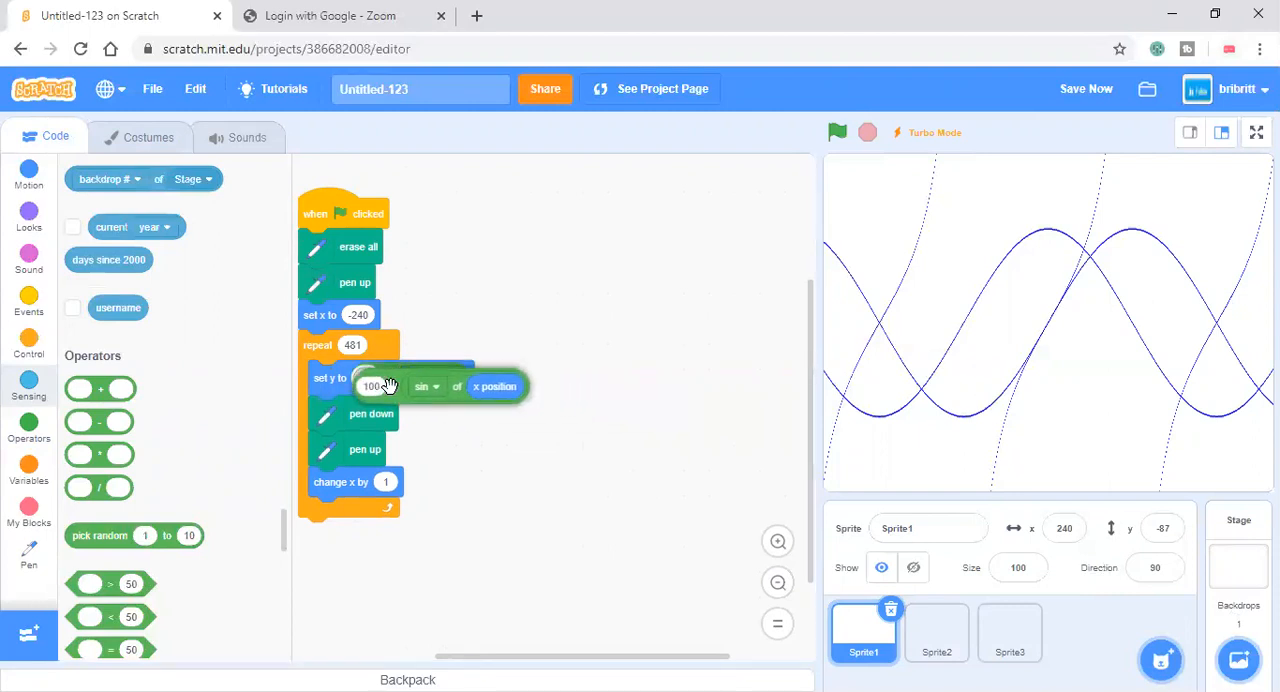
pyautogui.moveTo(416, 386); pyautogui.dragTo(480, 466)
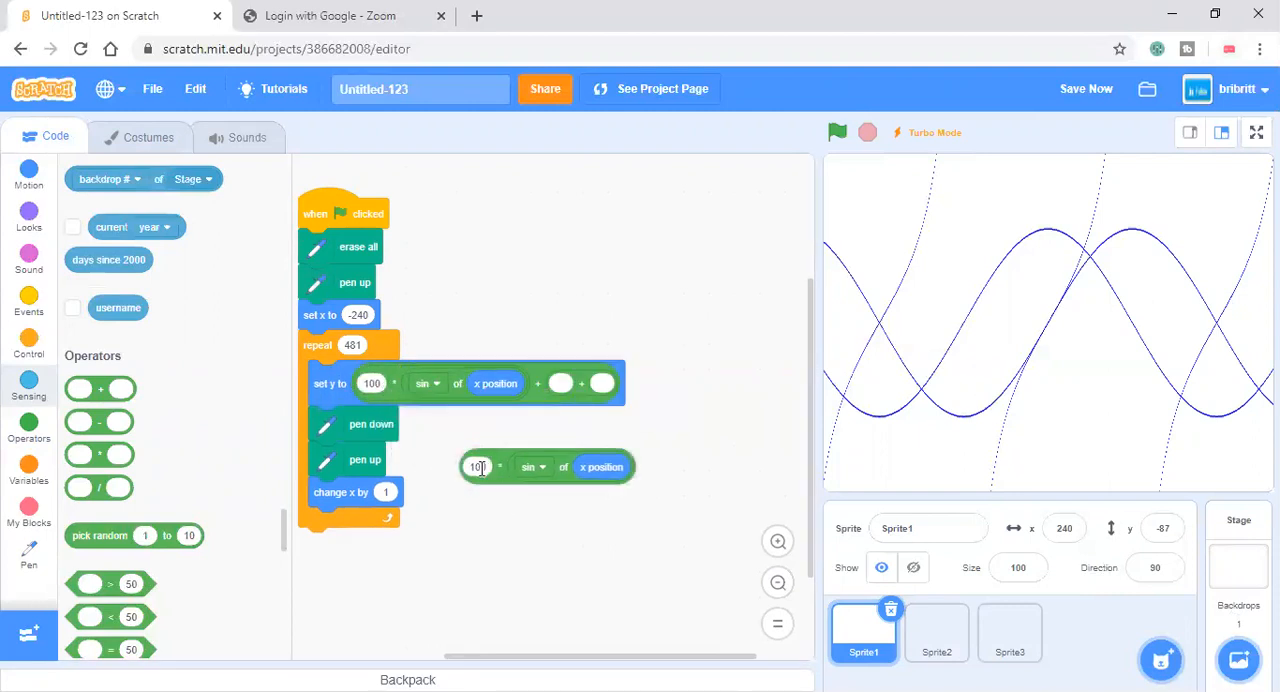
pyautogui.write('2')
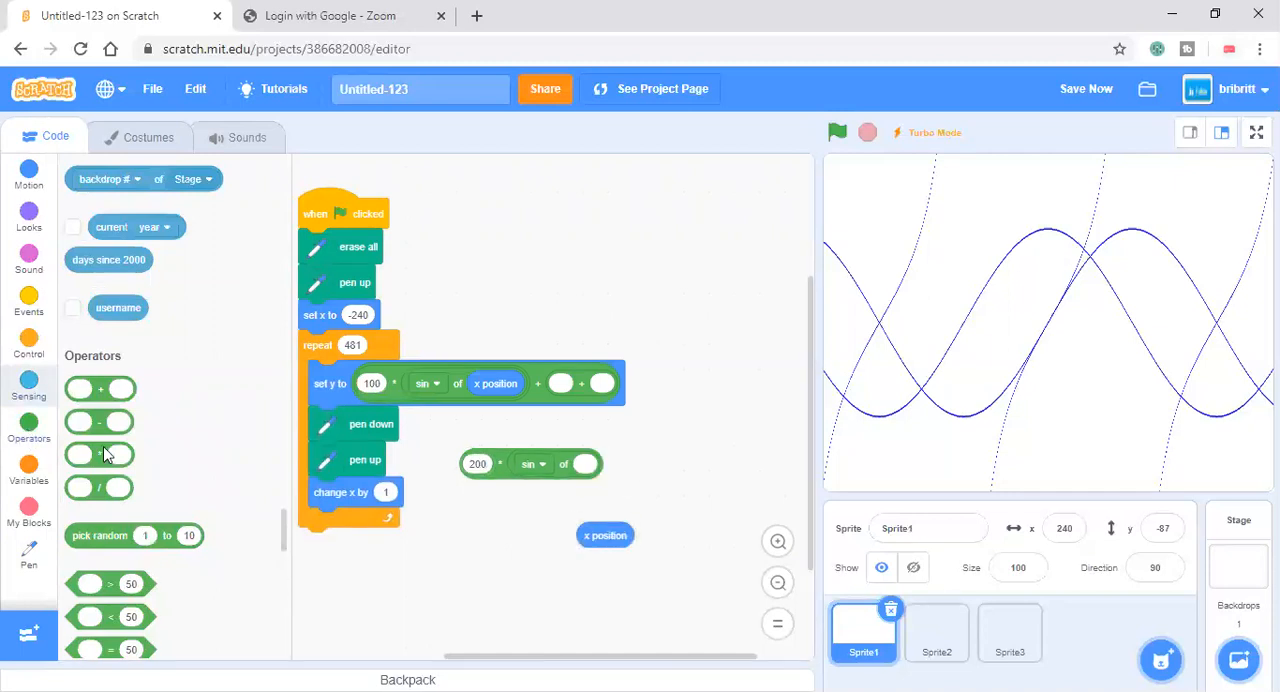
pyautogui.scroll(-3)
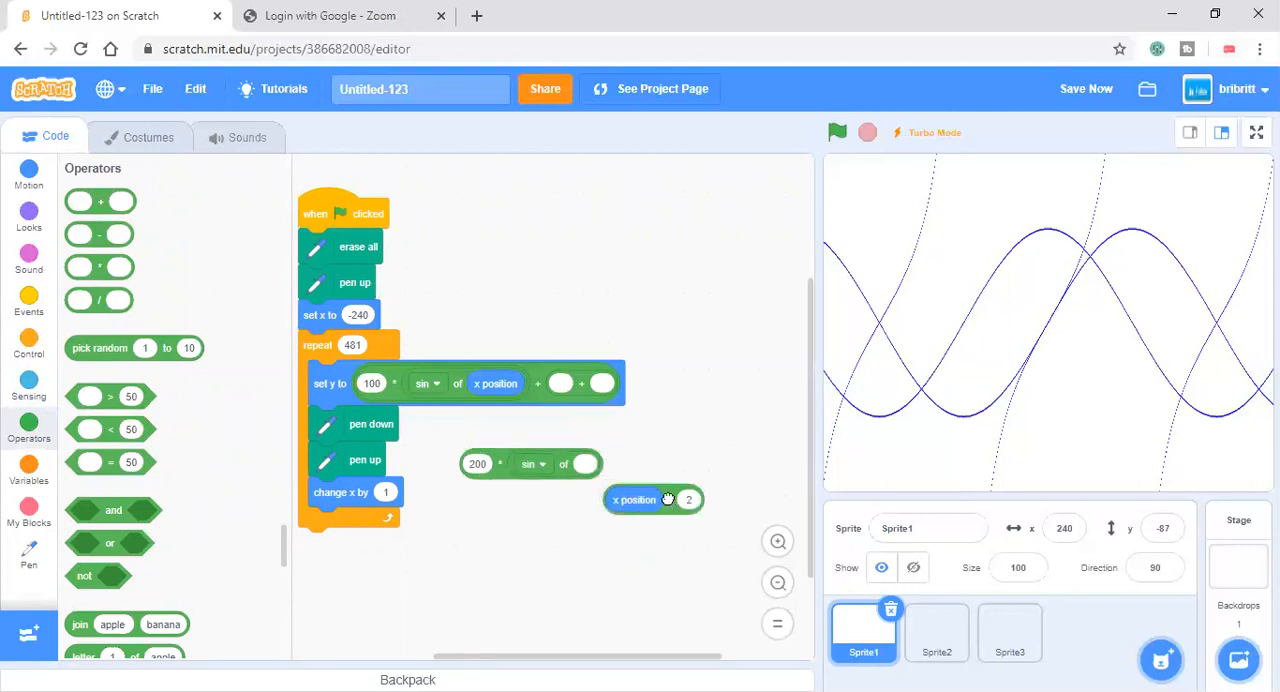
# Duplicate the separate sine term and give it a 300 multiplier for the sum.
pyautogui.rightClick(530, 464)
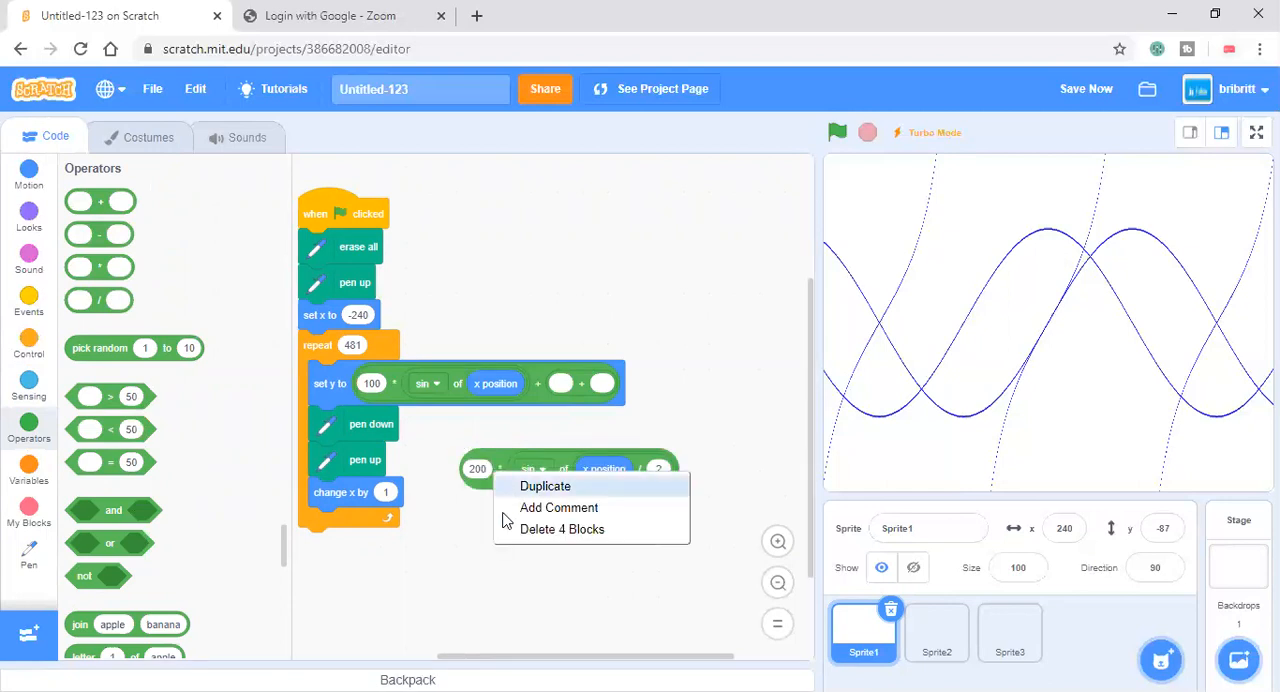
pyautogui.click(544, 484)
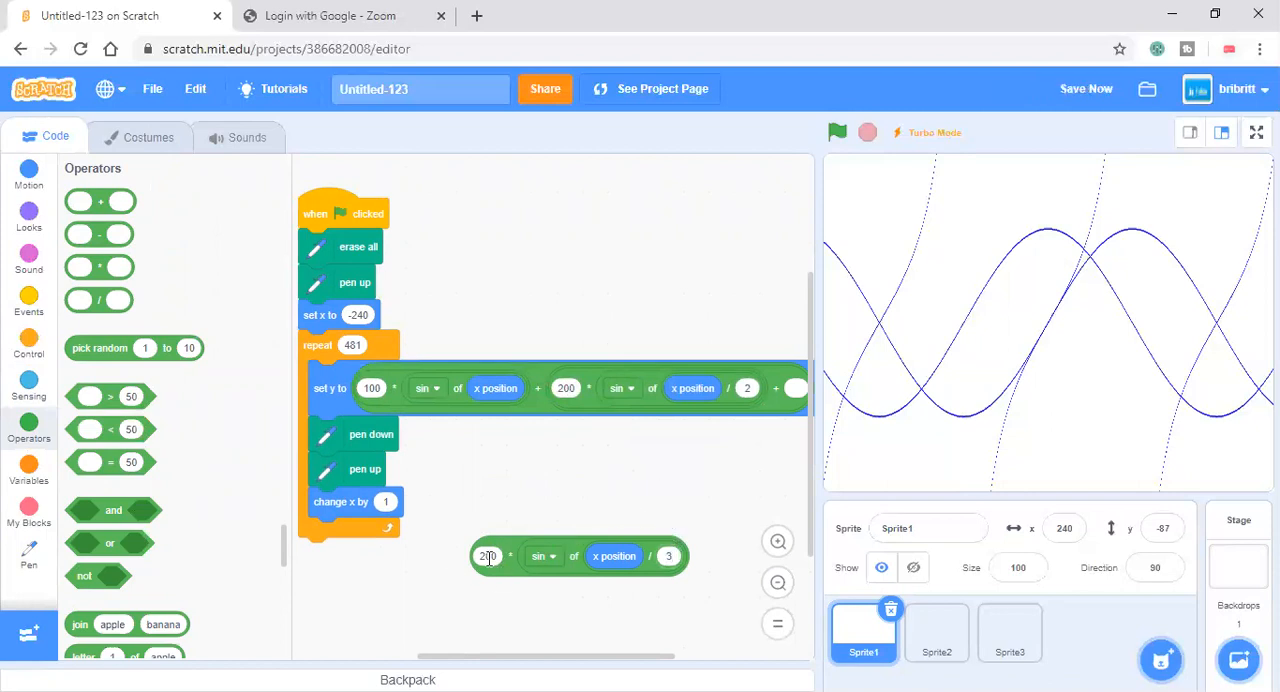
pyautogui.write('300')
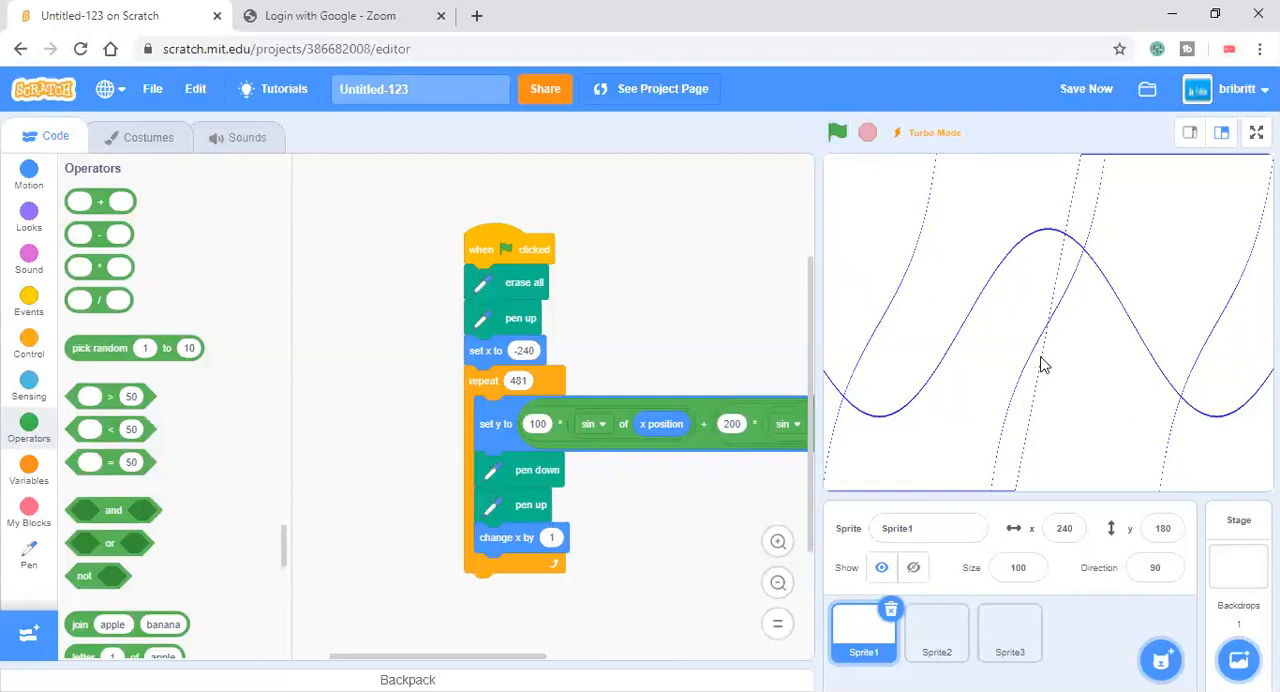
pyautogui.moveTo(838, 204)
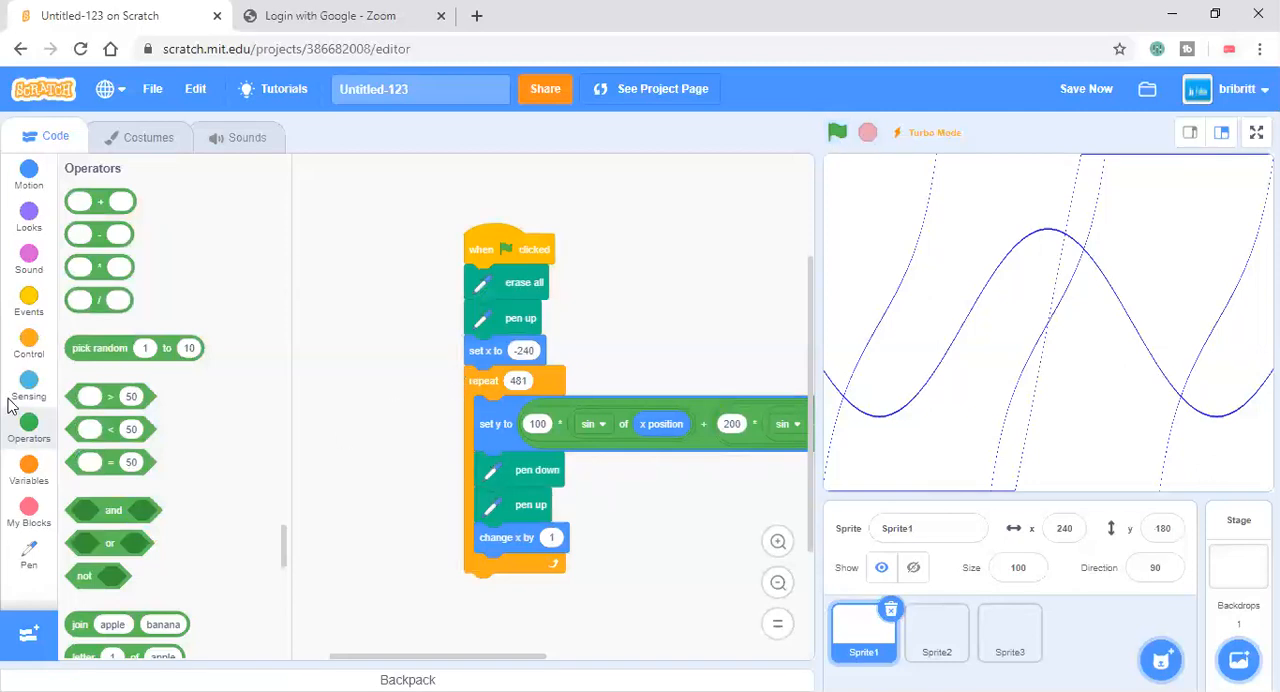
# Pick a new pen colour, take x position out of the sine and set the multiplier to 50.
pyautogui.click(28, 556)
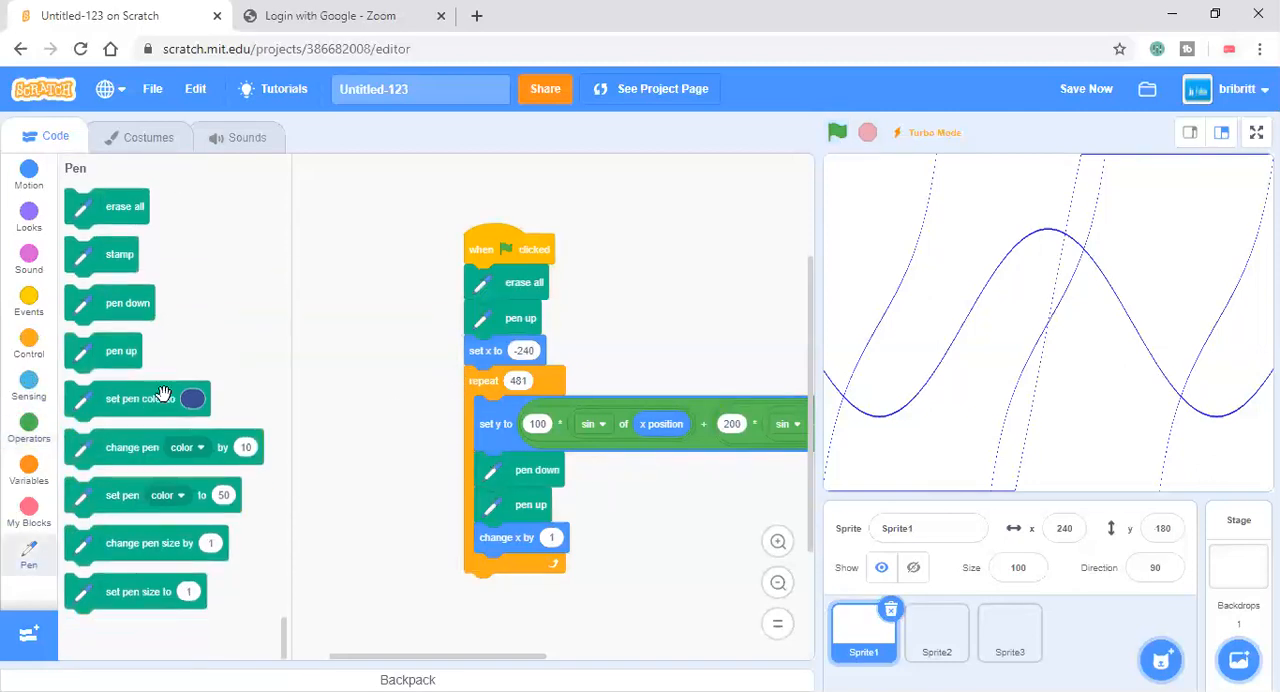
pyautogui.click(192, 398)
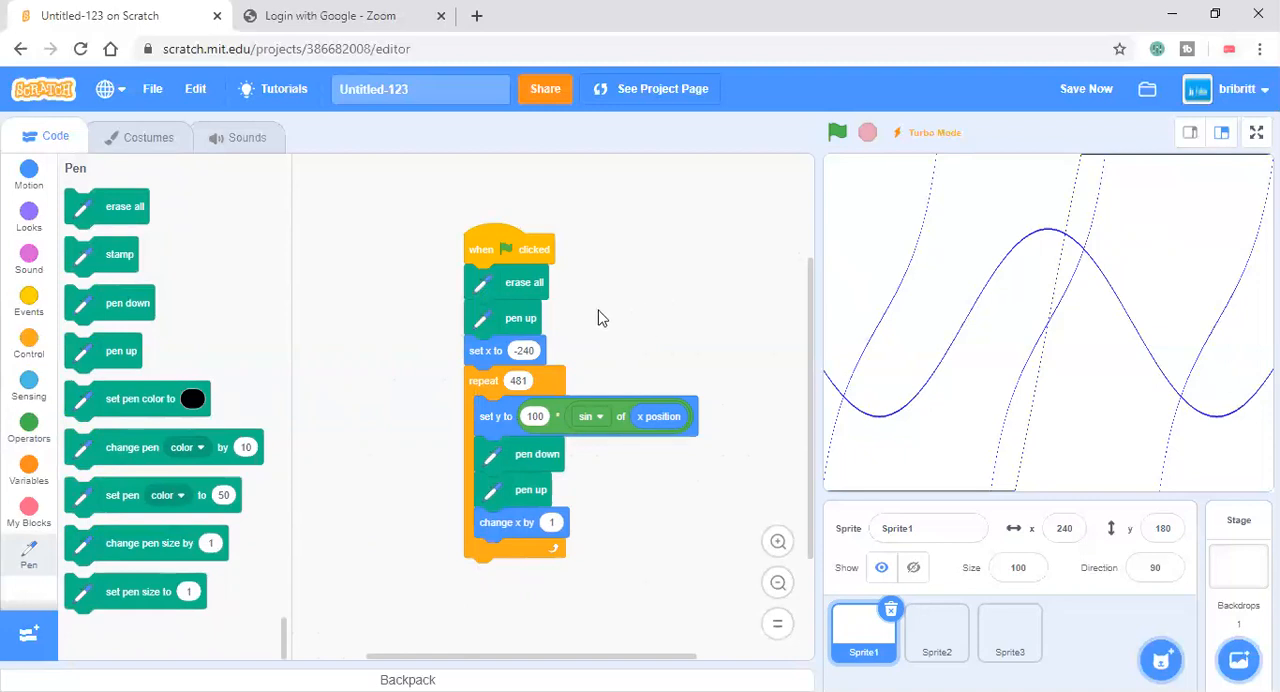
pyautogui.moveTo(592, 430)
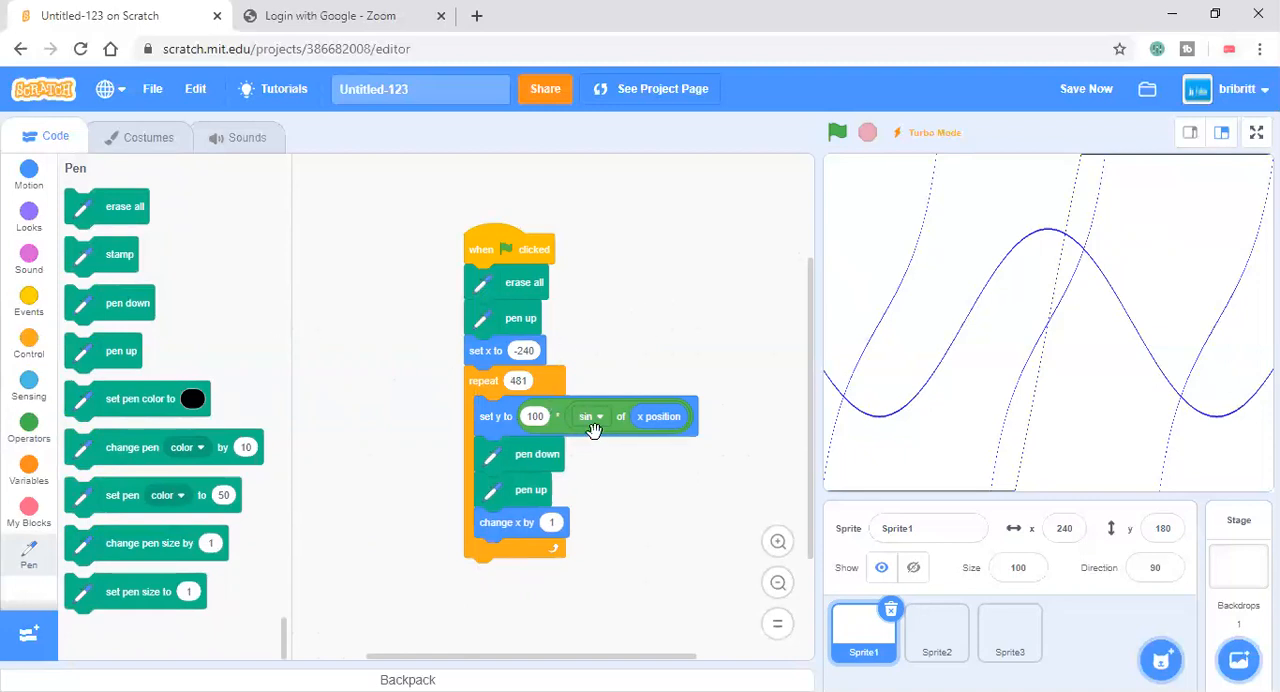
pyautogui.moveTo(660, 416); pyautogui.dragTo(658, 508)
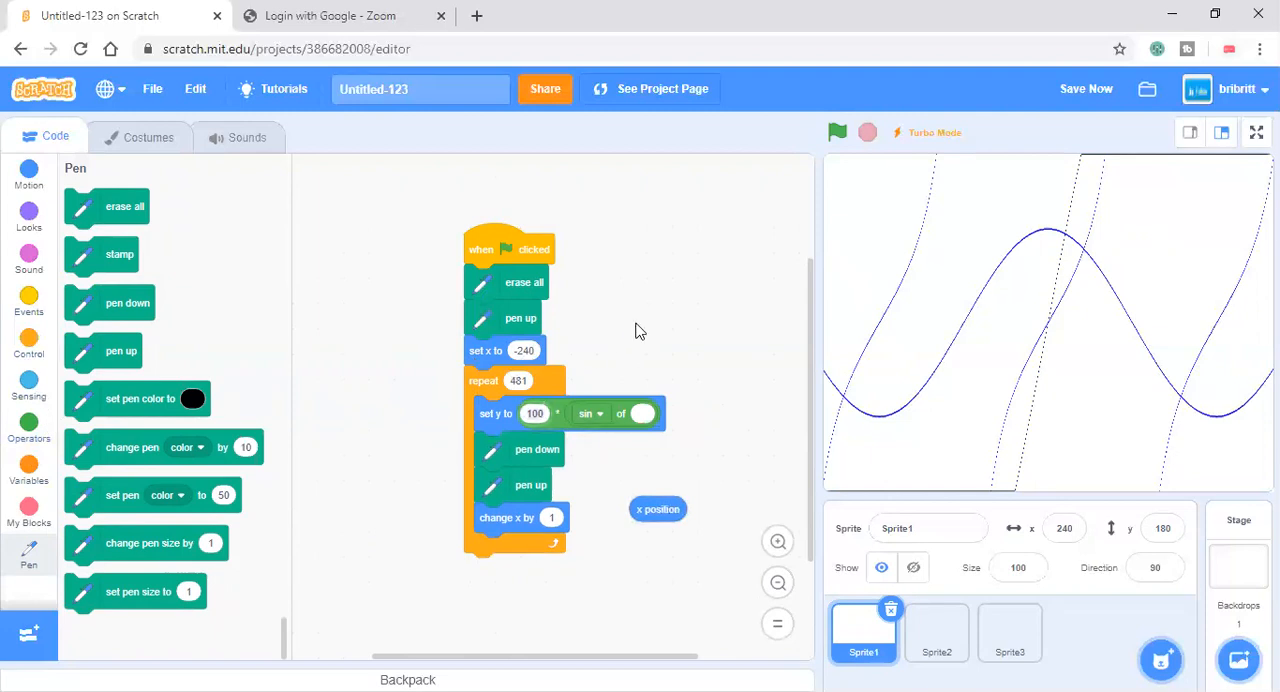
pyautogui.moveTo(626, 338)
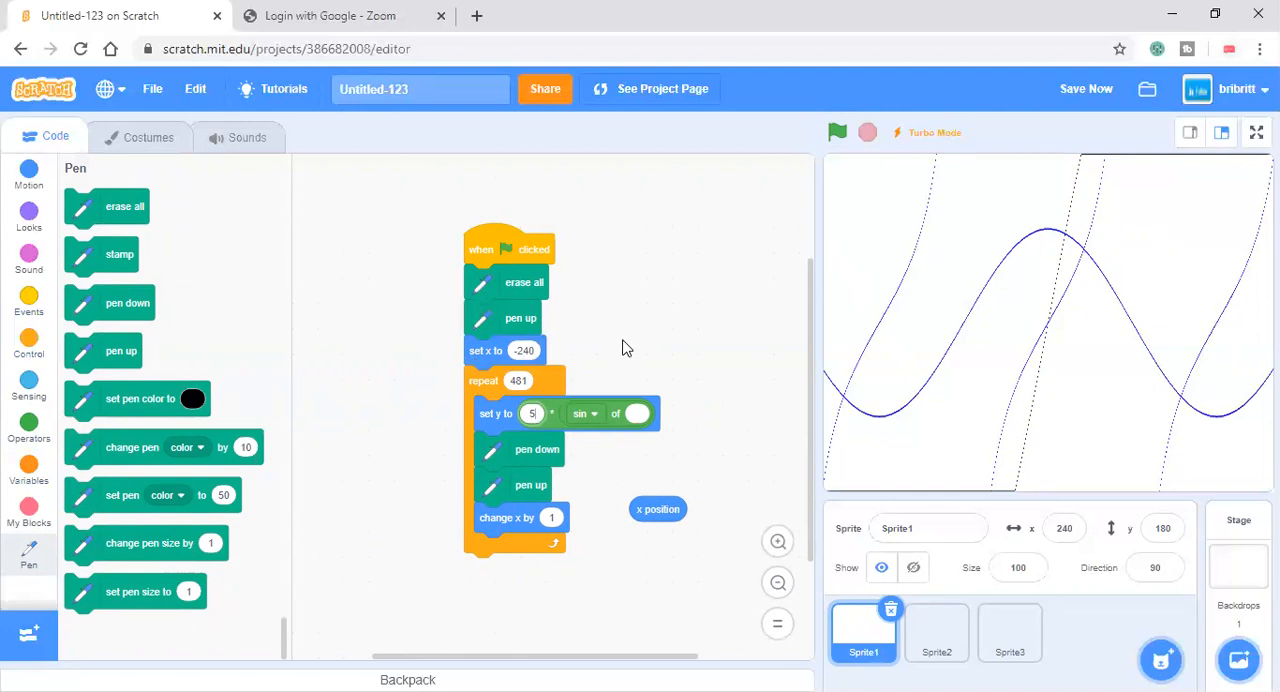
pyautogui.write('50')
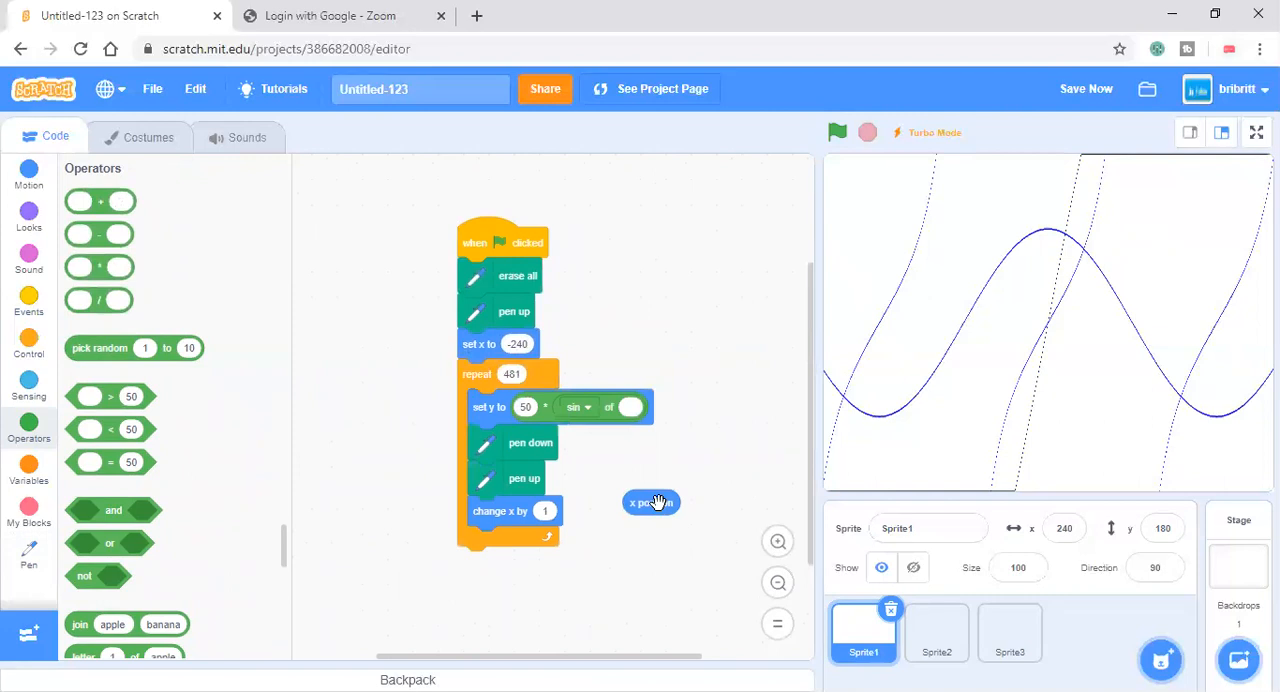
# Feed x position divided by 100 into the sine and run the script to draw the new wave.
pyautogui.moveTo(652, 502); pyautogui.dragTo(700, 520)
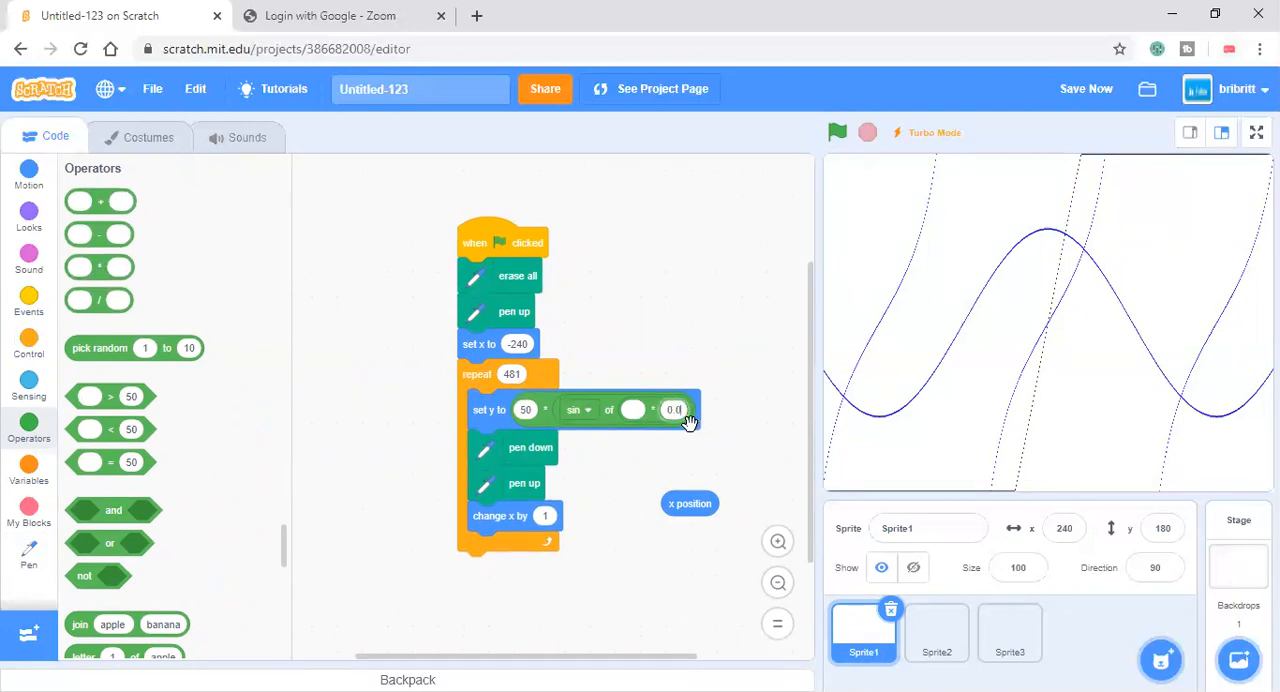
pyautogui.write('1')
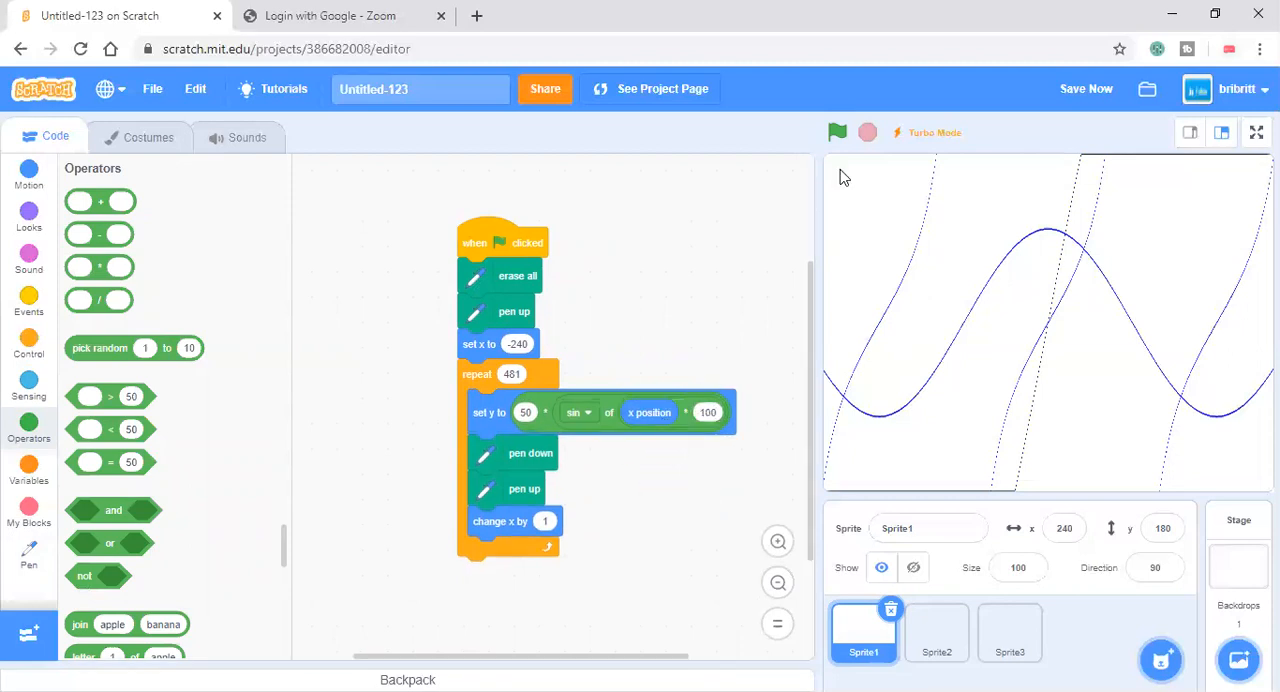
pyautogui.click(836, 132)
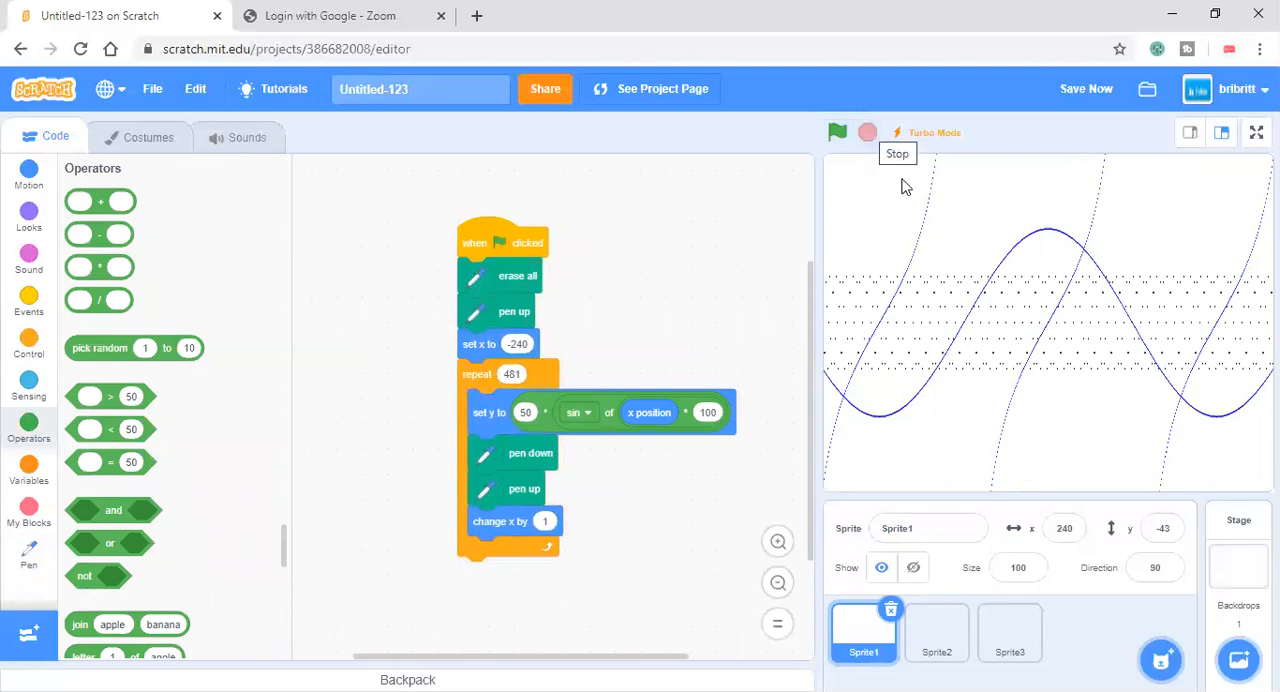
pyautogui.moveTo(1216, 336)
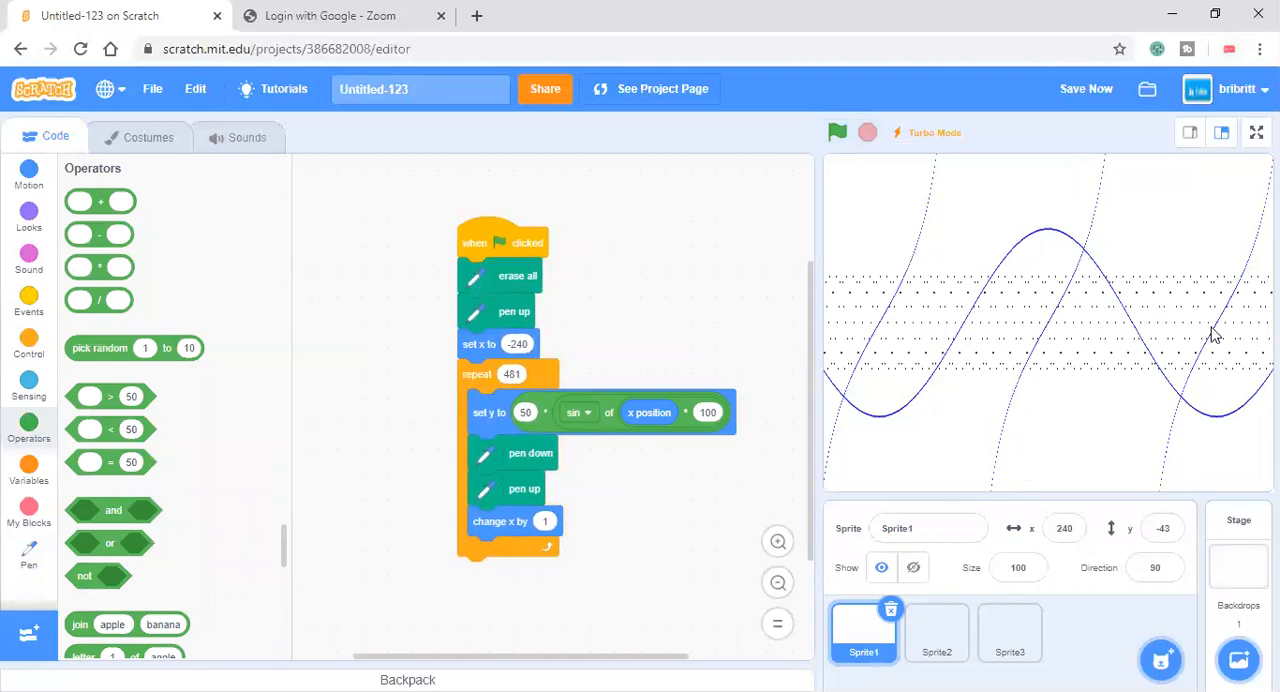
pyautogui.moveTo(890, 360)
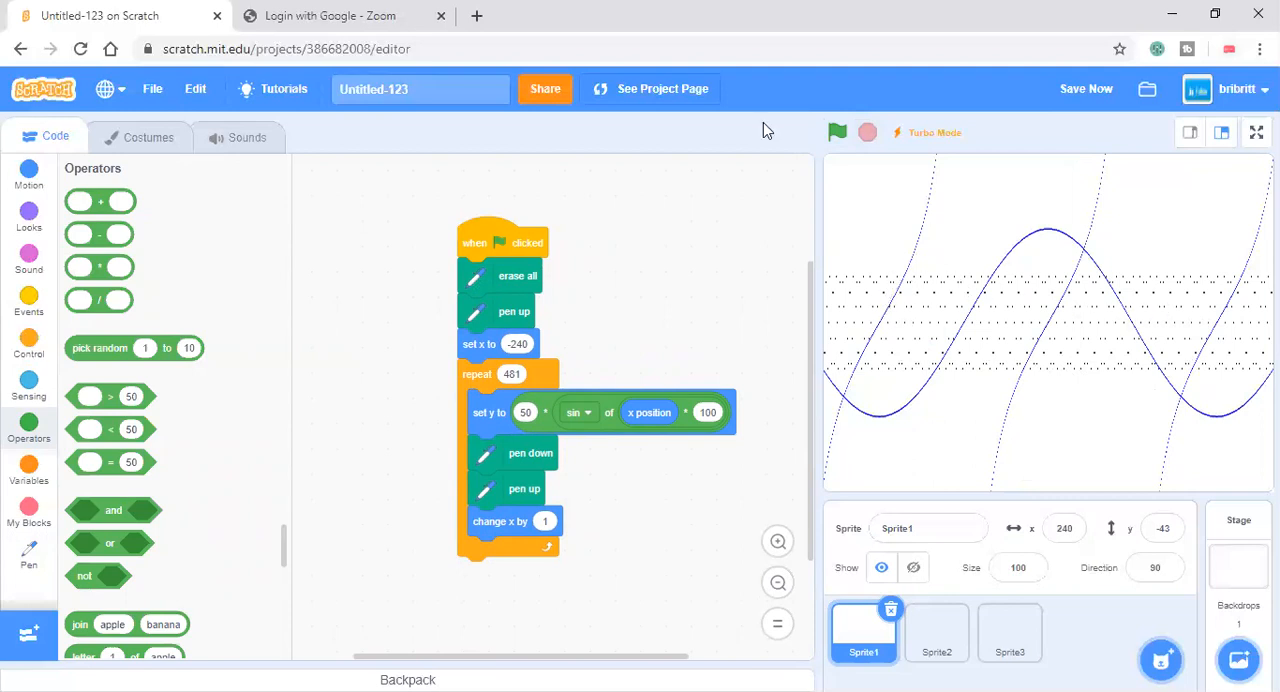
pyautogui.moveTo(940, 200)
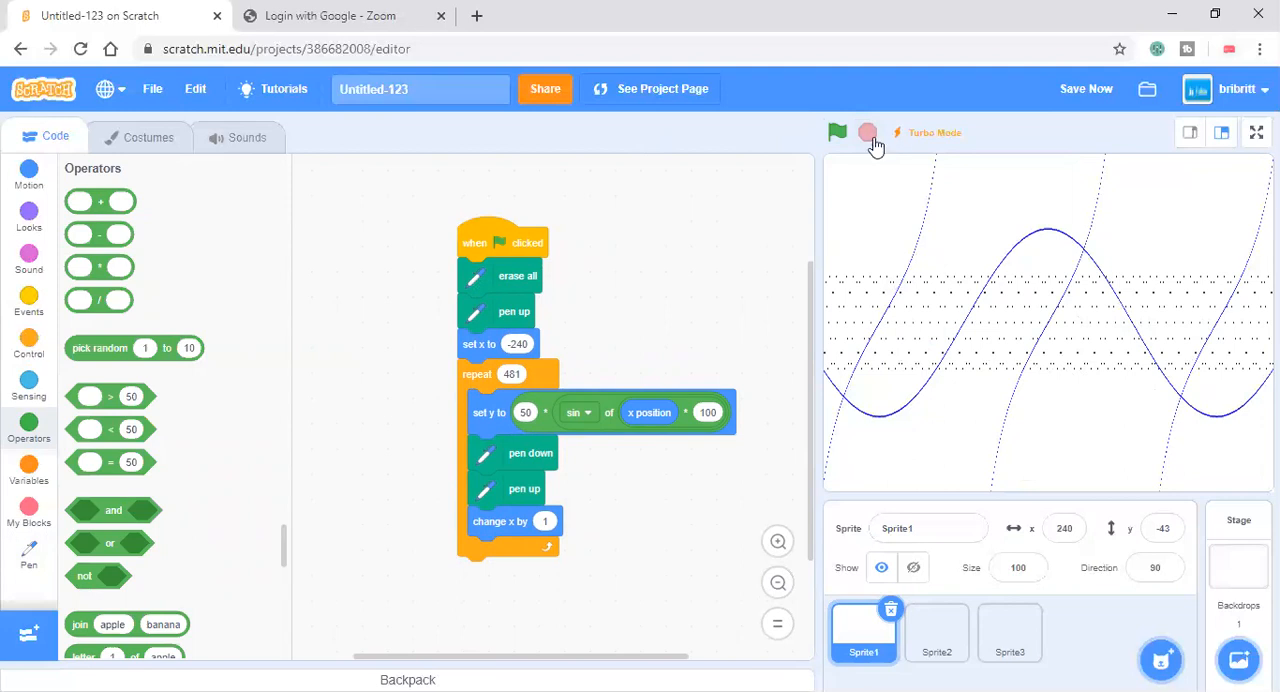
pyautogui.moveTo(824, 220)
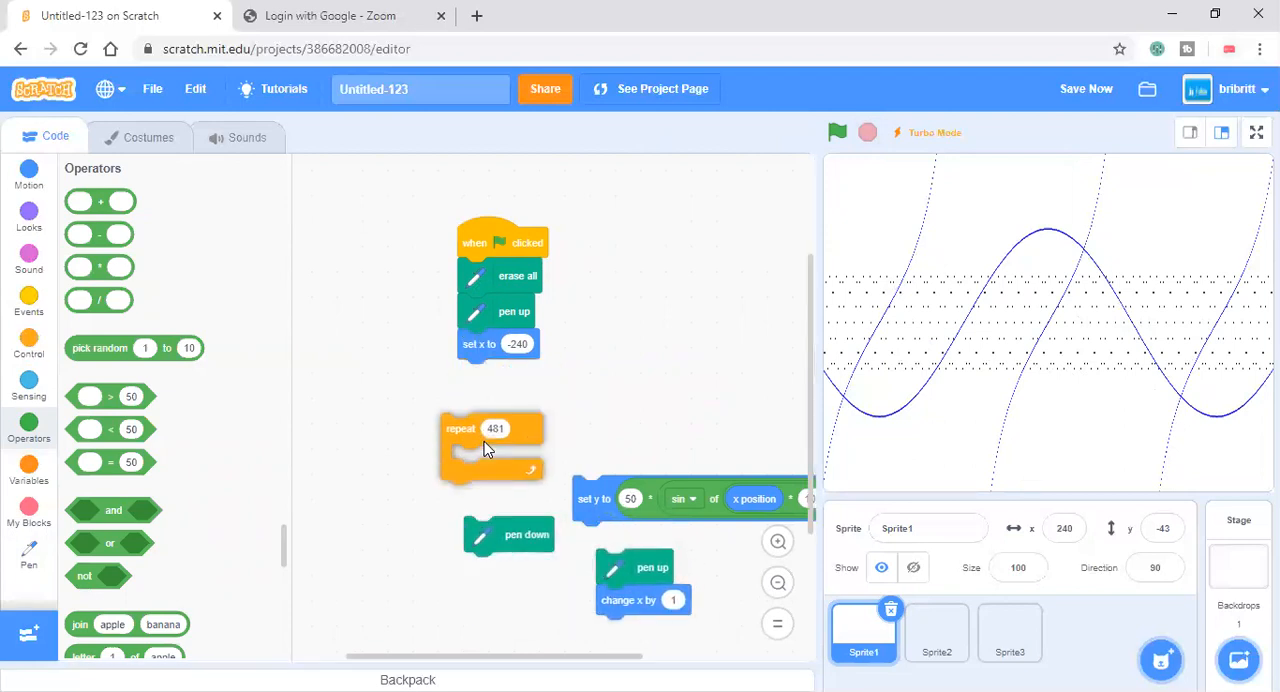
# Create a new variable named t from the Variables palette.
pyautogui.click(28, 470)
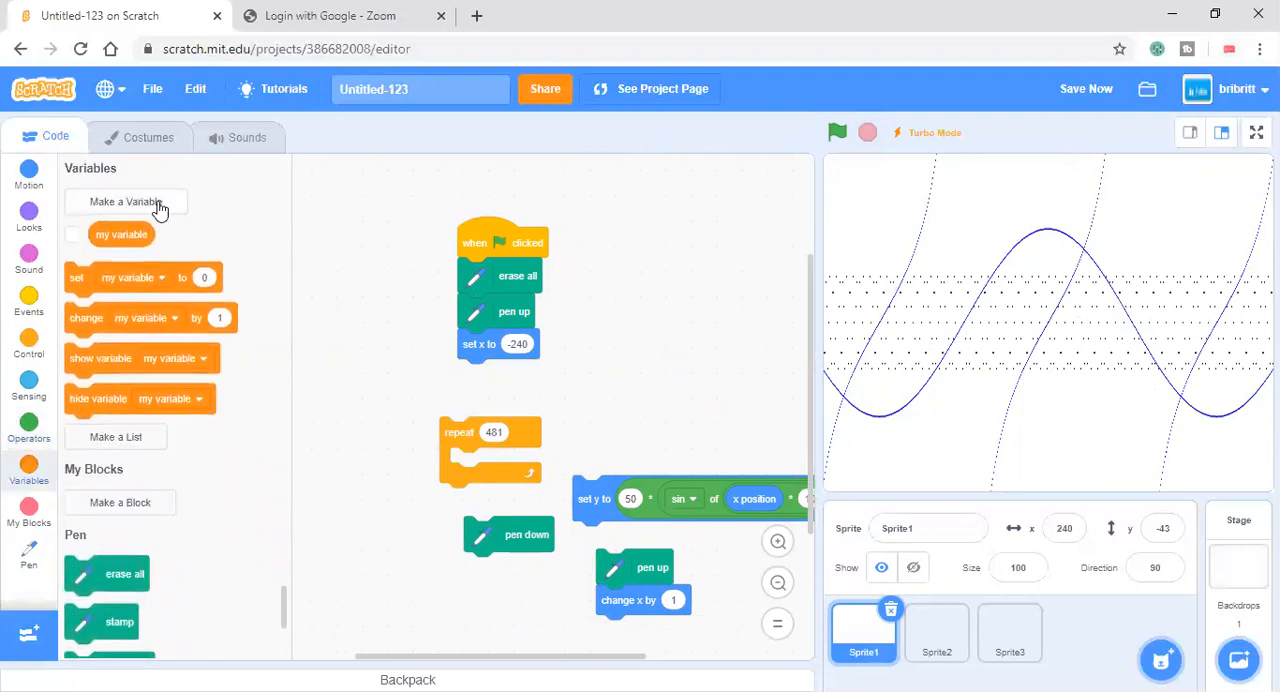
pyautogui.click(124, 200)
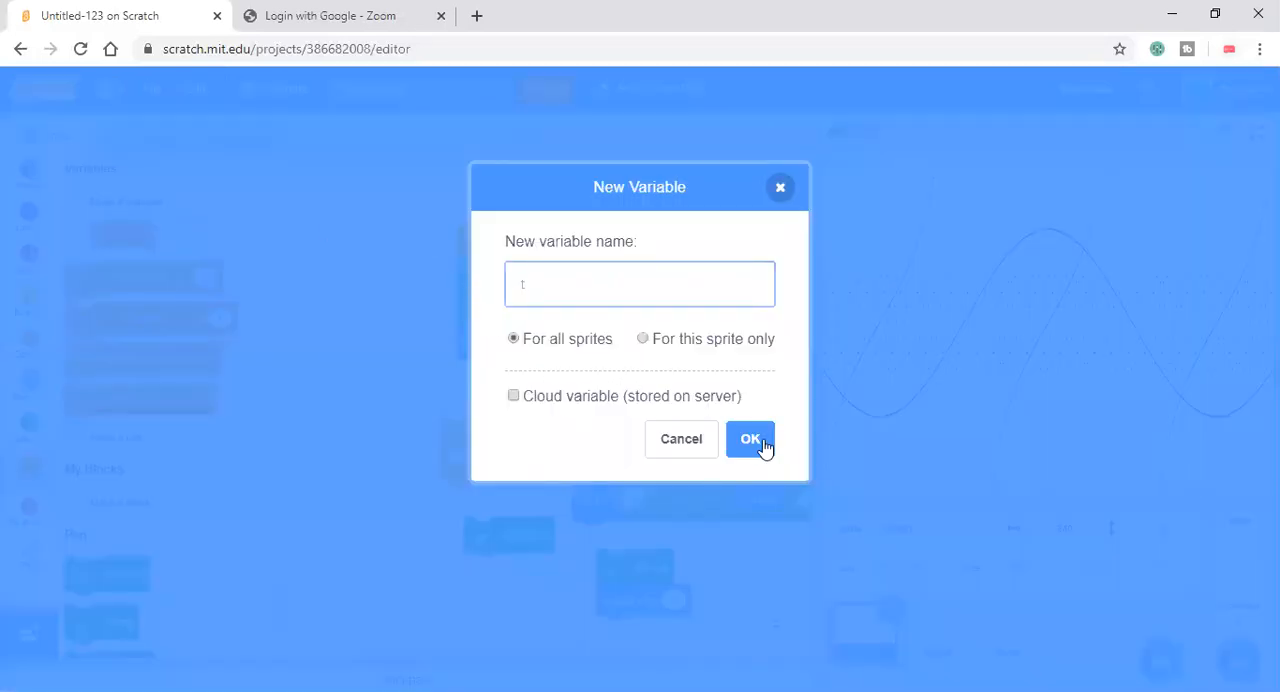
pyautogui.click(750, 438)
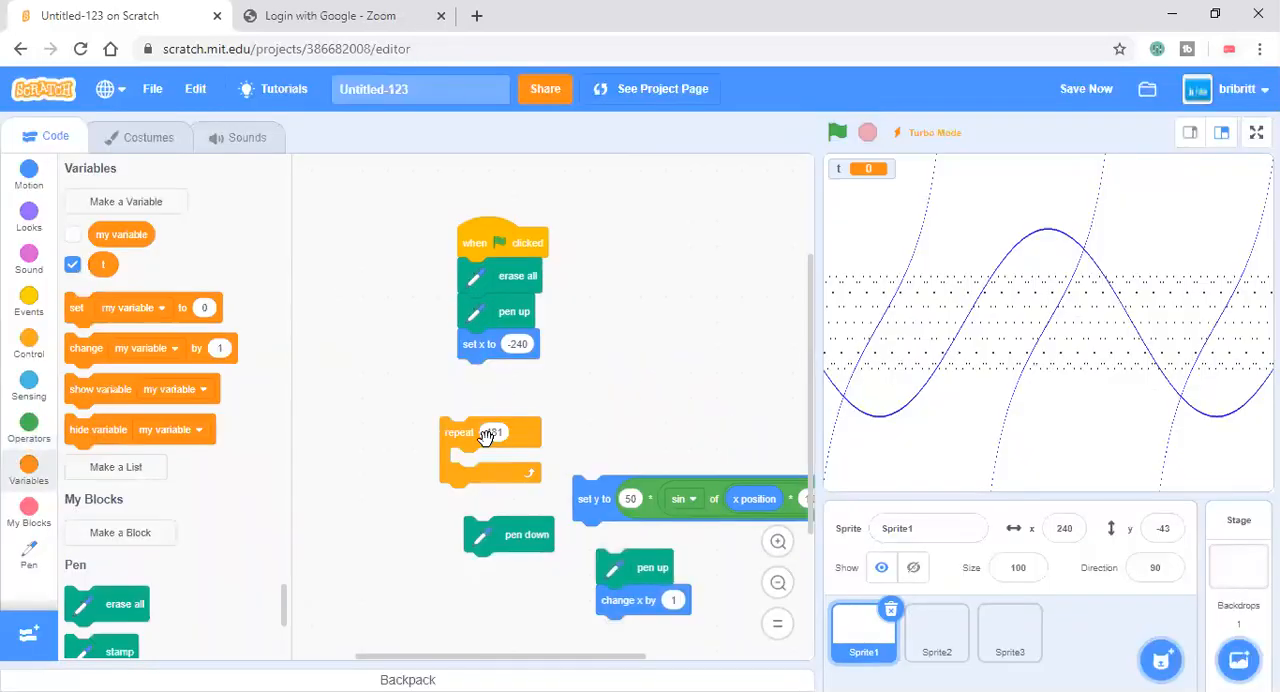
# Set t to 0 after the starting x and add a go to x: y: block to the script.
pyautogui.moveTo(490, 430); pyautogui.dragTo(510, 374)
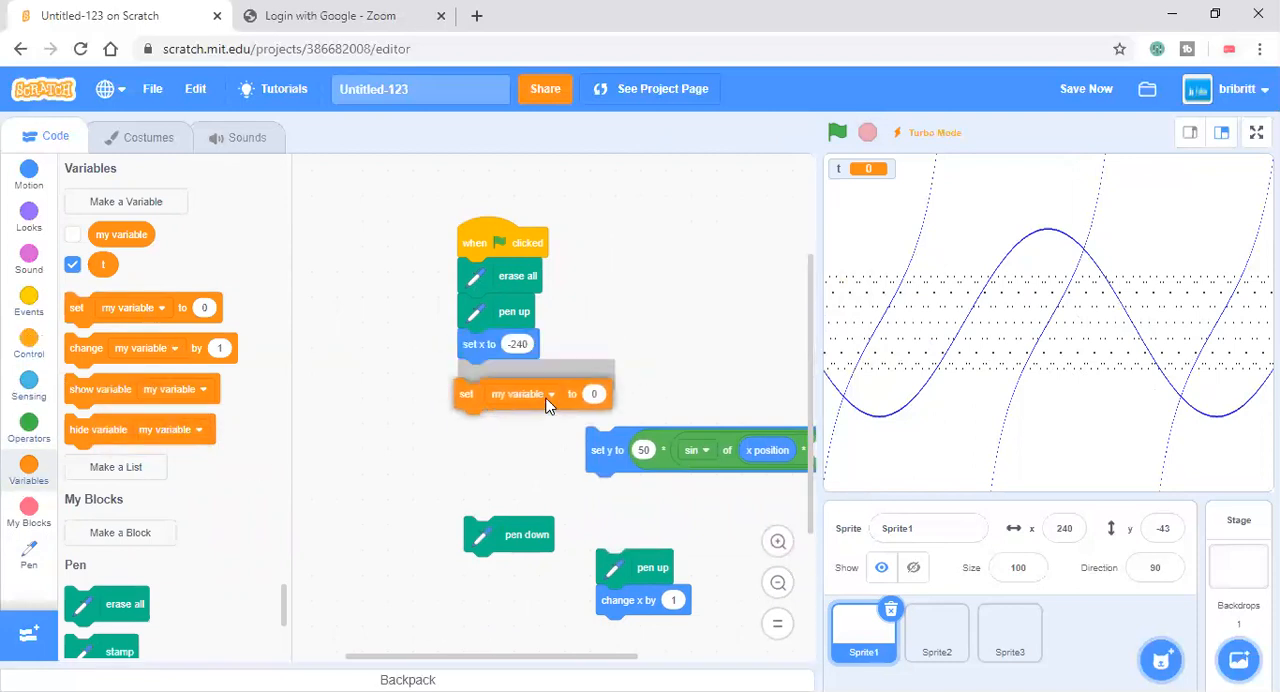
pyautogui.click(550, 392)
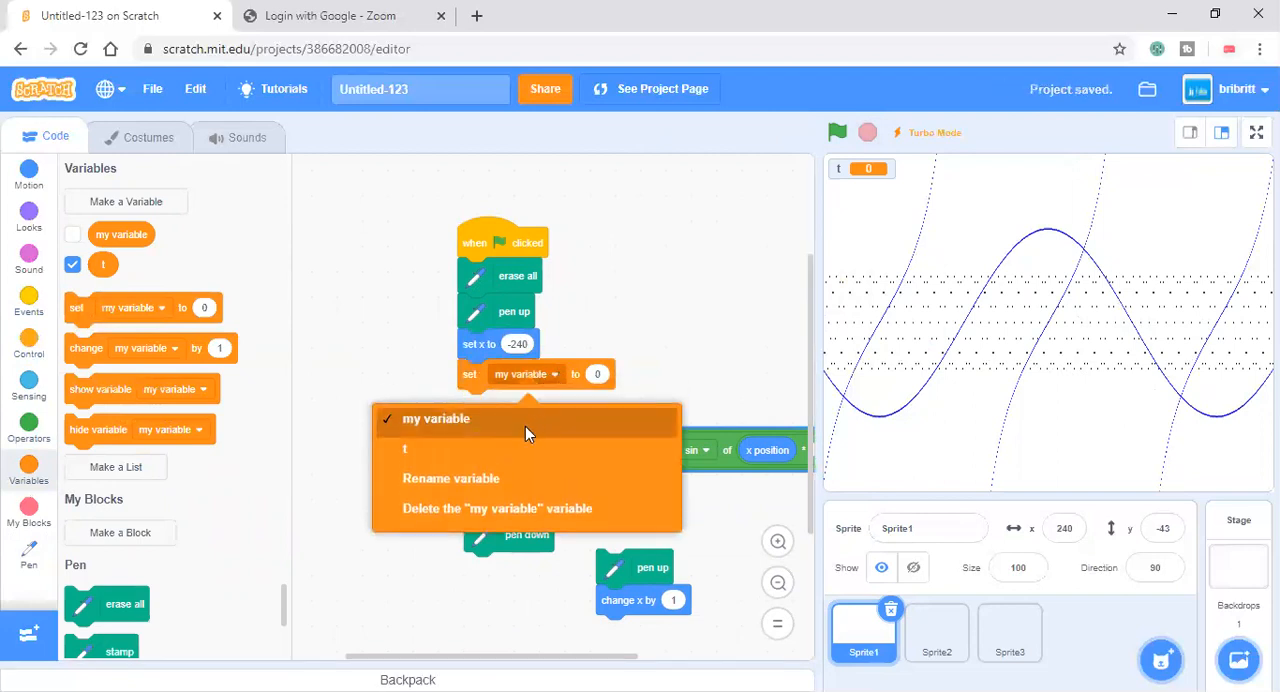
pyautogui.click(404, 448)
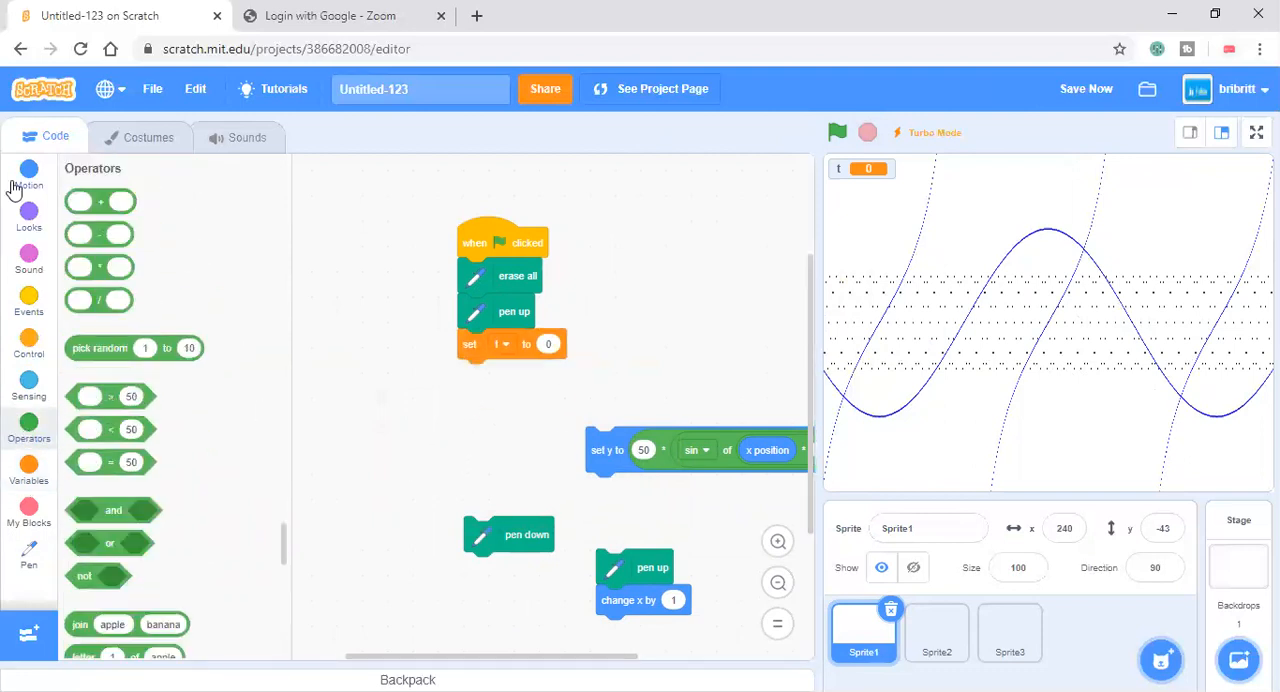
pyautogui.click(28, 176)
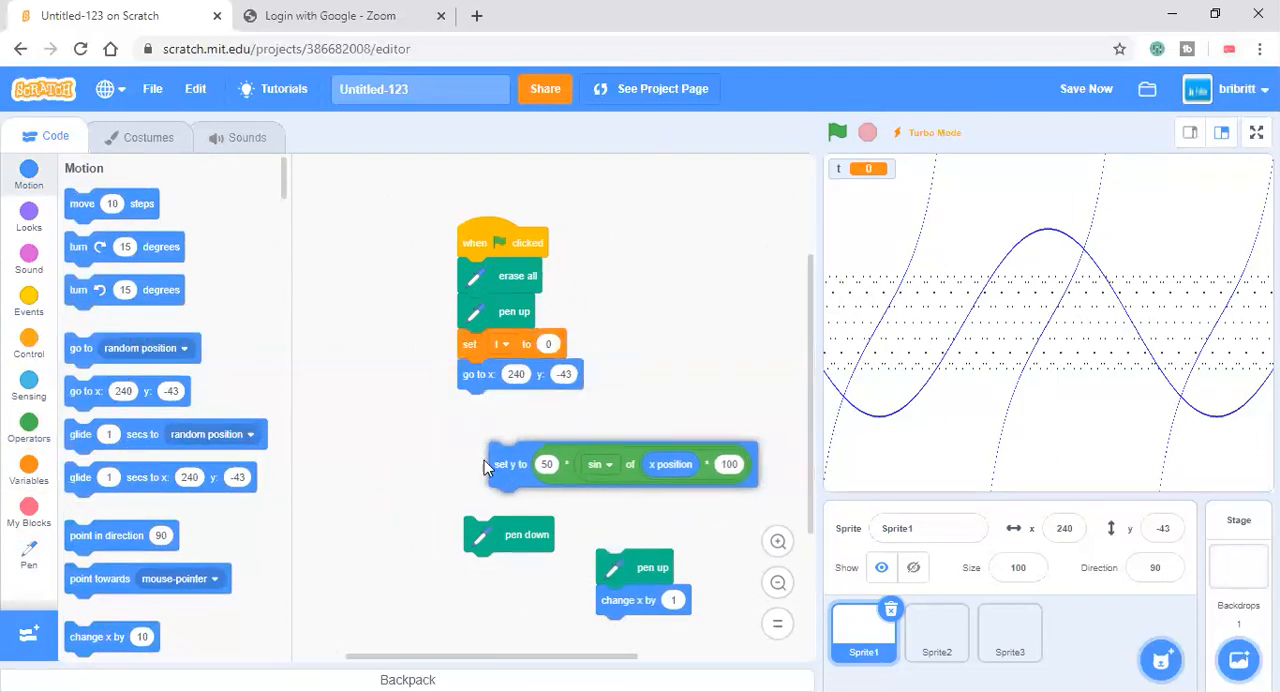
pyautogui.moveTo(620, 464); pyautogui.dragTo(436, 450)
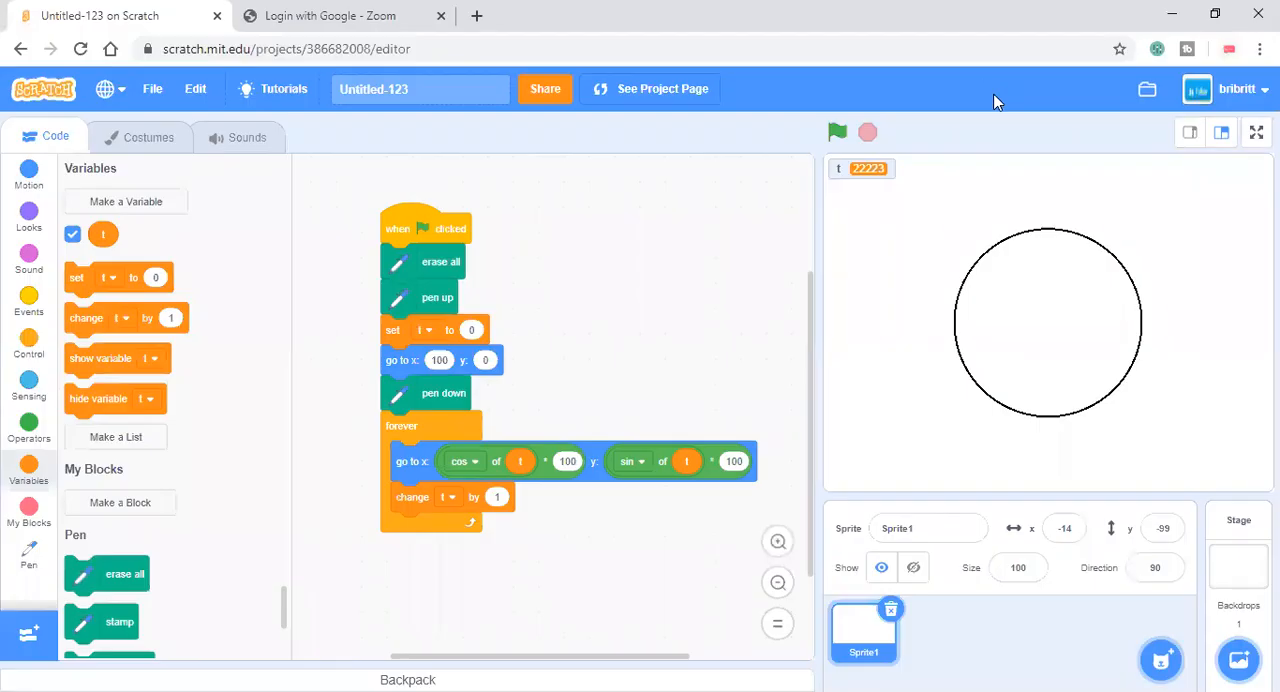
# Run the forever loop plotting x as cos(i)*100 and y as sin(i)*100 to trace the circle.
pyautogui.click(836, 132)
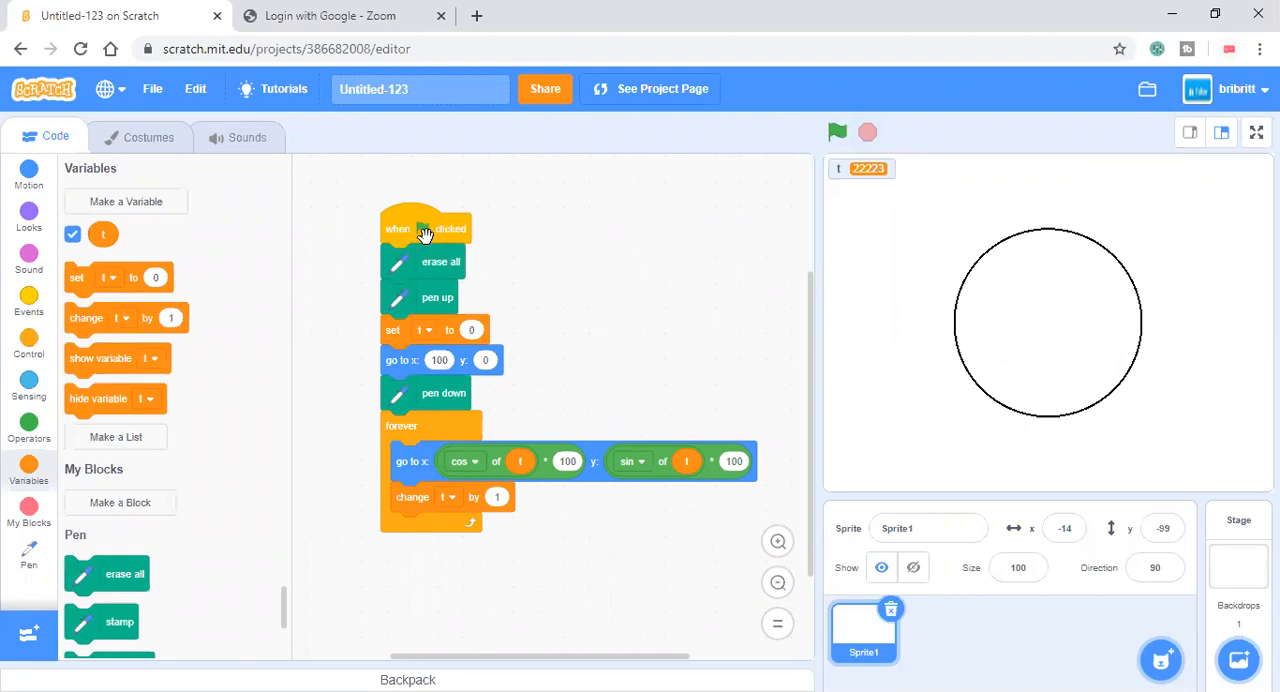
pyautogui.moveTo(442, 298)
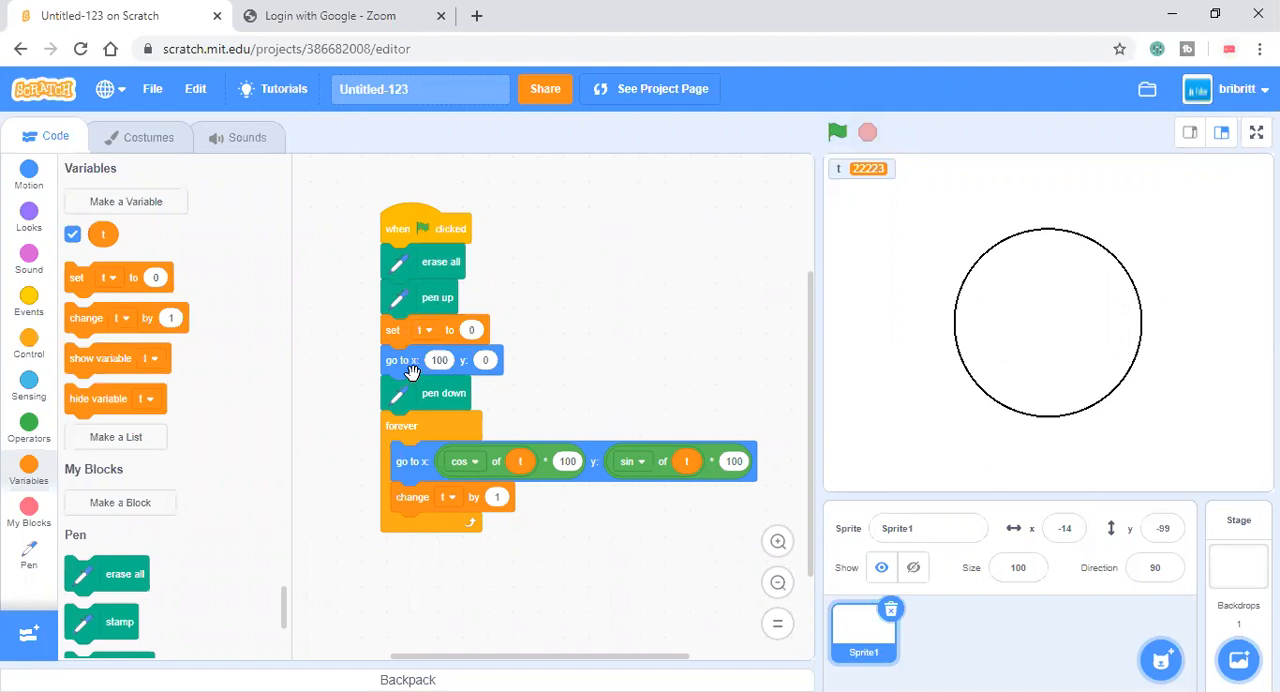
pyautogui.moveTo(420, 400)
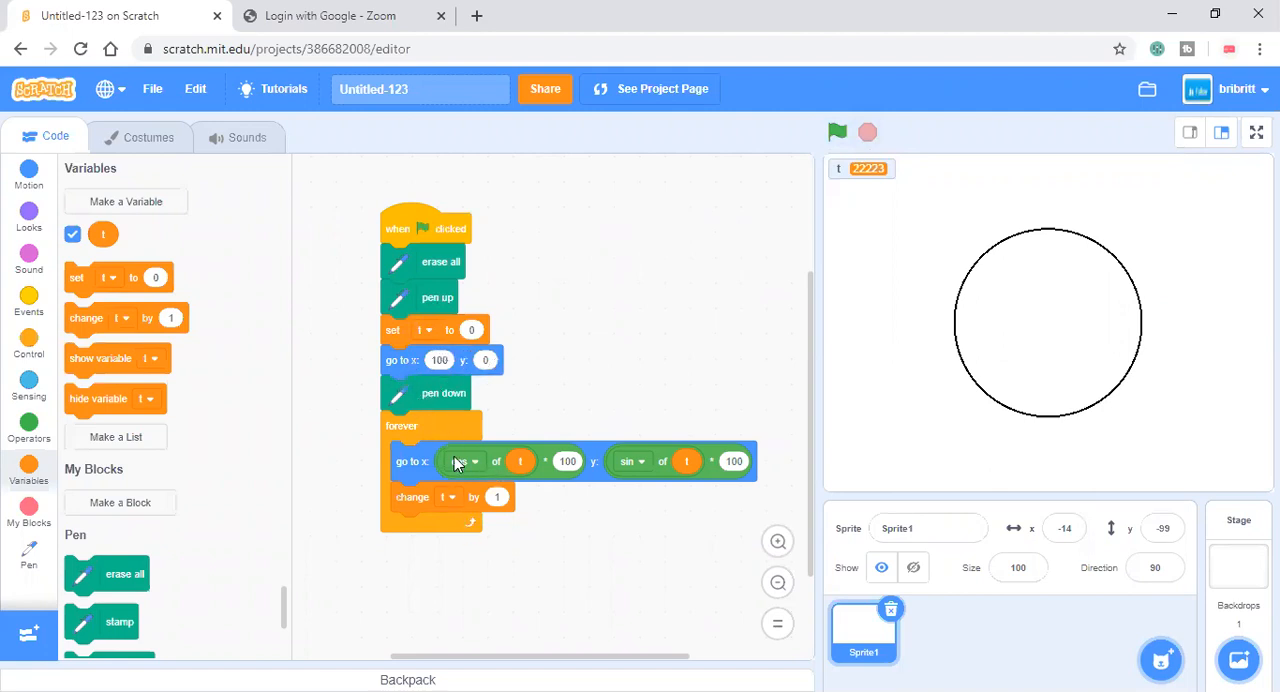
pyautogui.click(462, 460)
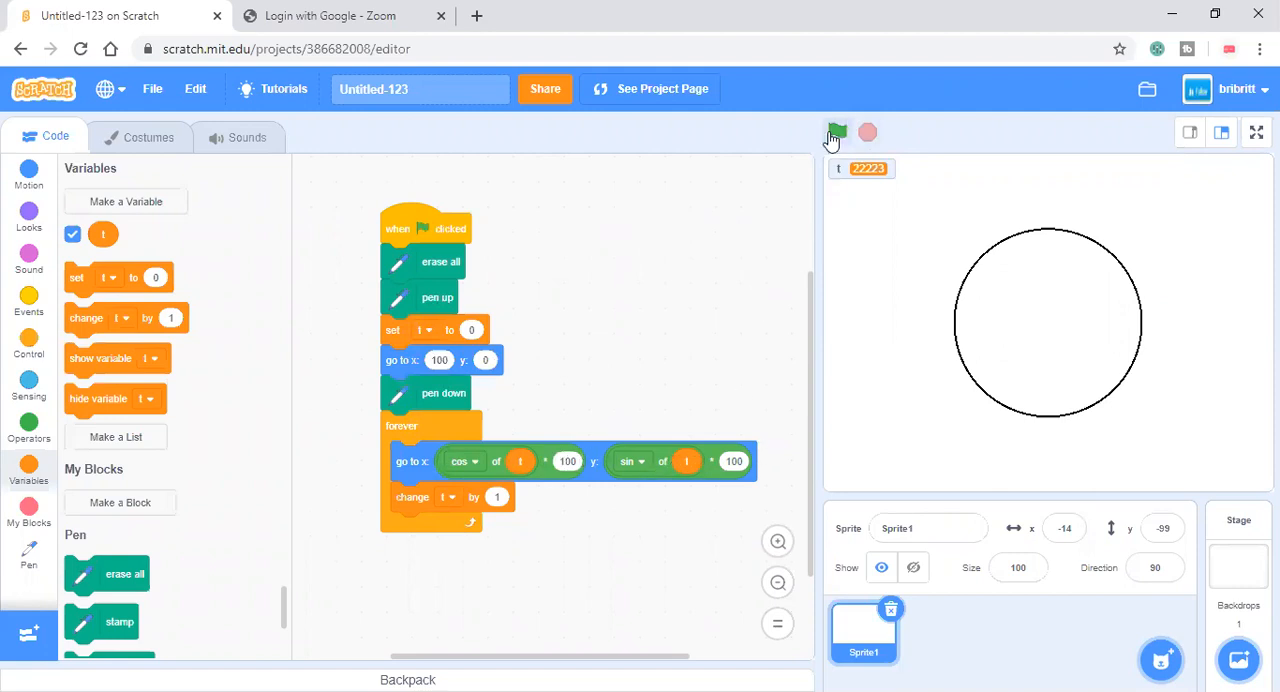
pyautogui.click(836, 132)
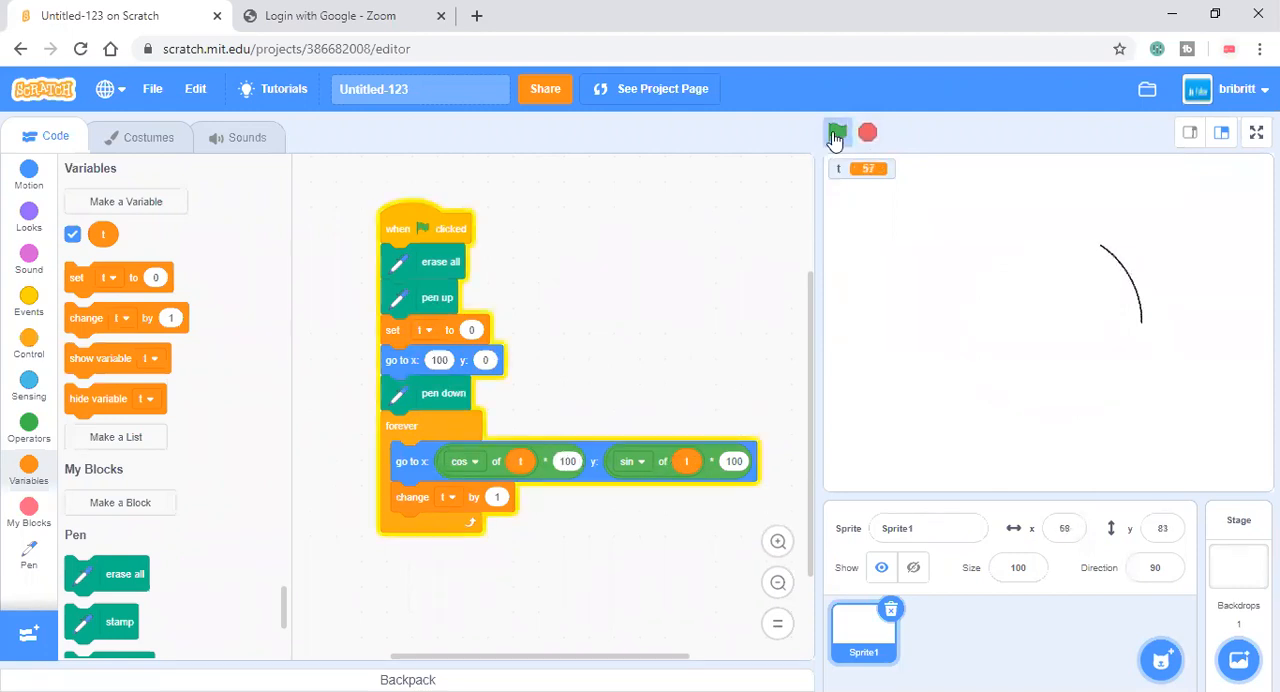
pyautogui.click(836, 132)
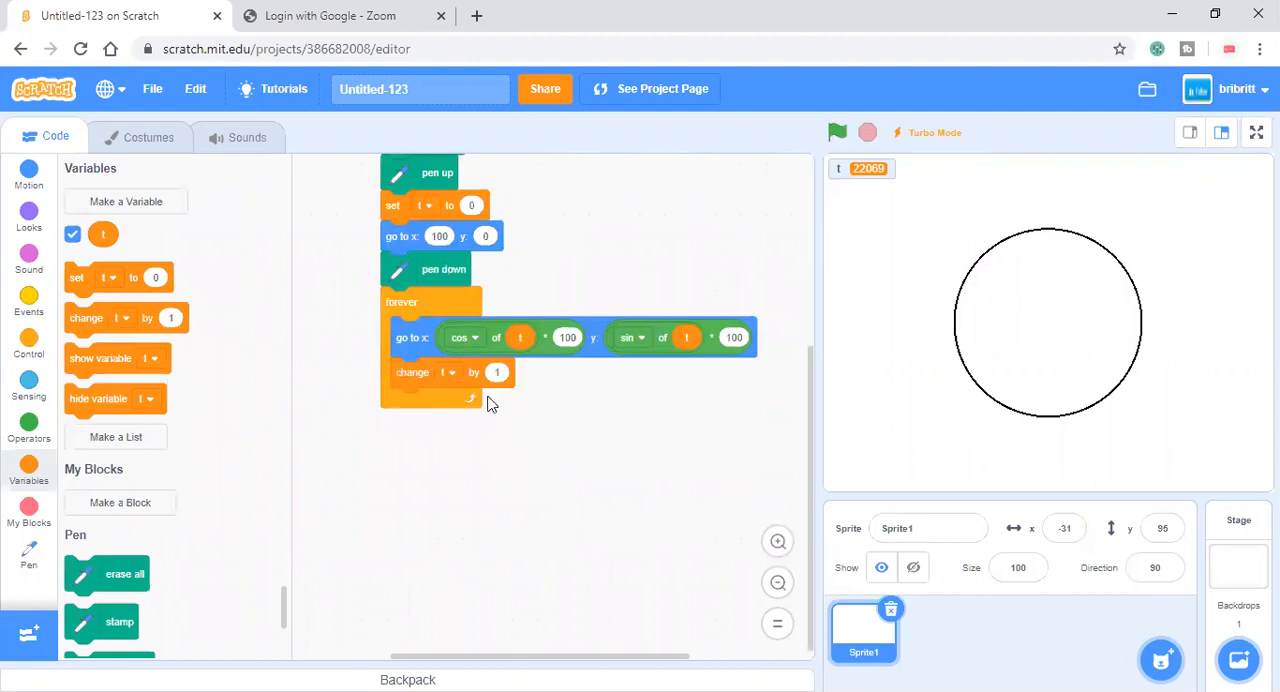
# Switch the x function from cos to ln and rerun, drawing a nearly flat line.
pyautogui.click(496, 372)
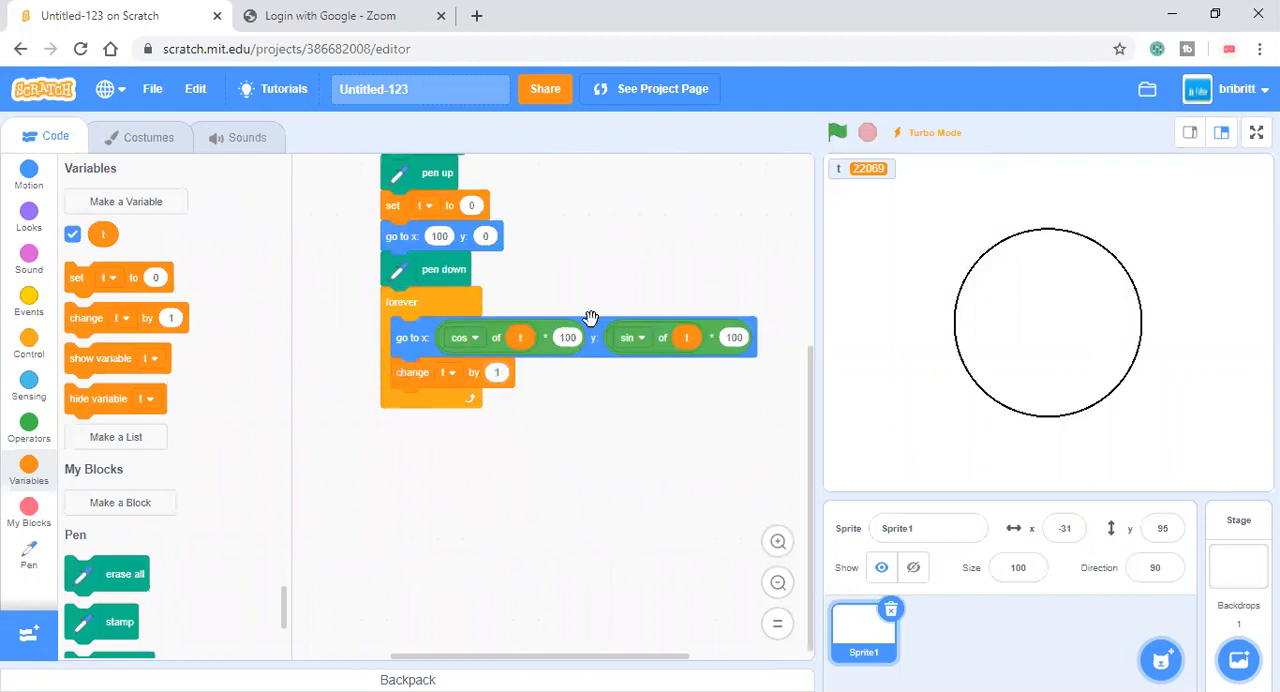
pyautogui.click(464, 336)
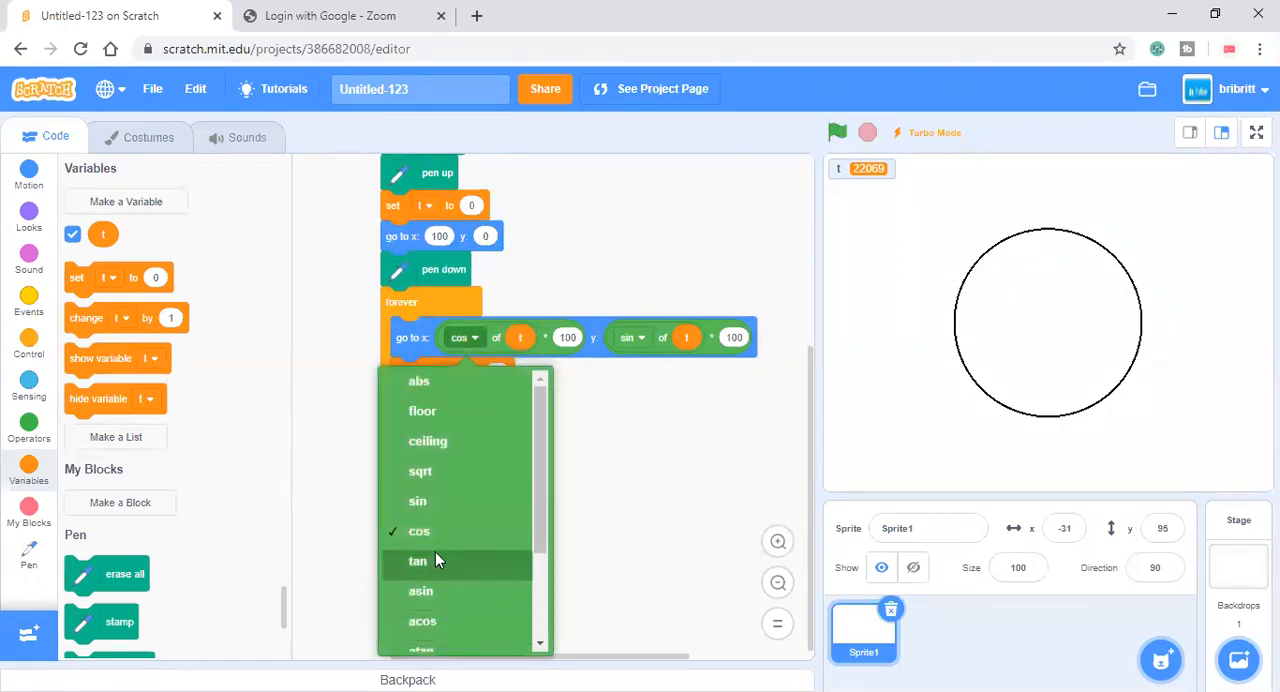
pyautogui.scroll(-3)
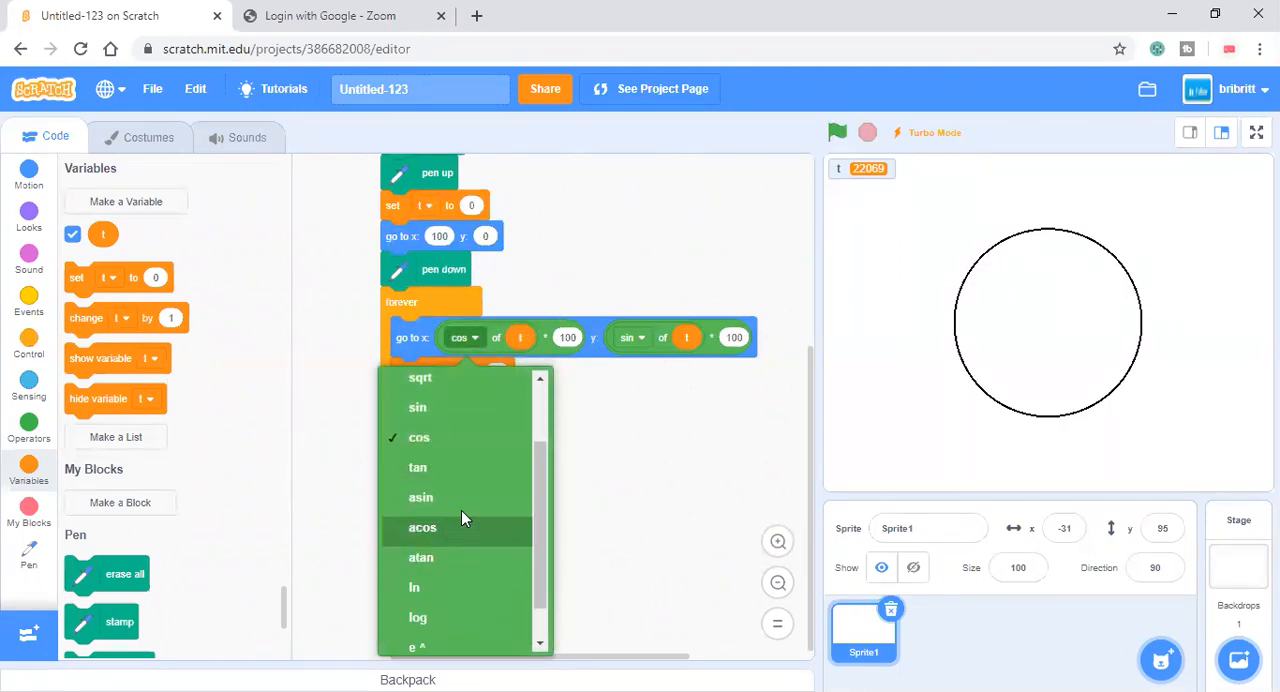
pyautogui.scroll(-3)
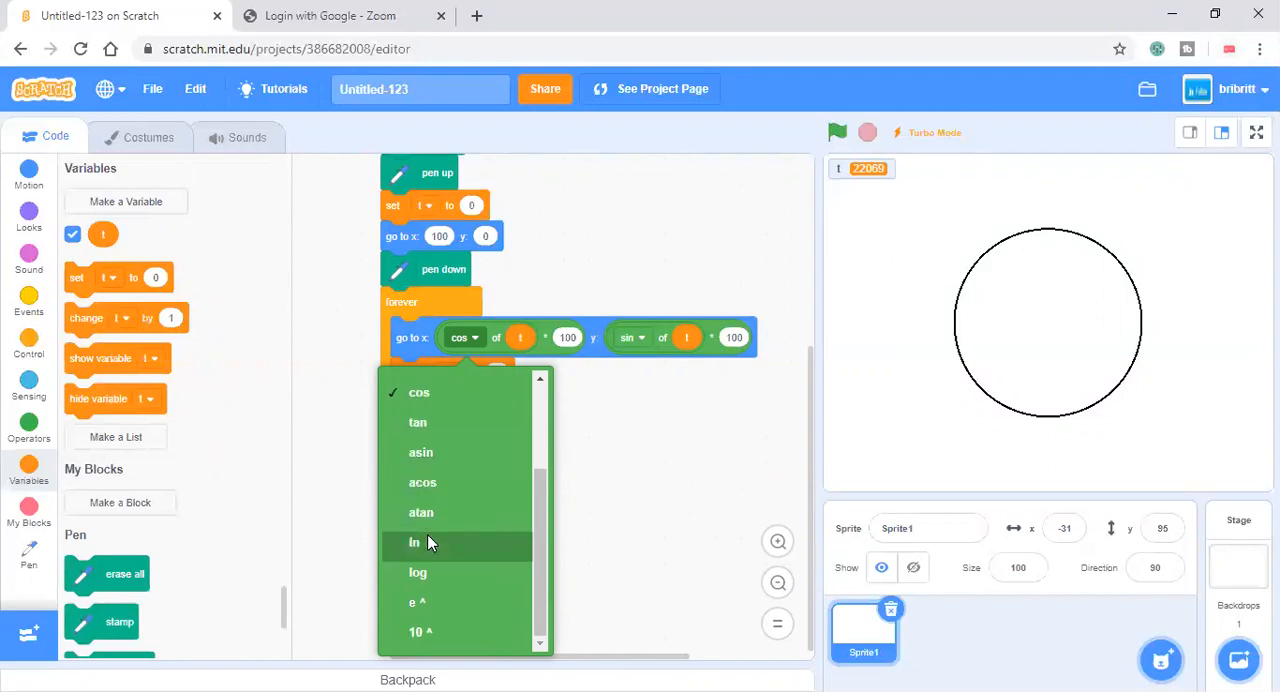
pyautogui.click(412, 540)
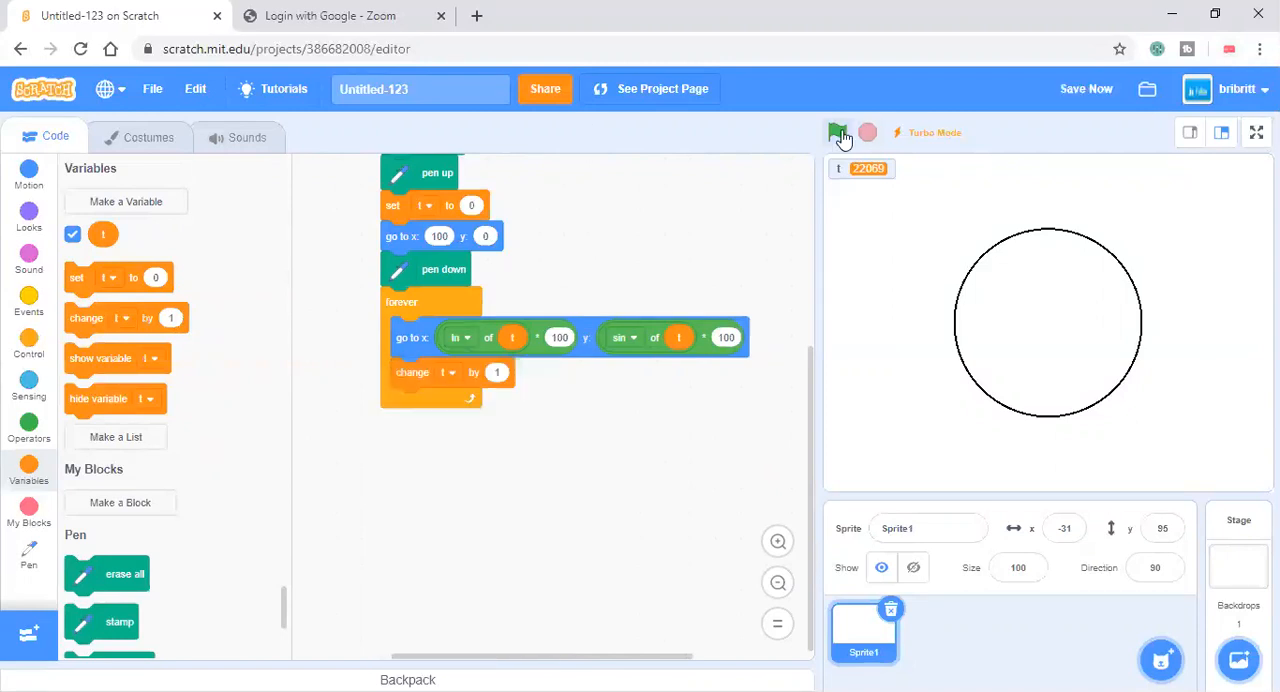
pyautogui.click(836, 132)
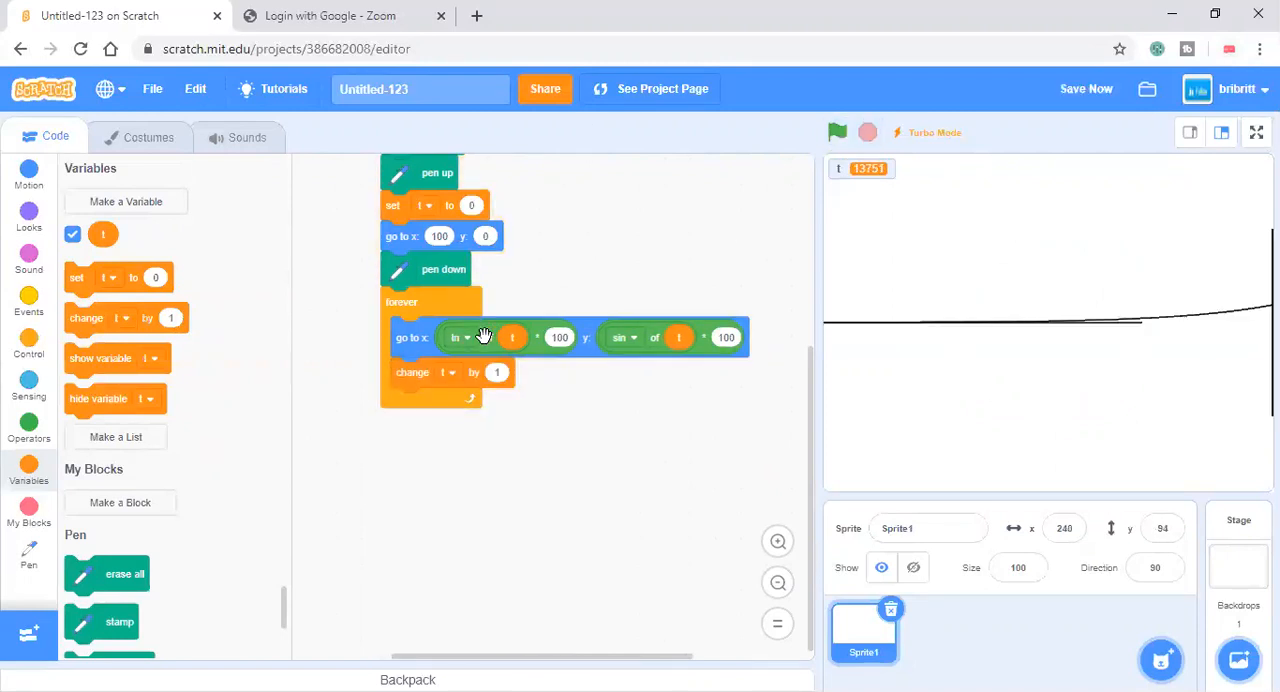
pyautogui.click(456, 336)
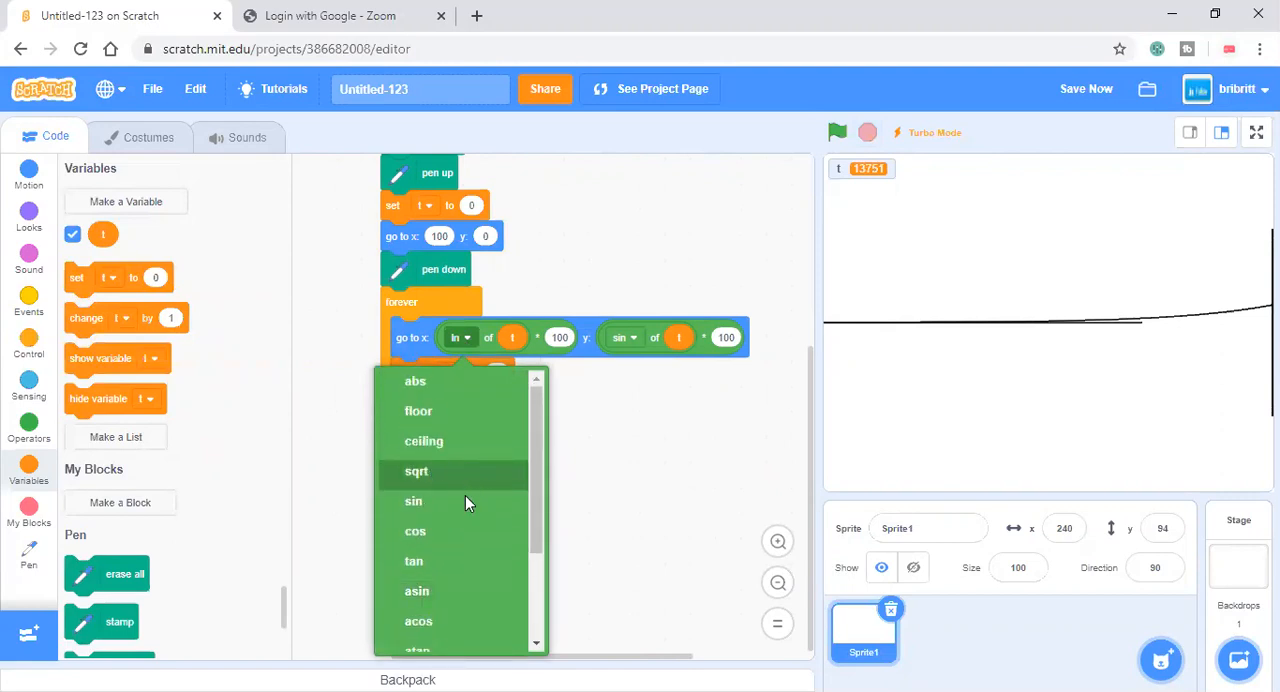
pyautogui.scroll(-3)
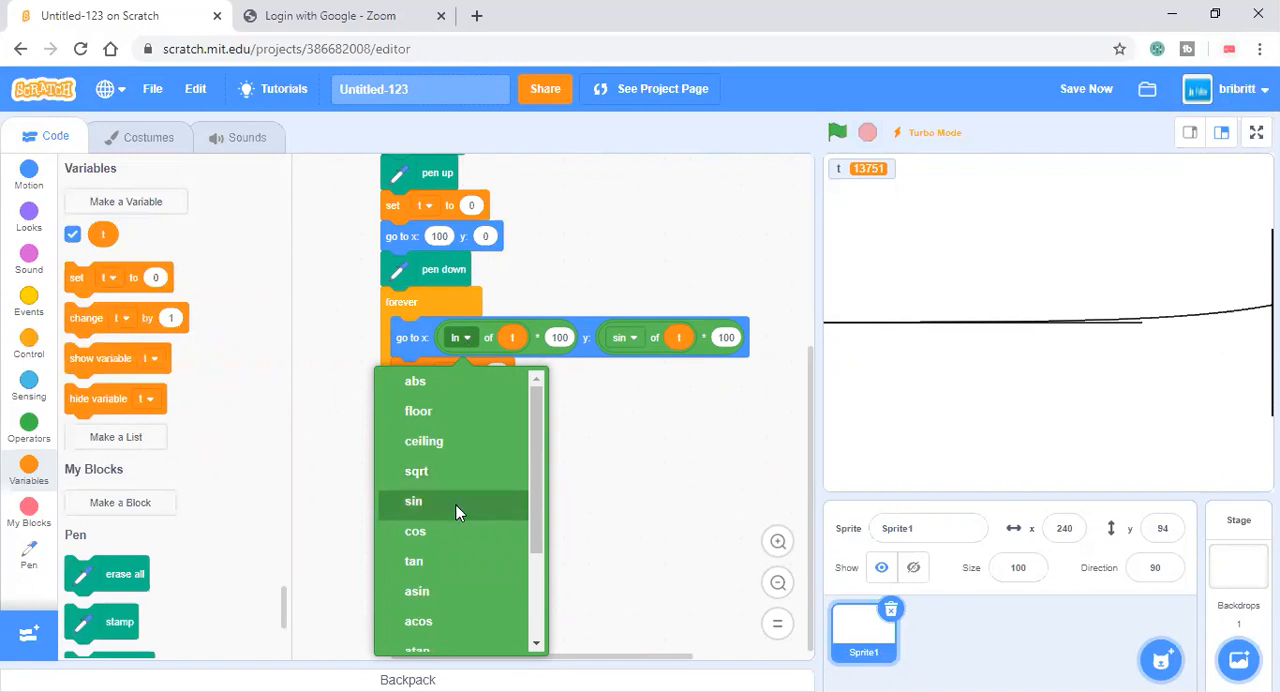
# Plot x as sin(i)*100 and y as cos(i*2)*50, then run to draw the arch.
pyautogui.click(412, 500)
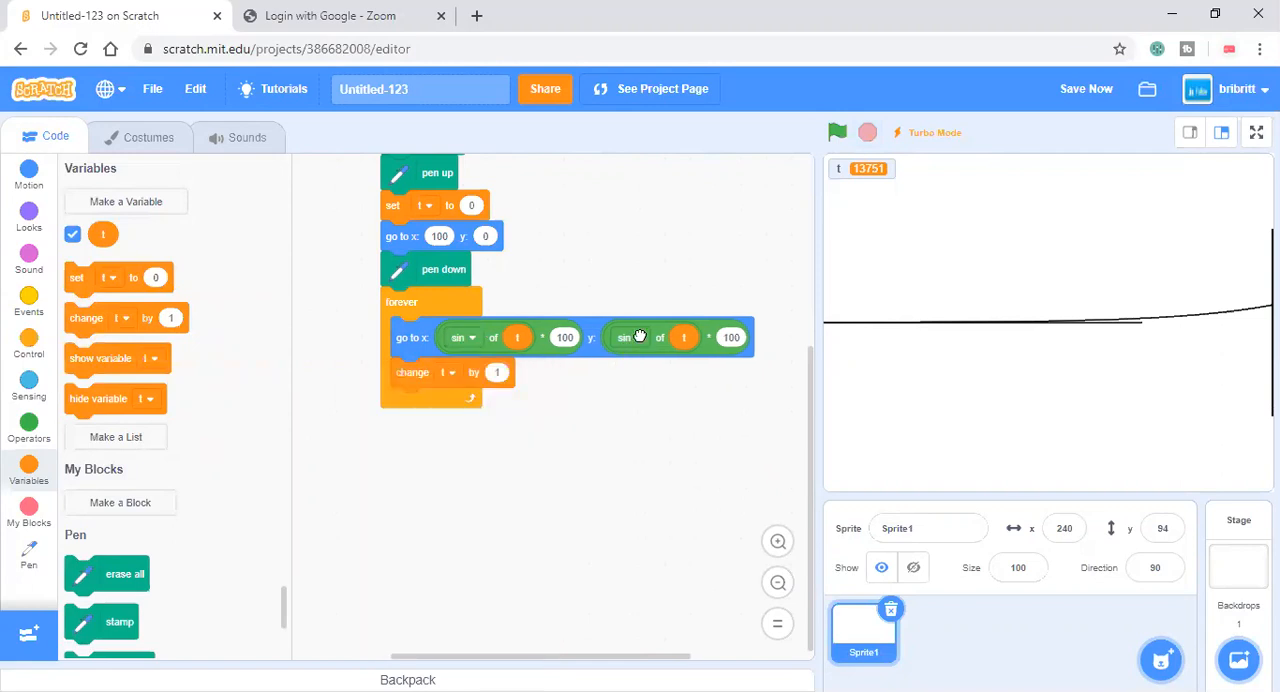
pyautogui.click(630, 336)
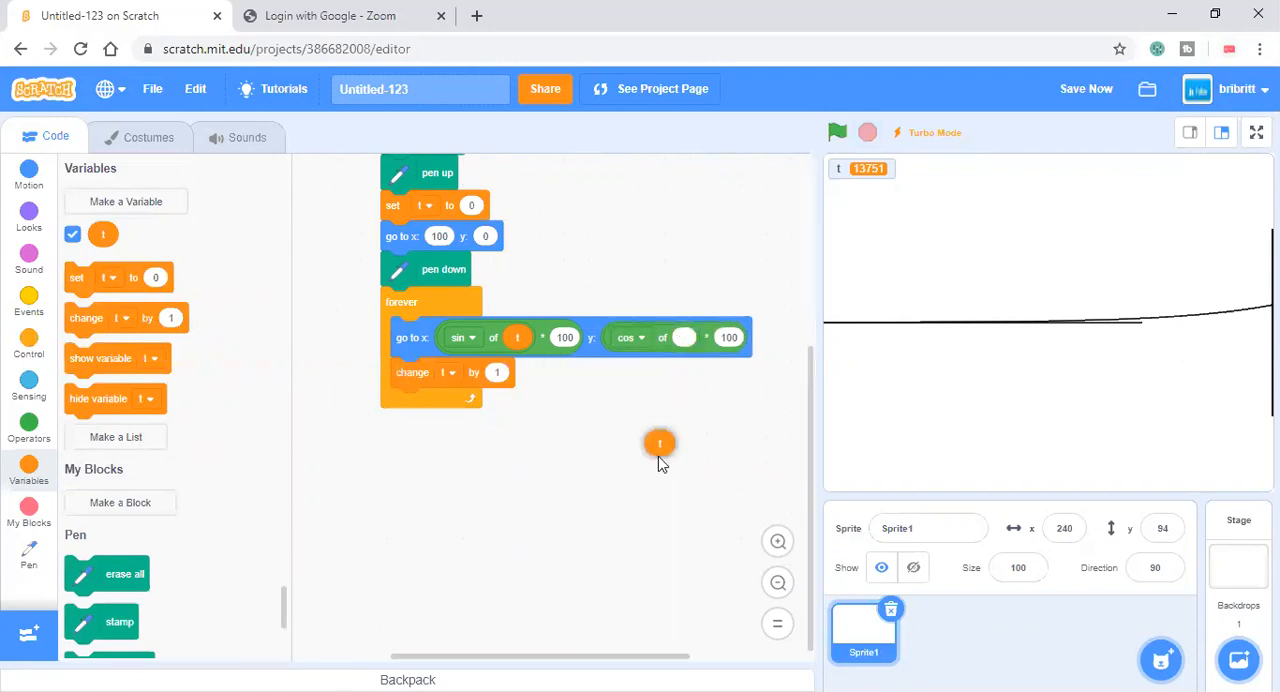
pyautogui.click(28, 430)
pyautogui.write('2')
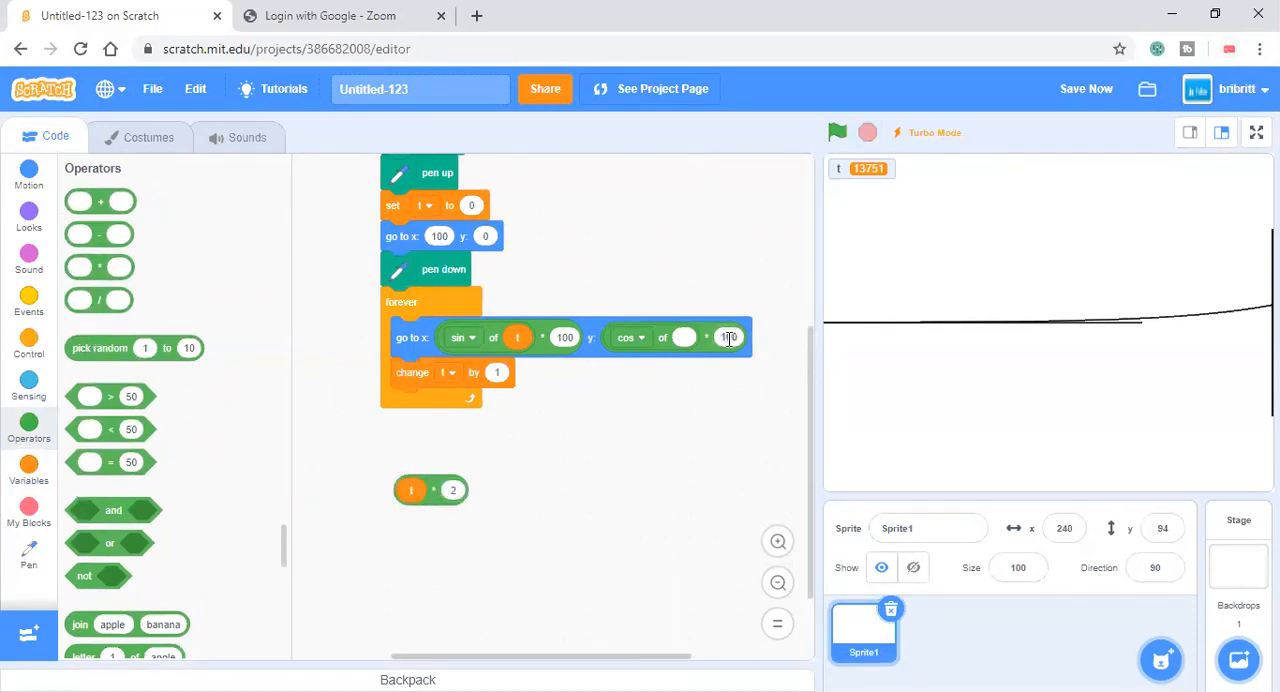
pyautogui.click(726, 336)
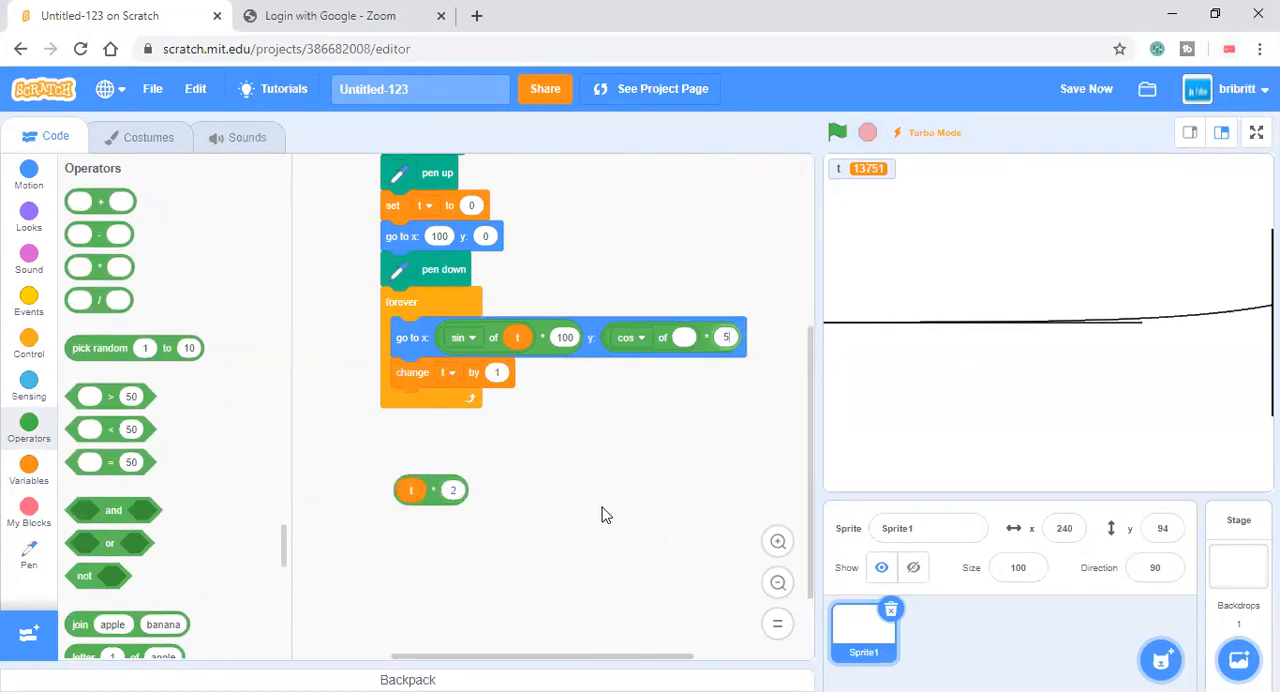
pyautogui.moveTo(430, 490); pyautogui.dragTo(690, 358)
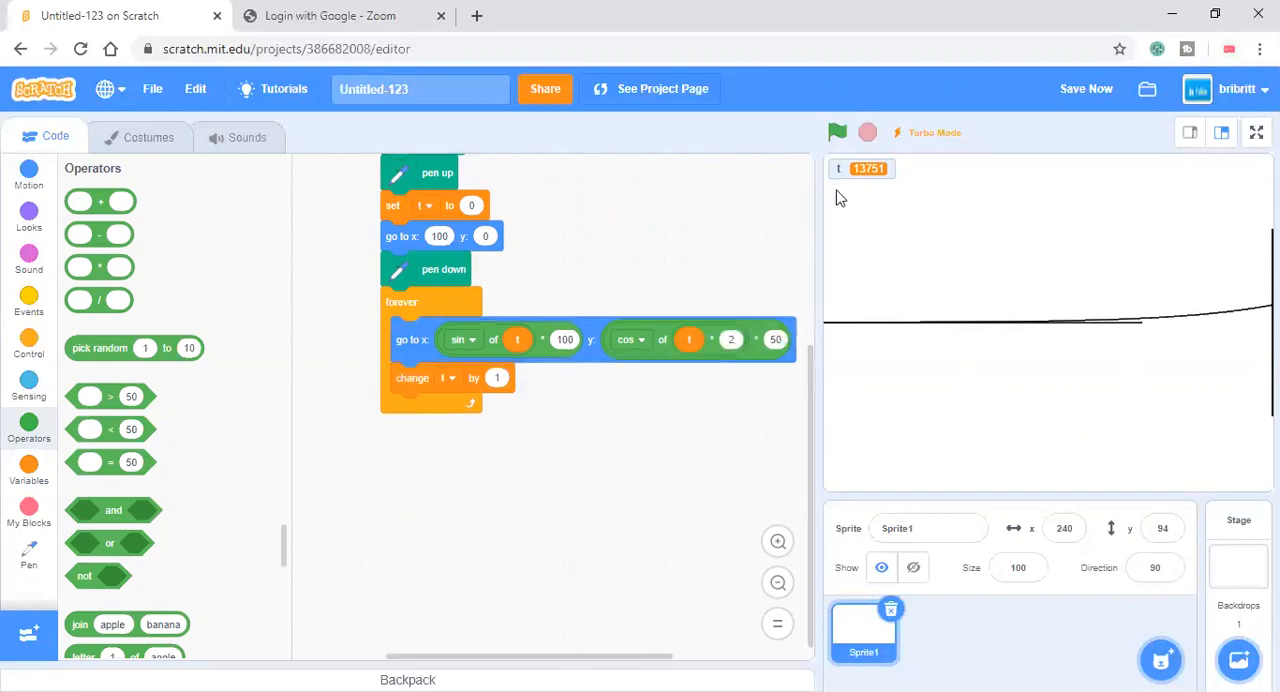
pyautogui.click(836, 132)
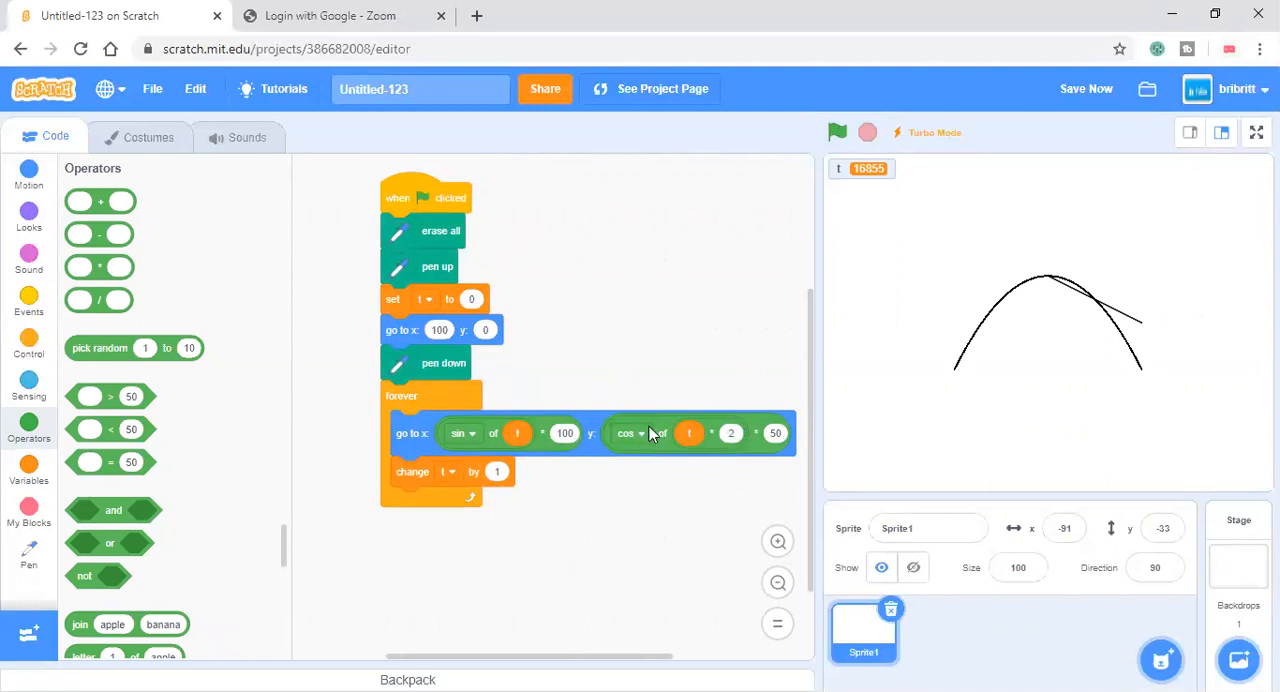
# Start the pen at x 0, y 50 and rerun until a single clean arch is traced.
pyautogui.click(438, 328)
pyautogui.write('5')
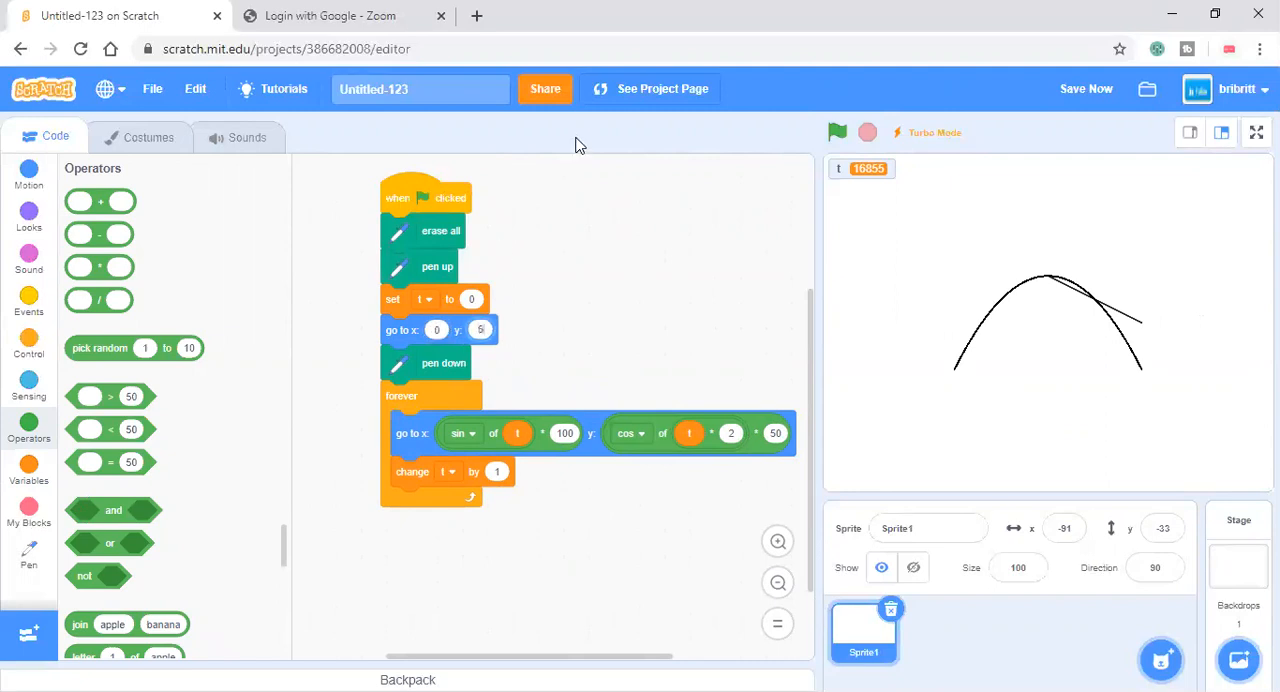
pyautogui.click(836, 132)
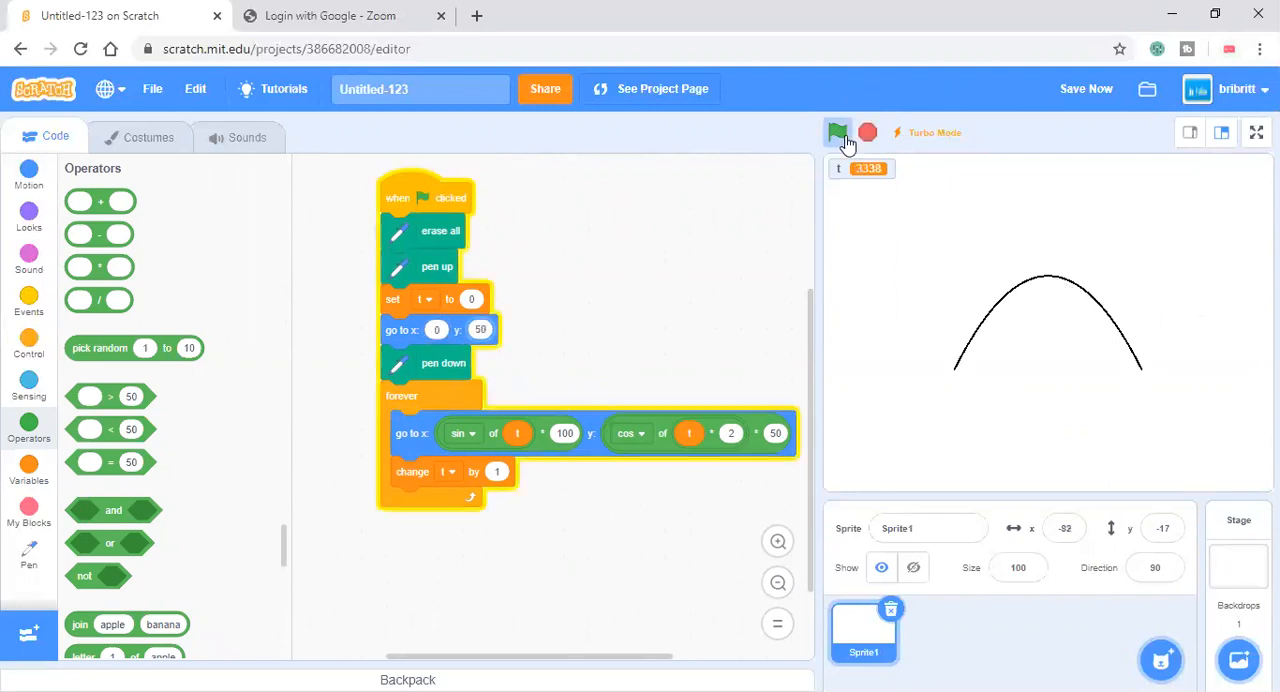
pyautogui.click(836, 132)
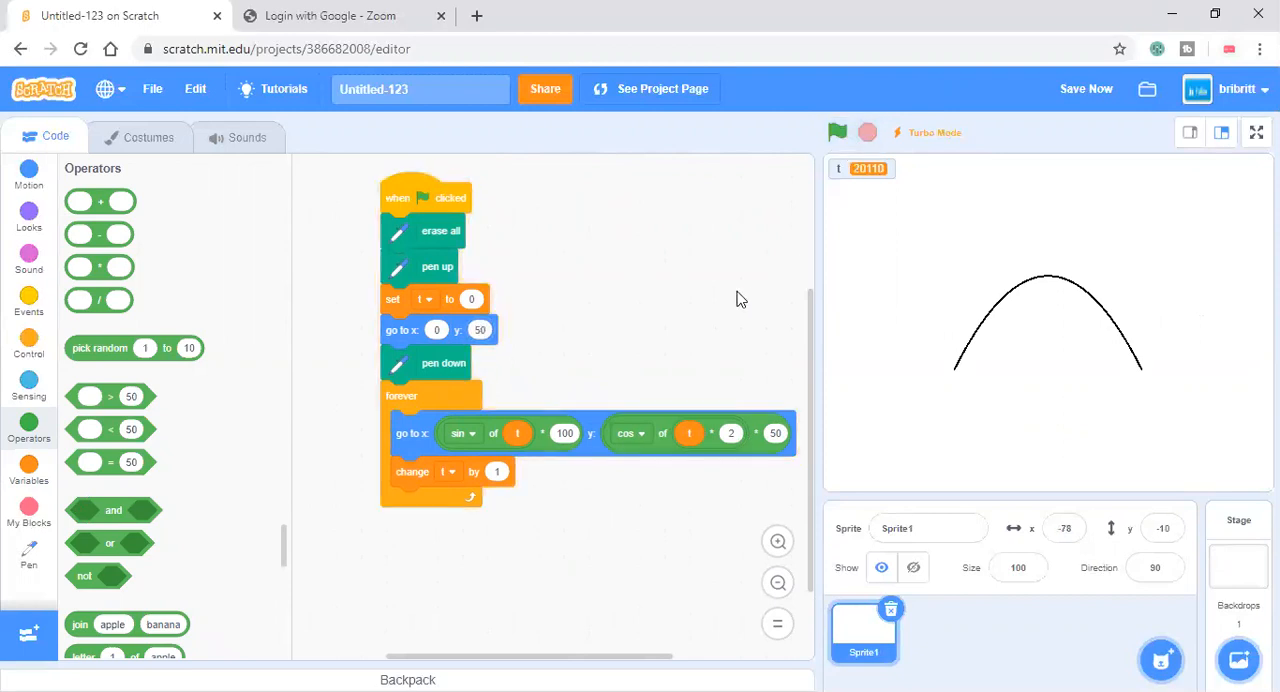
pyautogui.click(836, 132)
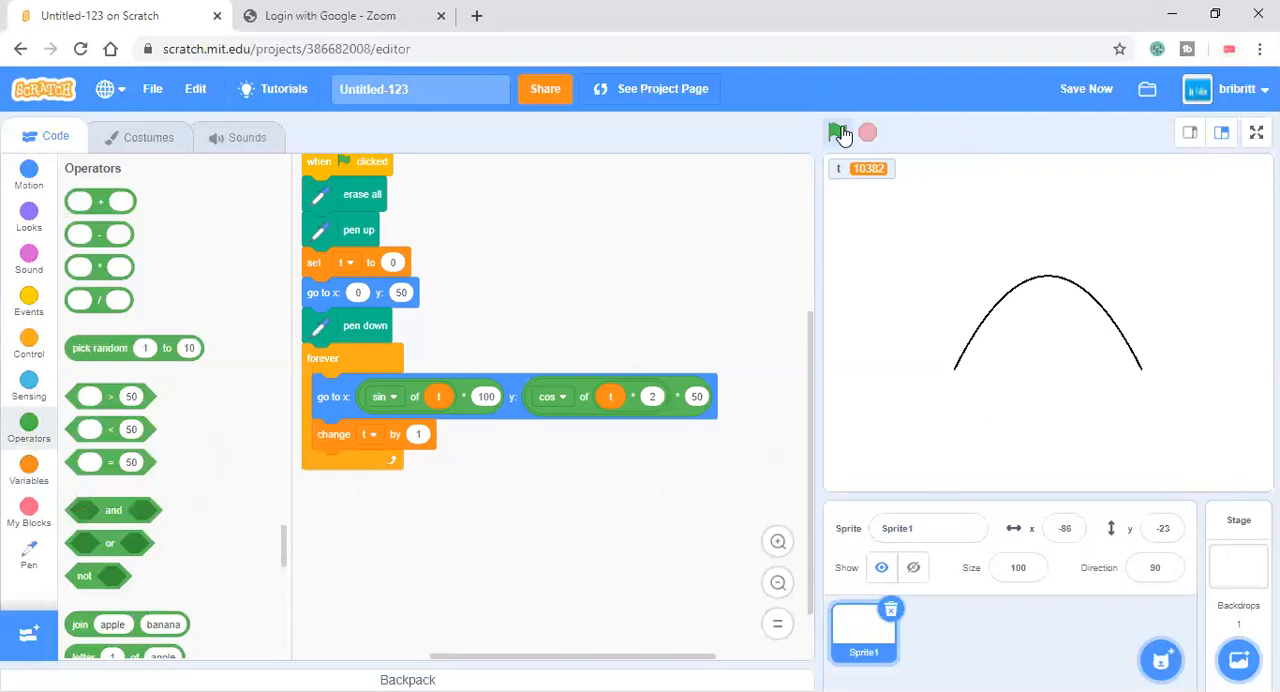
pyautogui.click(838, 132)
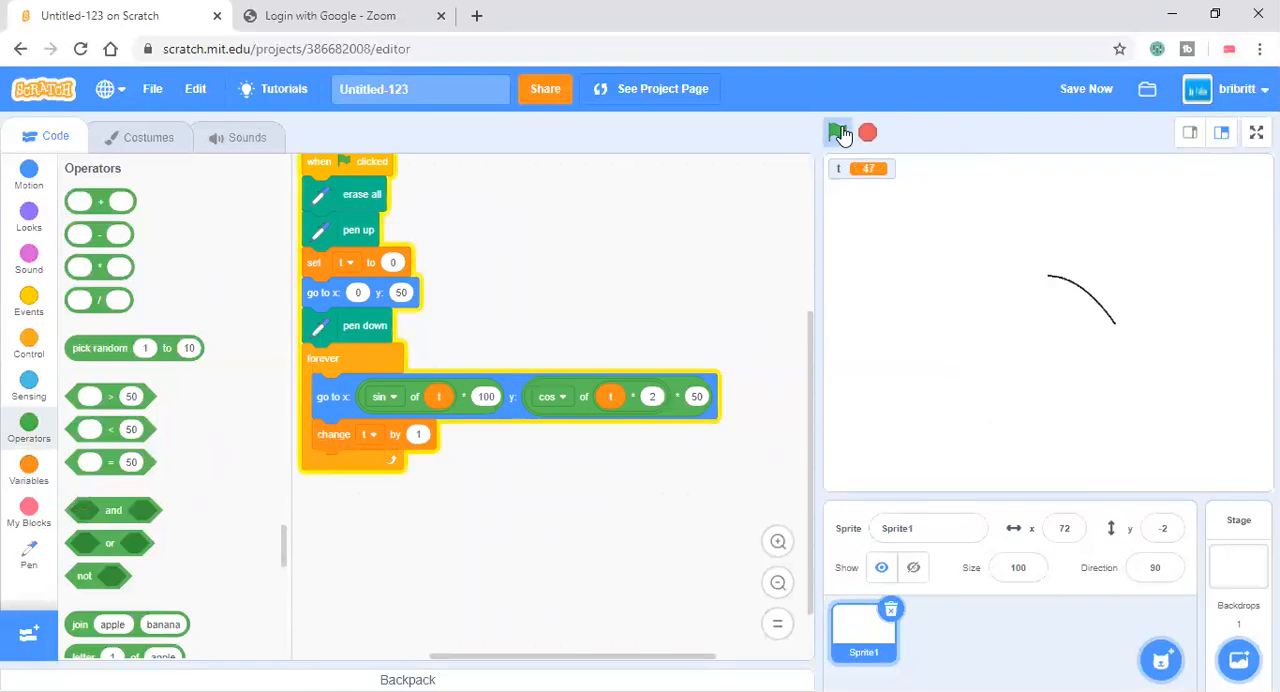
pyautogui.click(838, 132)
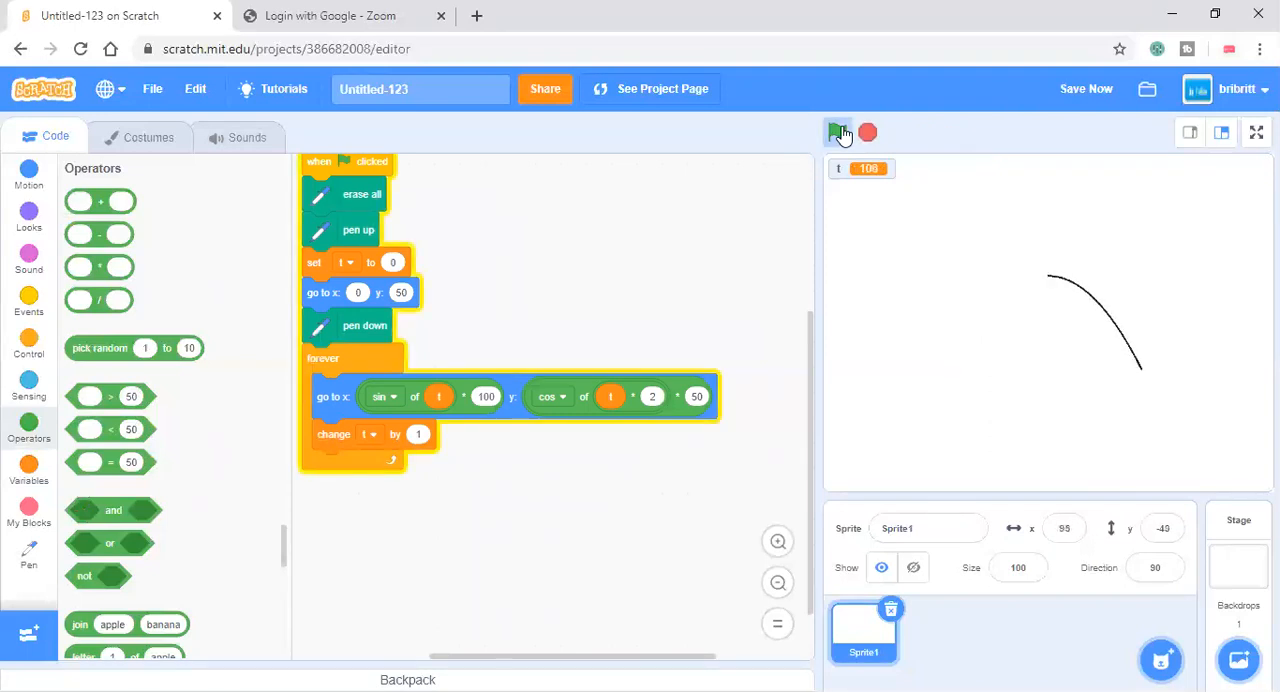
pyautogui.click(838, 132)
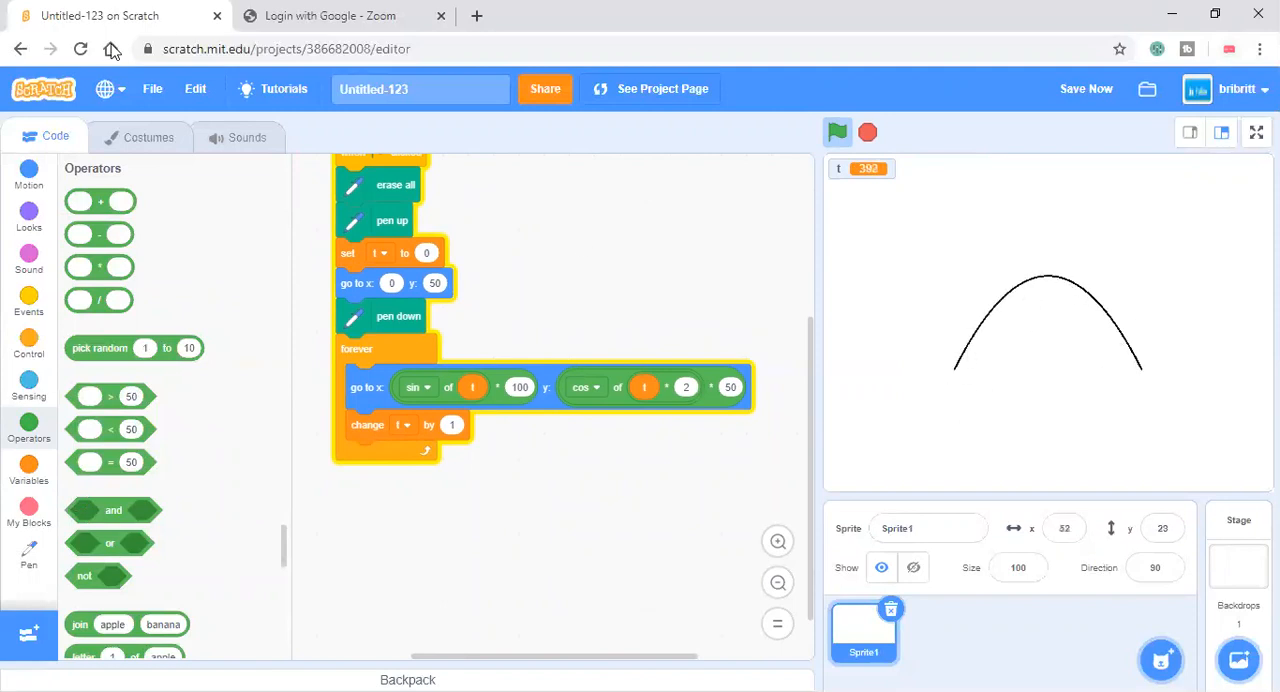
# Draw a small red square costume with the Rectangle tool, then go back to the scripts.
pyautogui.click(148, 136)
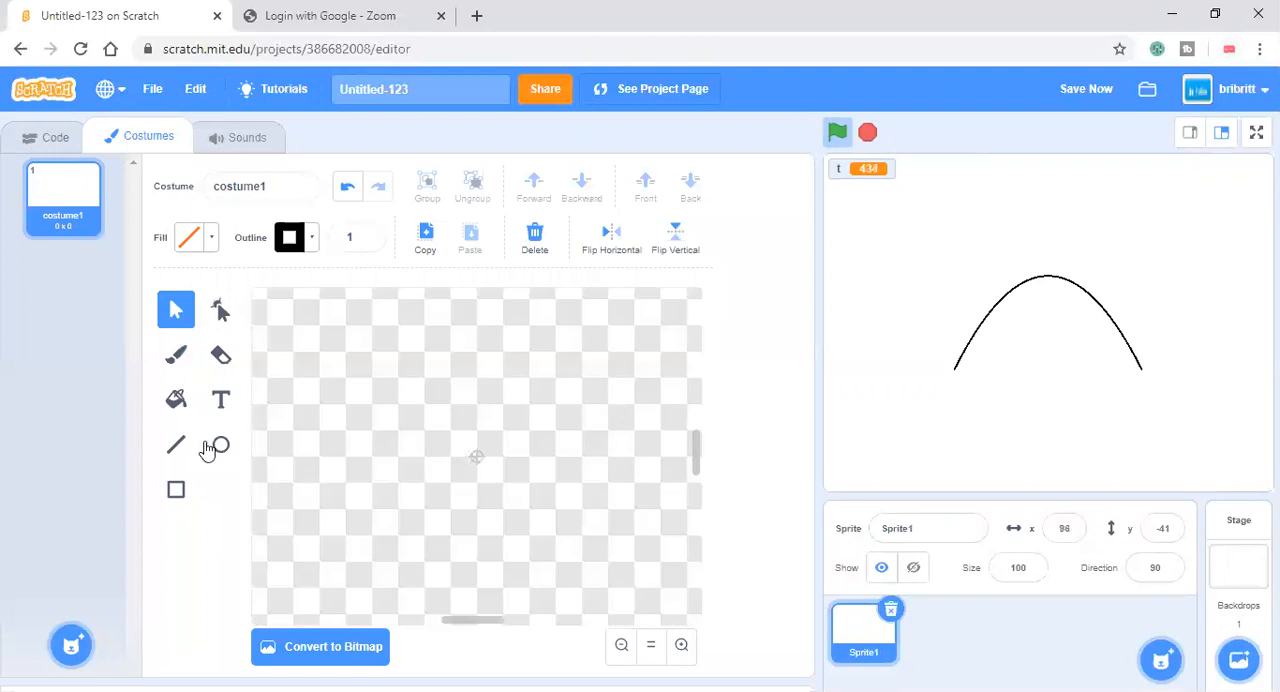
pyautogui.click(176, 490)
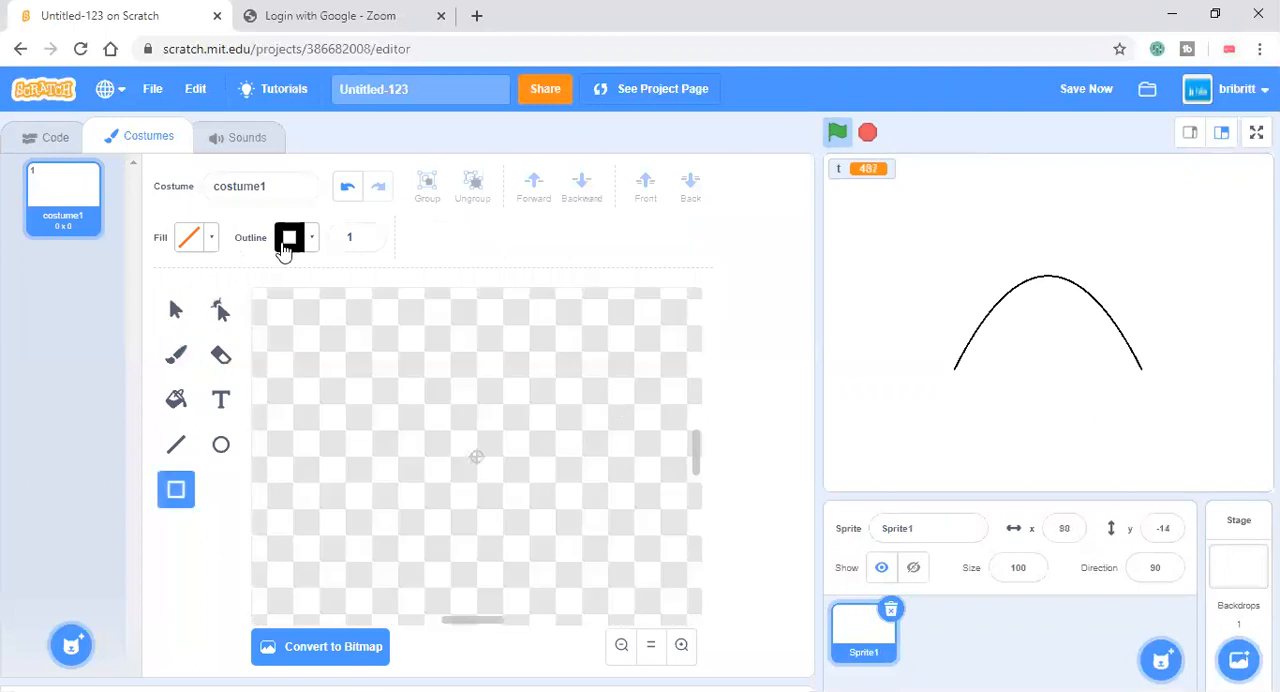
pyautogui.click(288, 236)
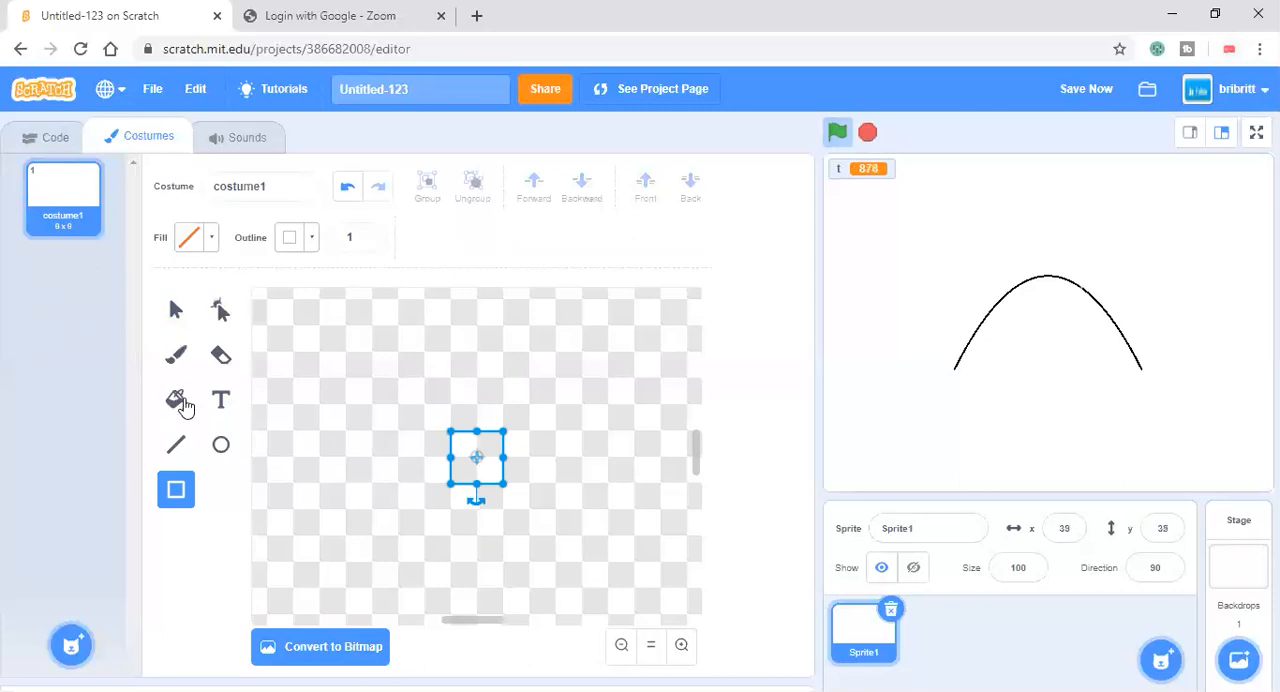
pyautogui.click(188, 236)
pyautogui.write('0')
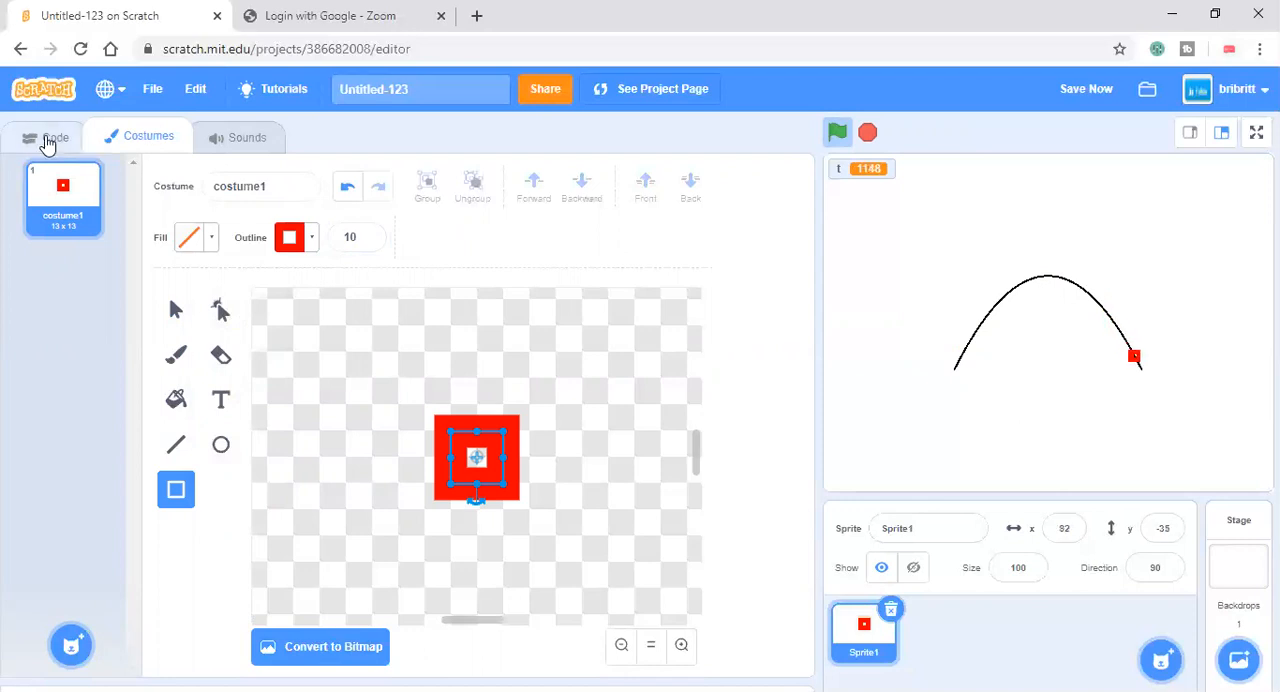
pyautogui.click(44, 136)
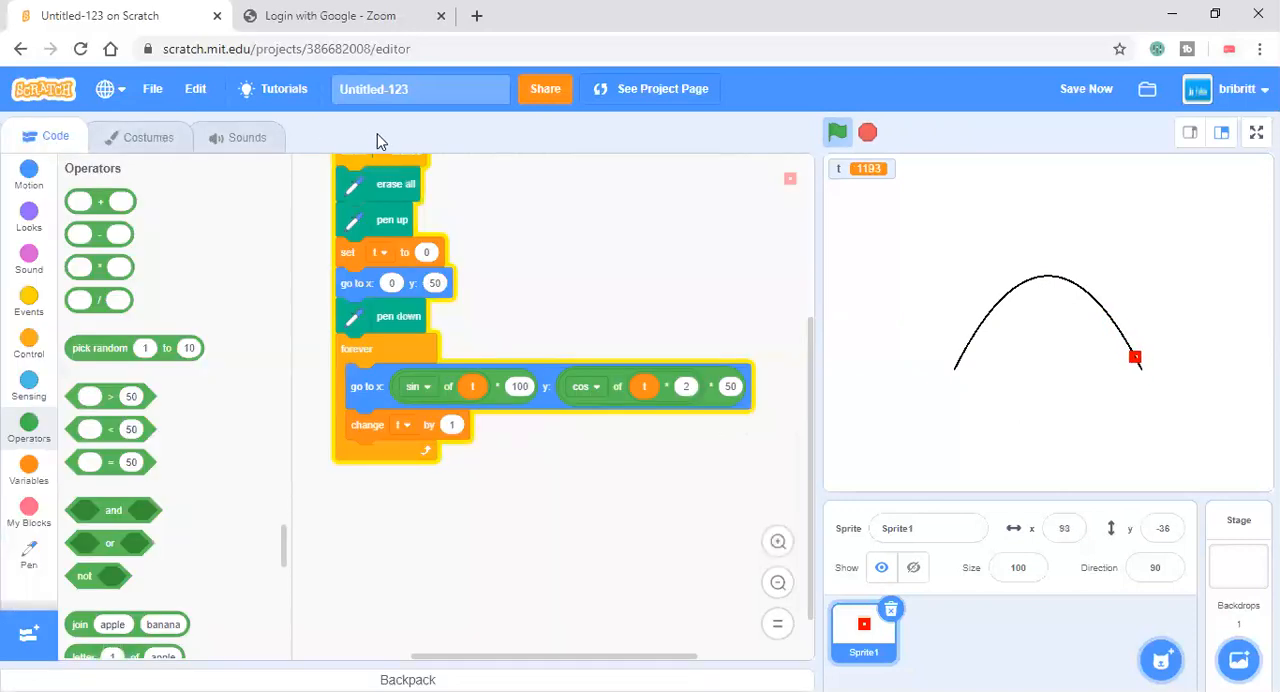